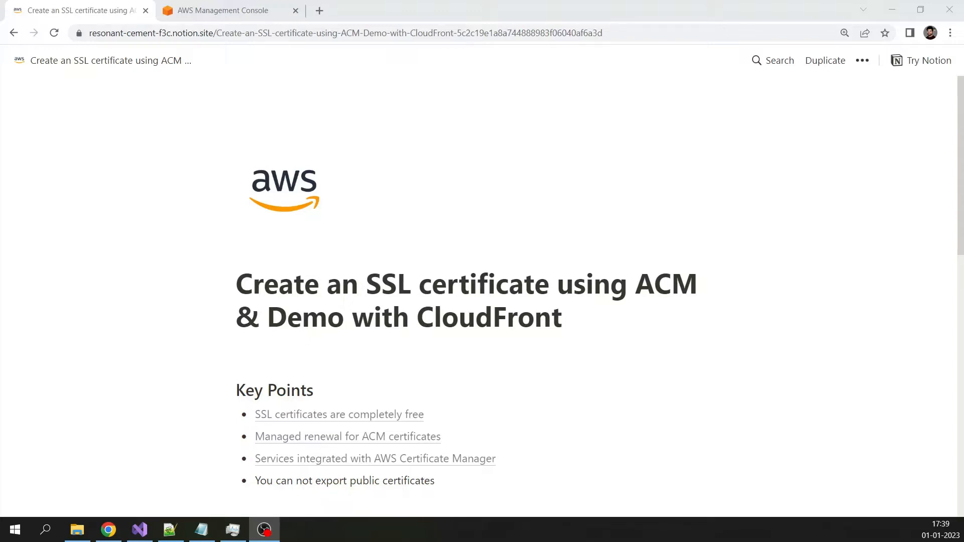
mouse_move(405, 414)
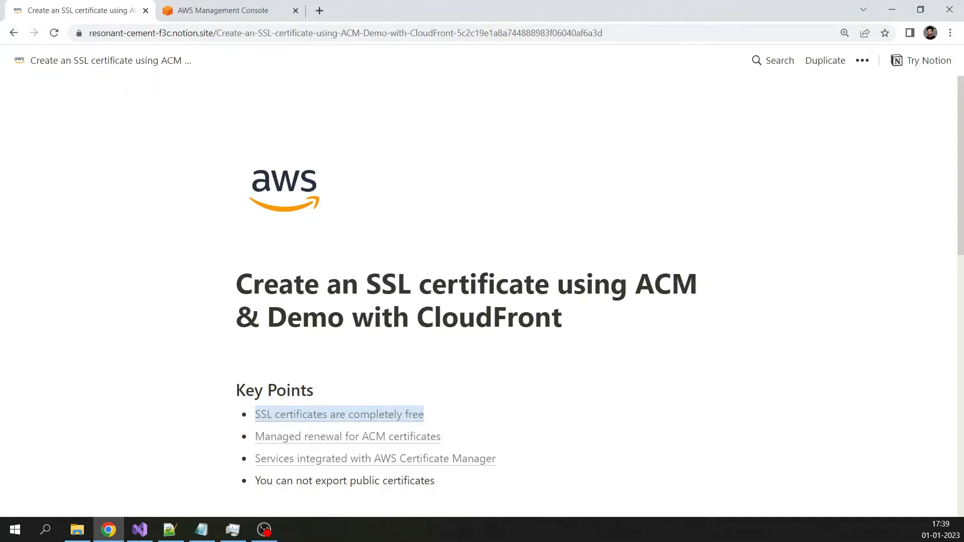
mouse_move(326, 426)
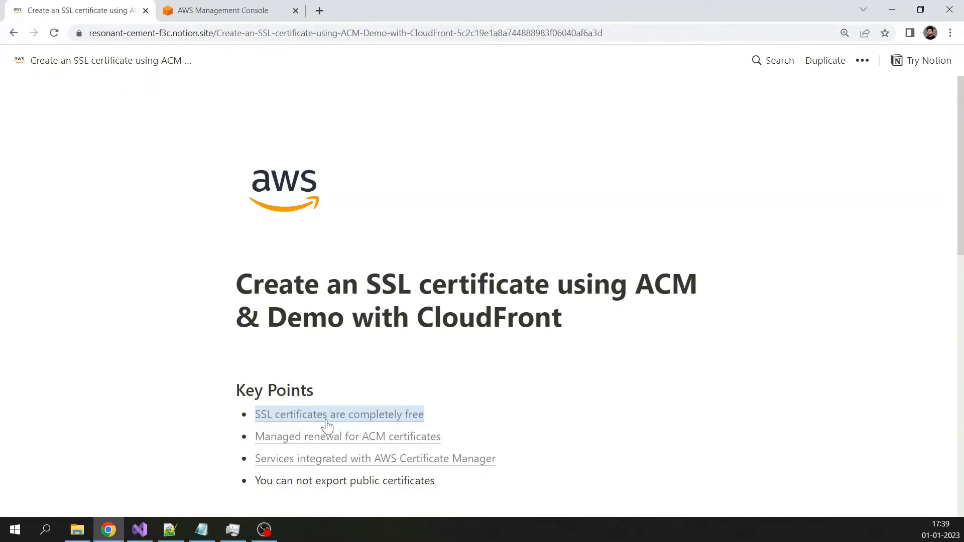
- Open the 'SSL certificates are completely free' key-point link in a new tab
left_click(339, 414)
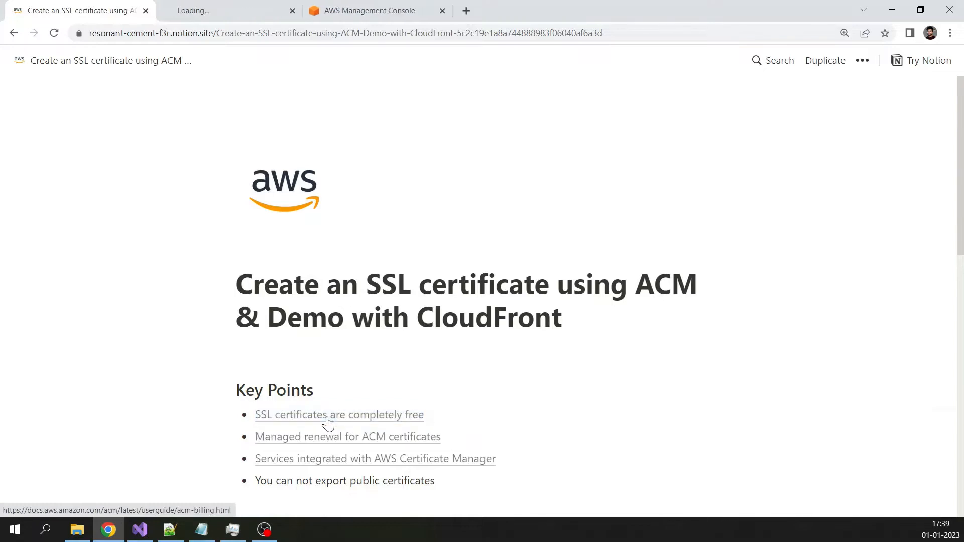
- Highlight the no-additional-charge and pay-only-for-AWS-resources sentences on the ACM pricing page
left_click(339, 413)
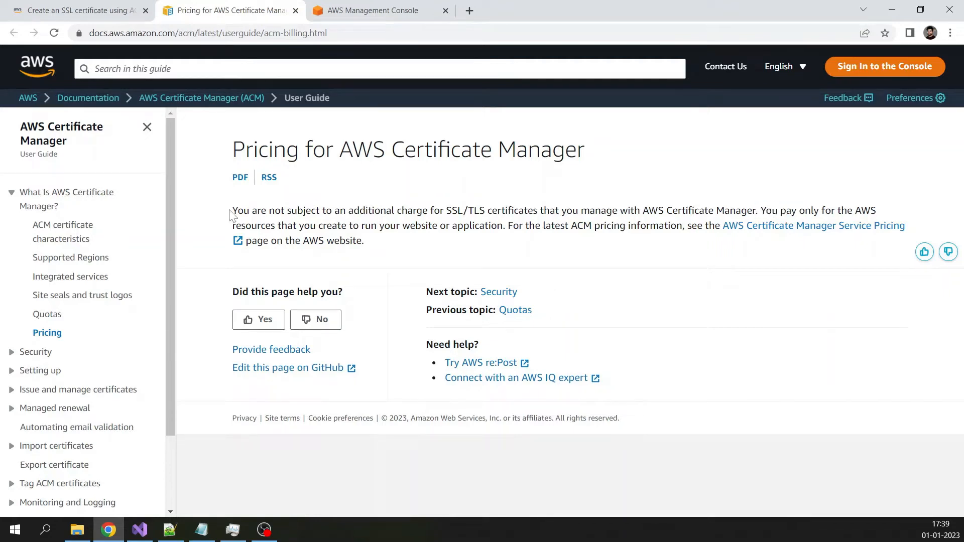
left_click_drag(233, 210, 432, 210)
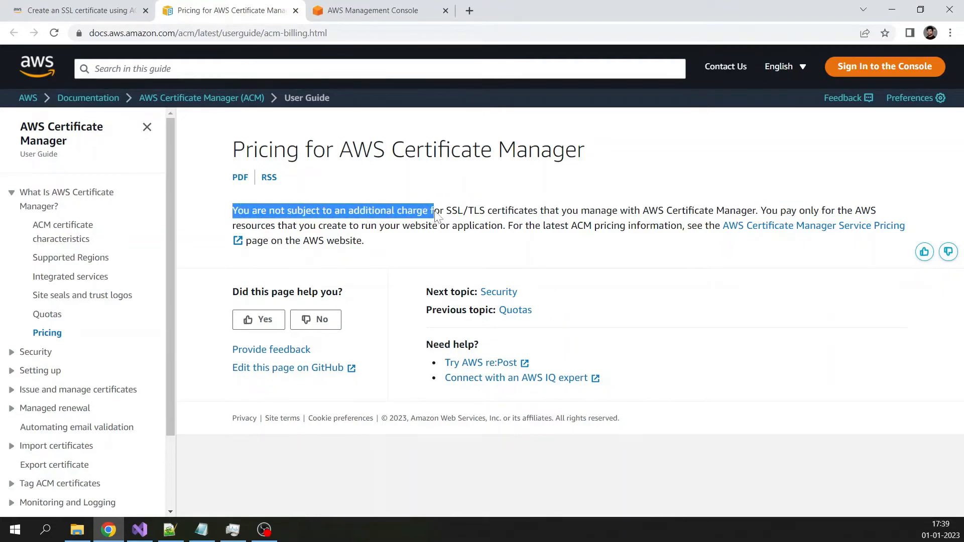
left_click_drag(433, 211, 551, 210)
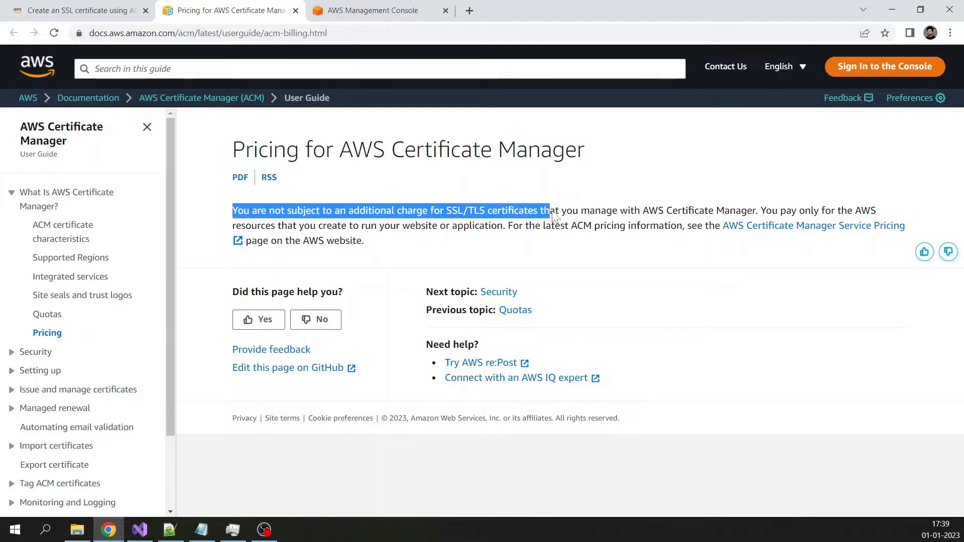
left_click_drag(548, 211, 752, 210)
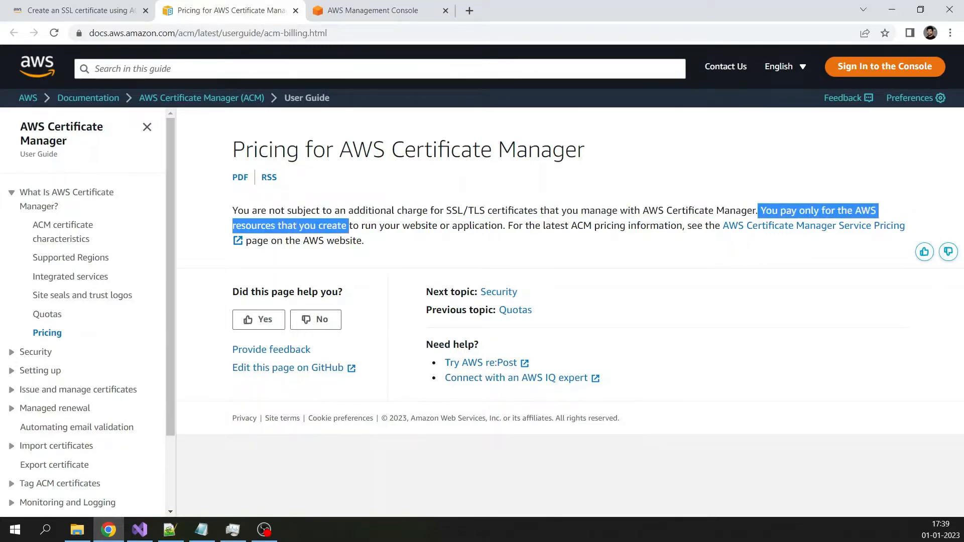
left_click_drag(347, 224, 433, 225)
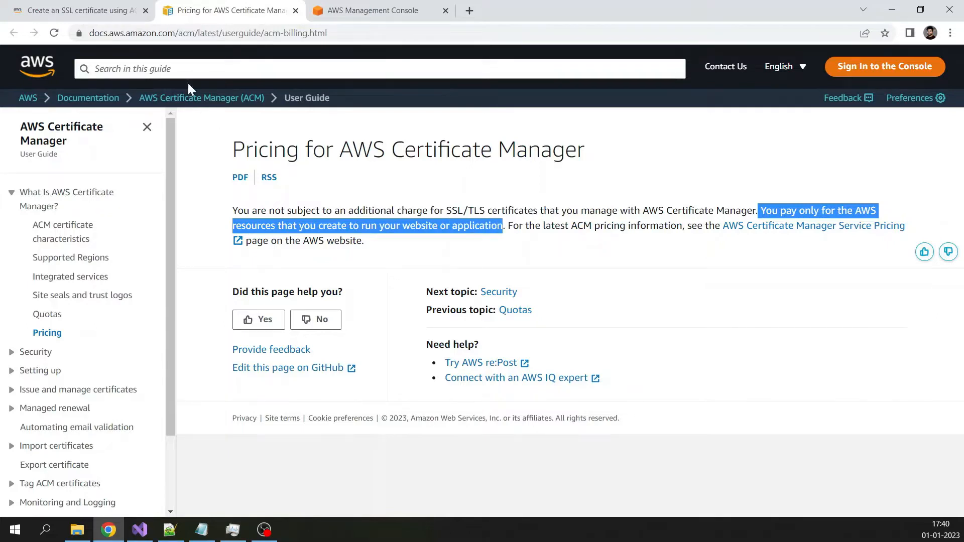
left_click(73, 11)
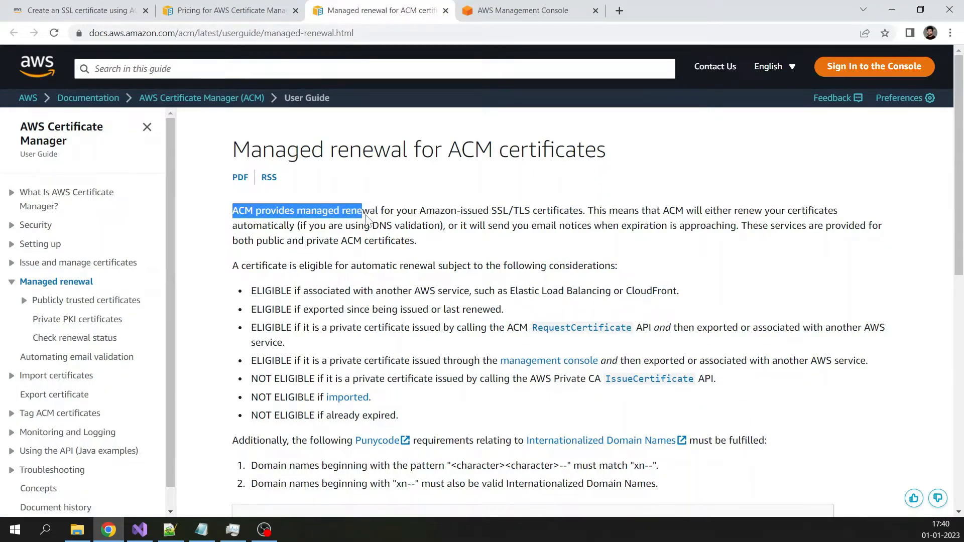
- Highlight the managed renewal and expiration email notice sentences
left_click_drag(362, 210, 479, 210)
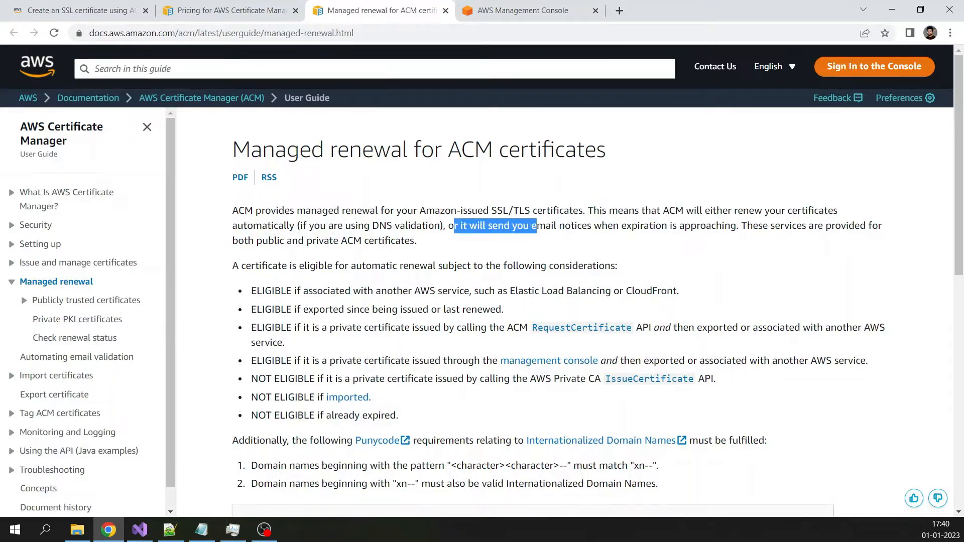
left_click_drag(518, 225, 630, 225)
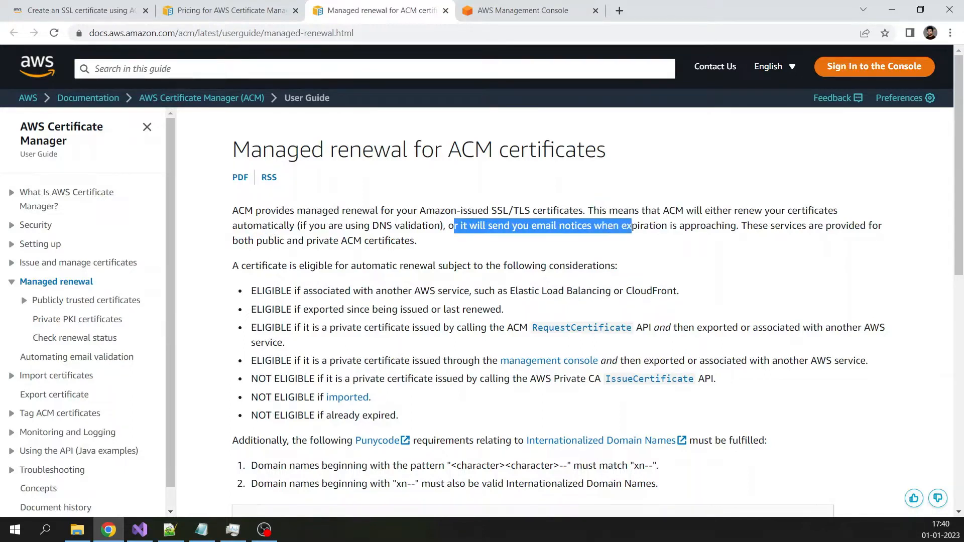
left_click_drag(630, 225, 726, 225)
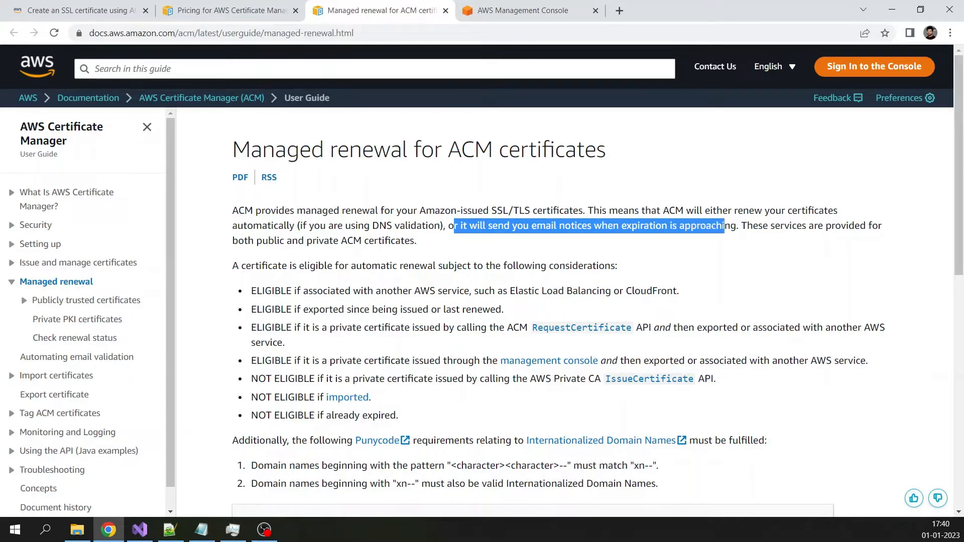
left_click(74, 11)
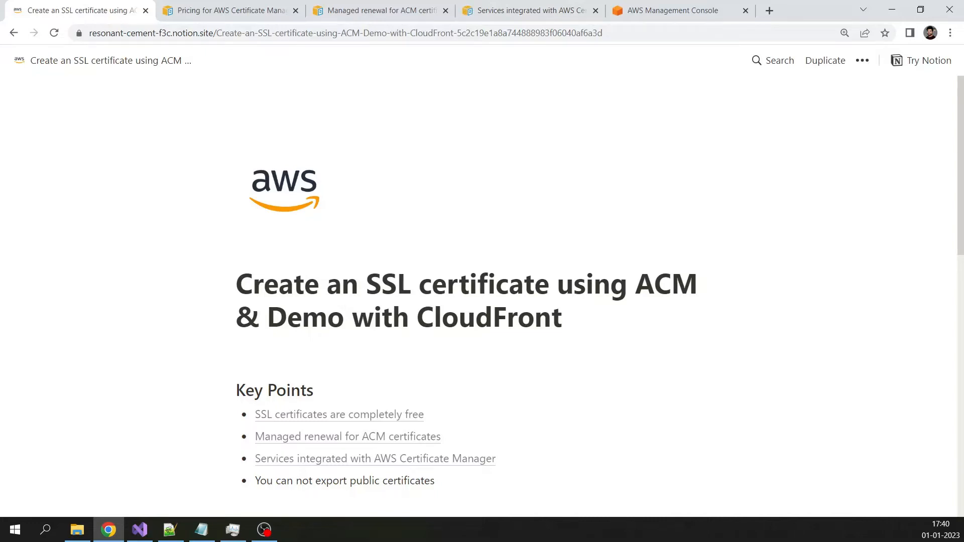
- Scroll through the ACM integrated services list, highlight the title, and return to Notion
left_click(529, 11)
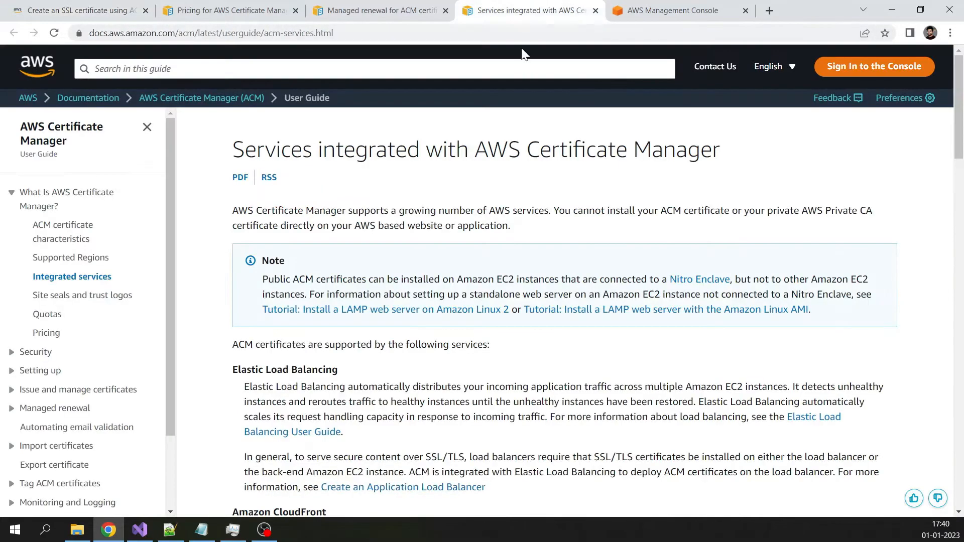
scroll("down", 3)
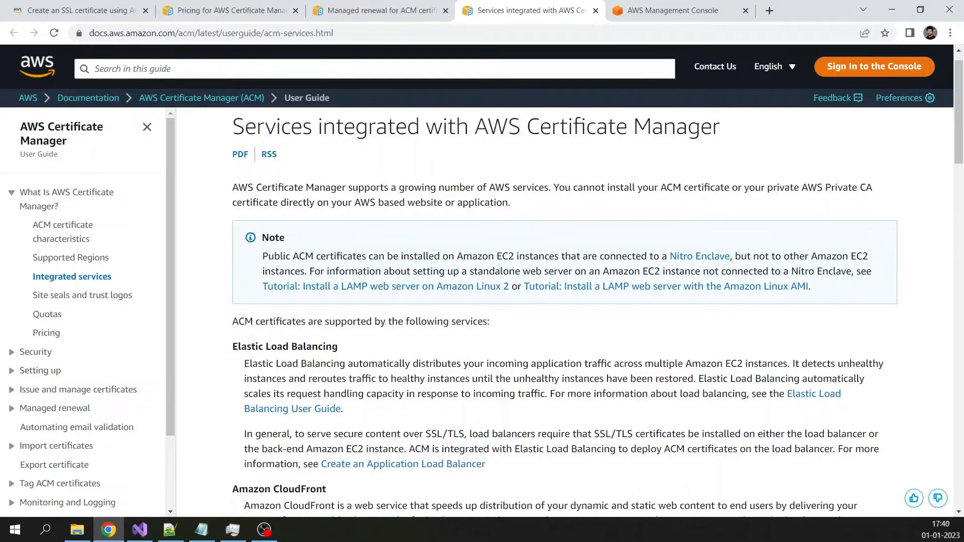
scroll("down", 3)
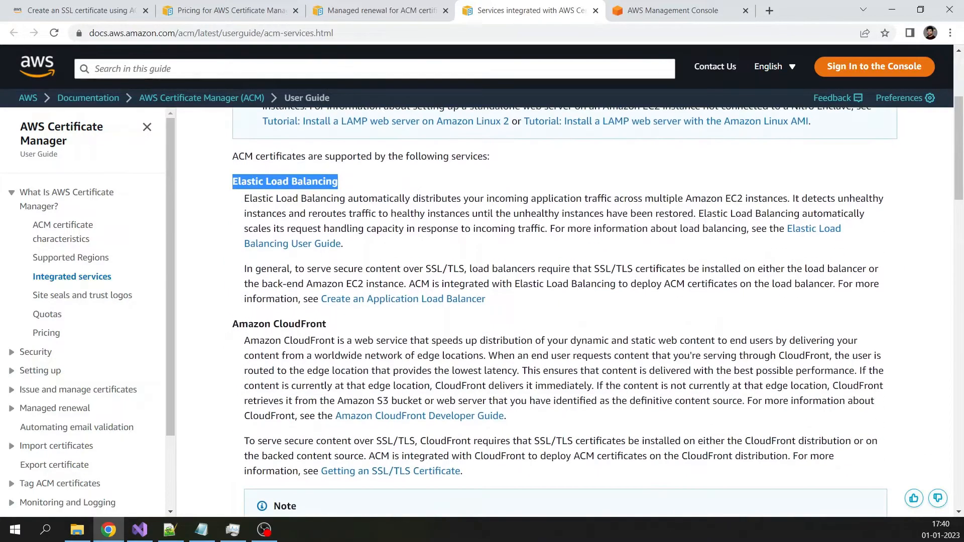
scroll("down", 3)
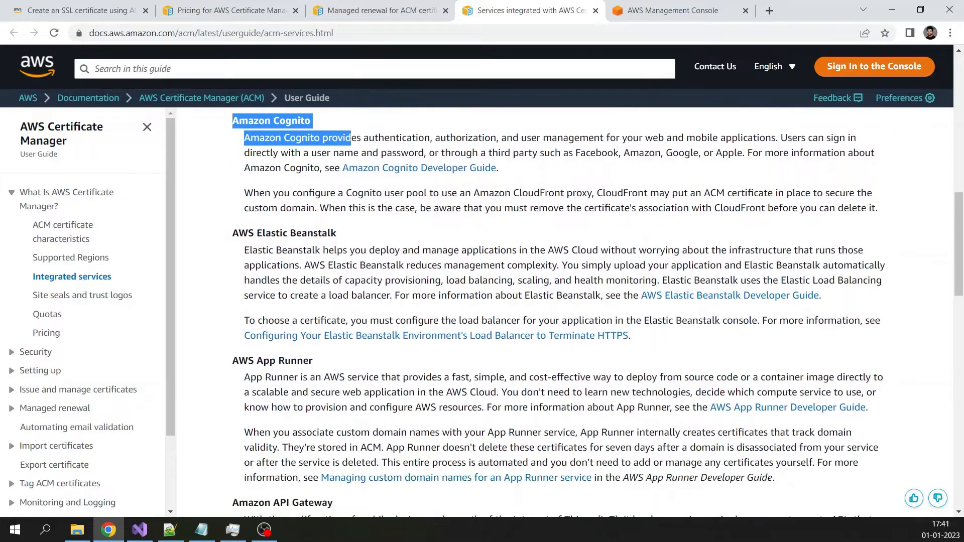
scroll("down", 3)
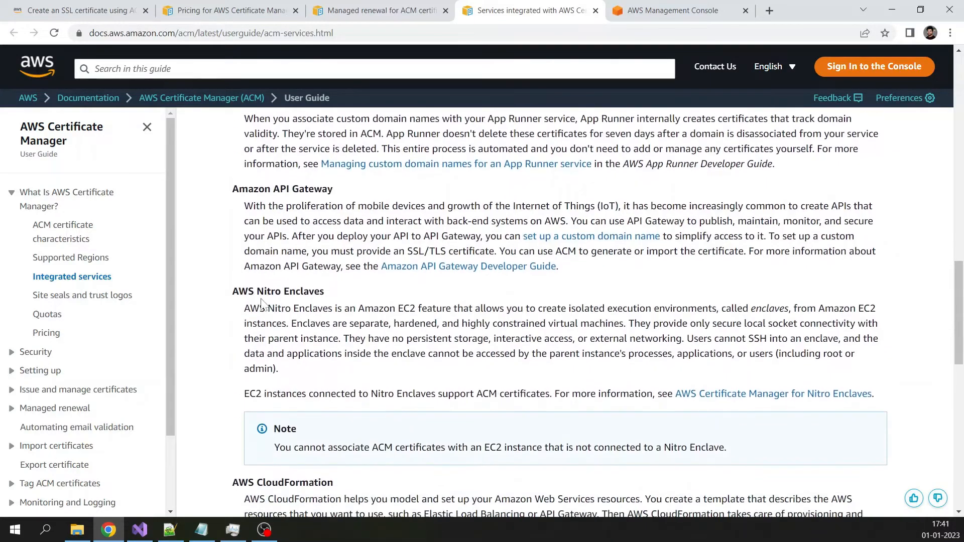
scroll("down", 3)
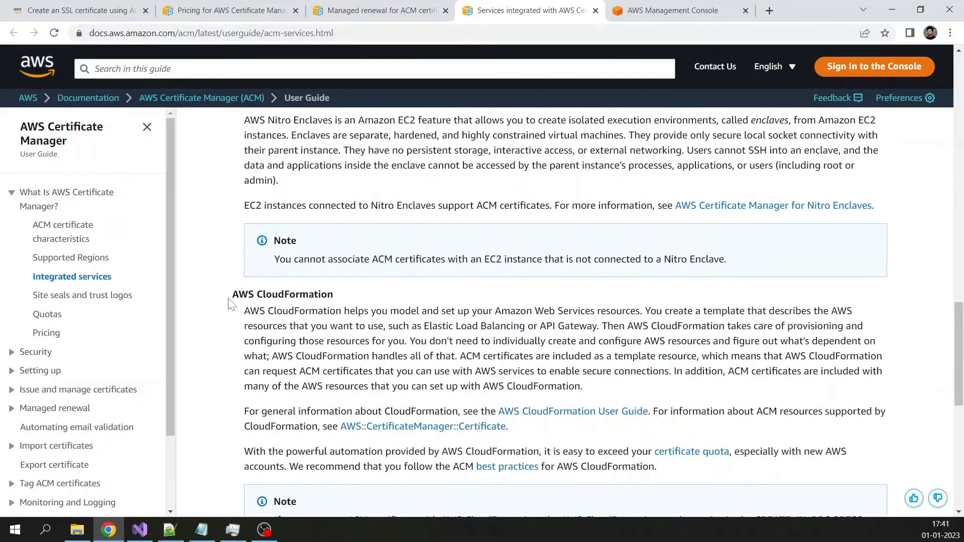
scroll("down", 3)
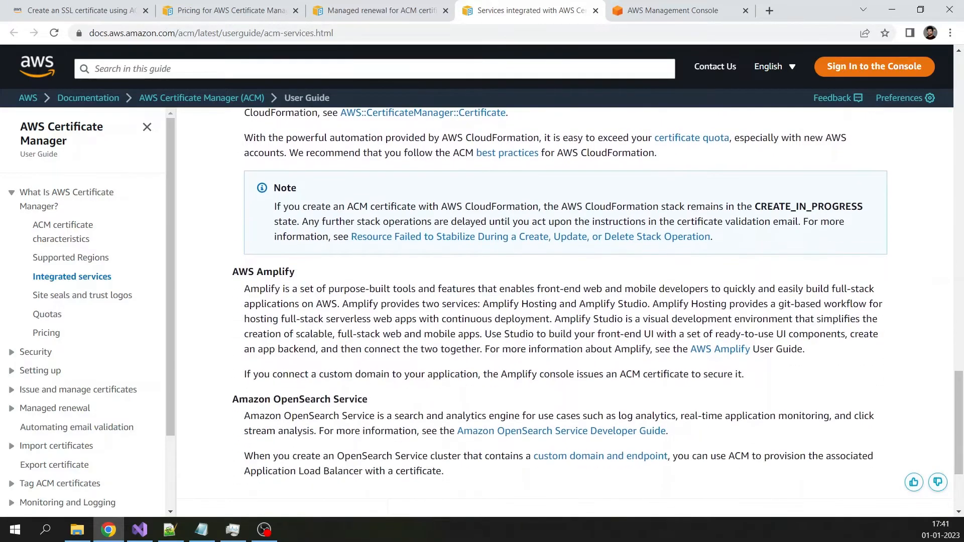
scroll("down", 3)
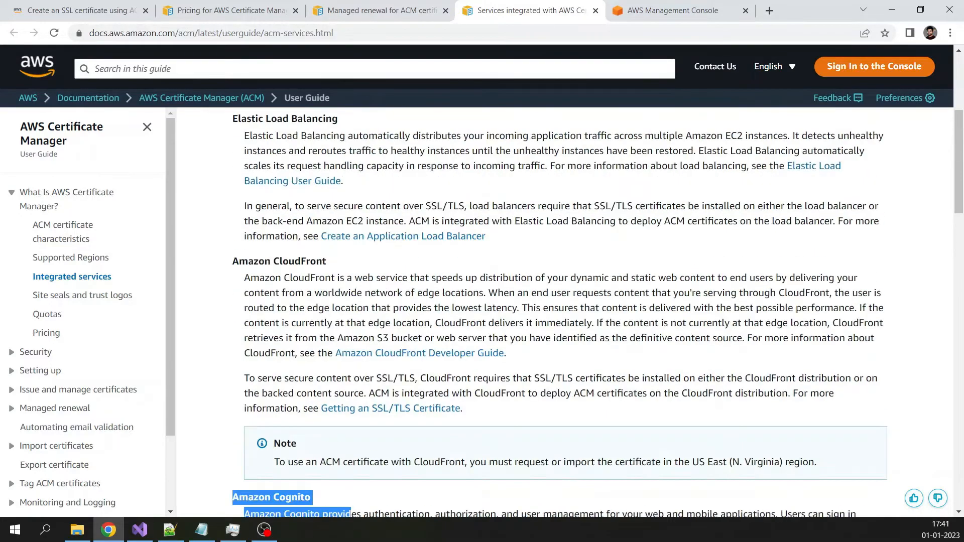
scroll("up", 3)
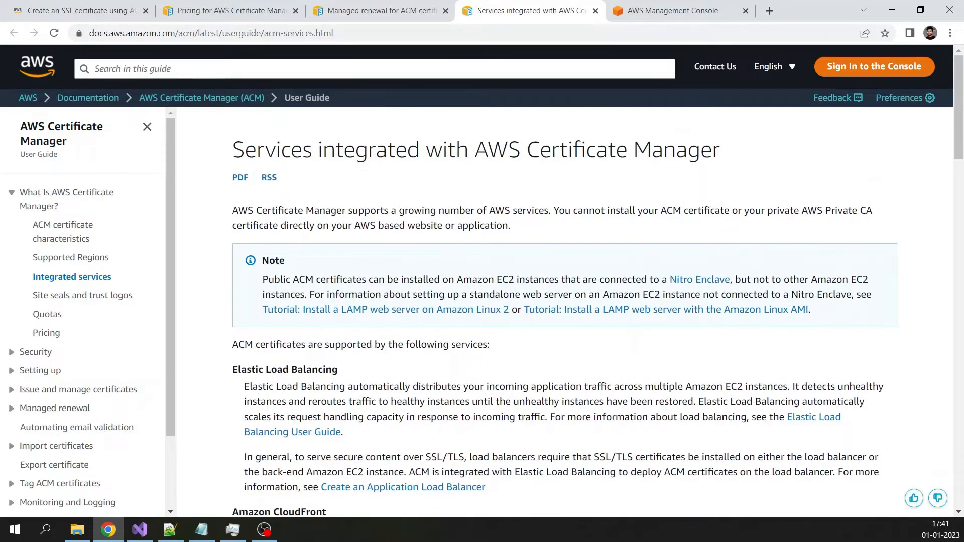
double_click(596, 149)
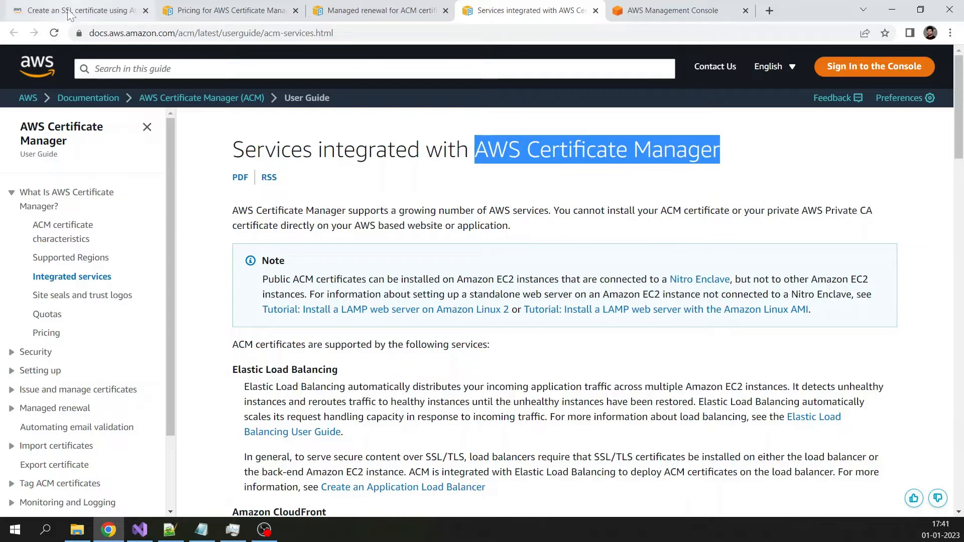
left_click(74, 11)
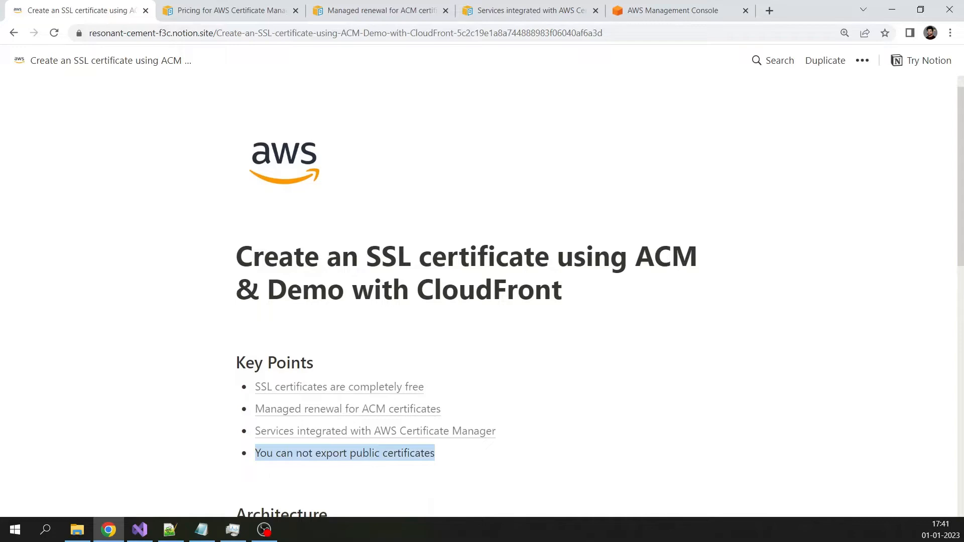
- Scroll past the architecture diagram to step 1, then switch to the AWS console
scroll("down", 3)
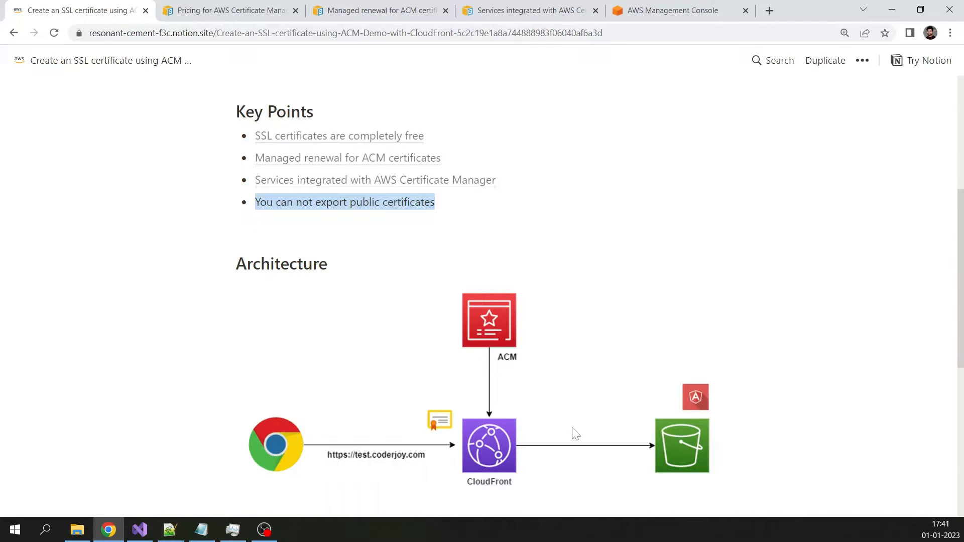
mouse_move(325, 351)
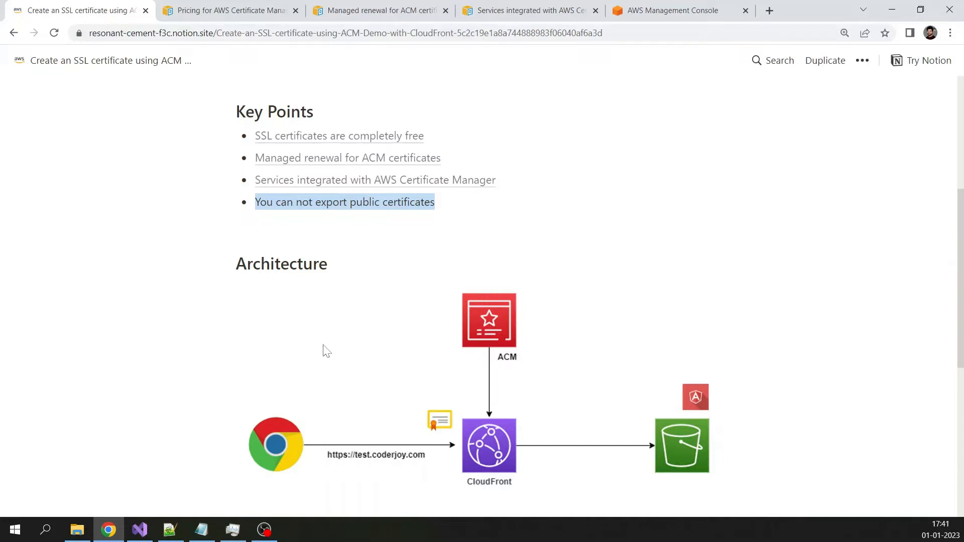
mouse_move(444, 402)
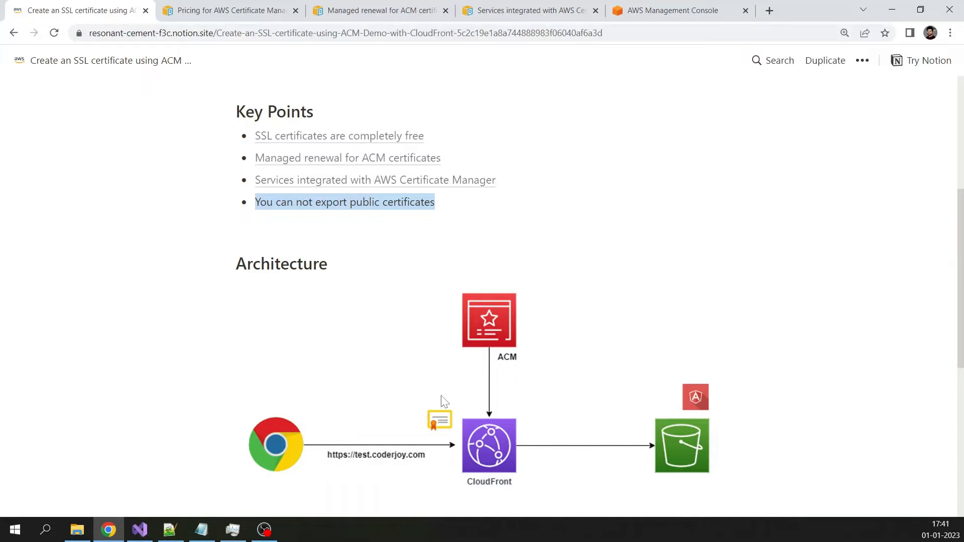
scroll("down", 3)
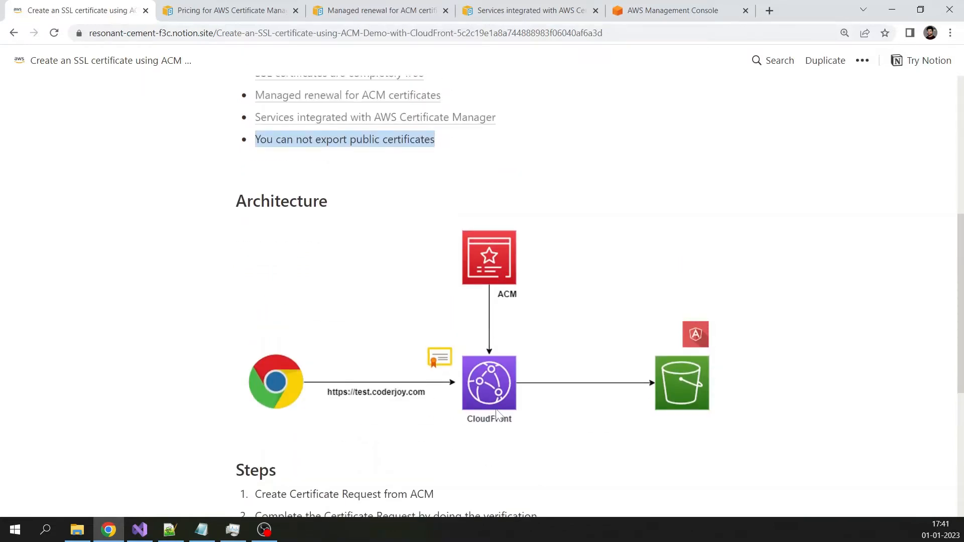
mouse_move(641, 423)
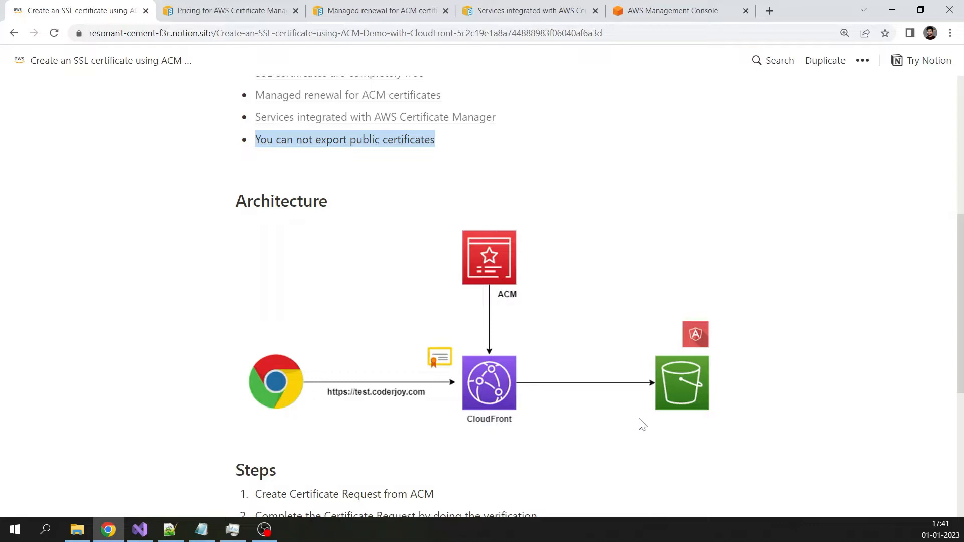
mouse_move(712, 339)
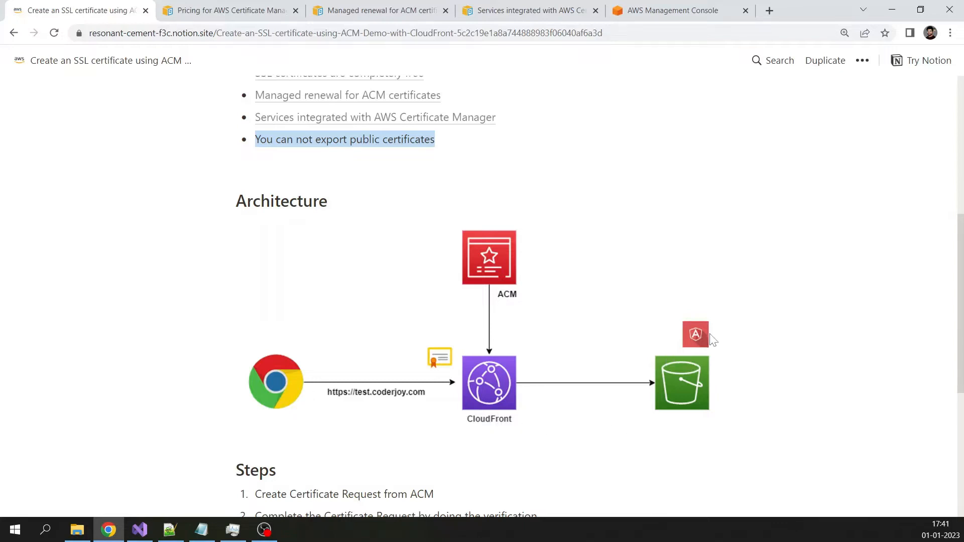
mouse_move(478, 422)
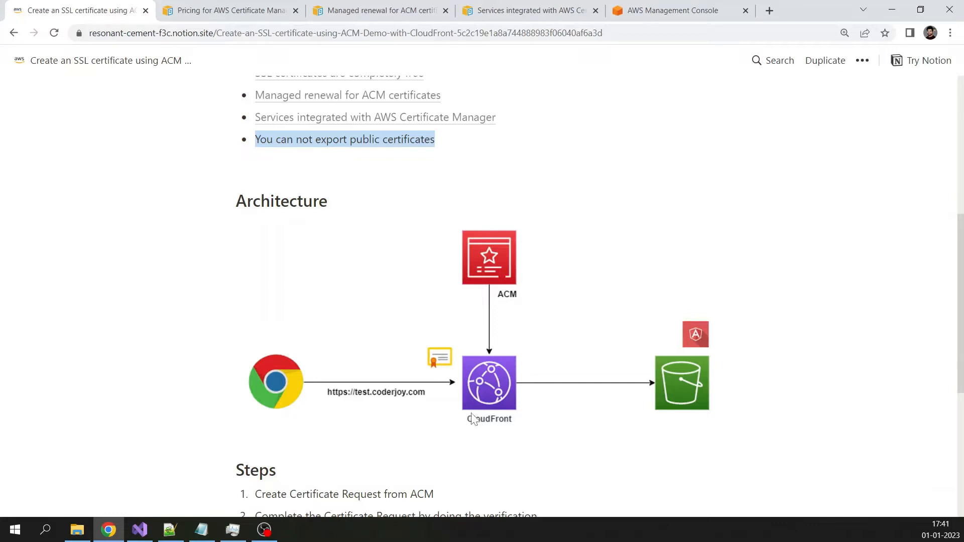
mouse_move(441, 362)
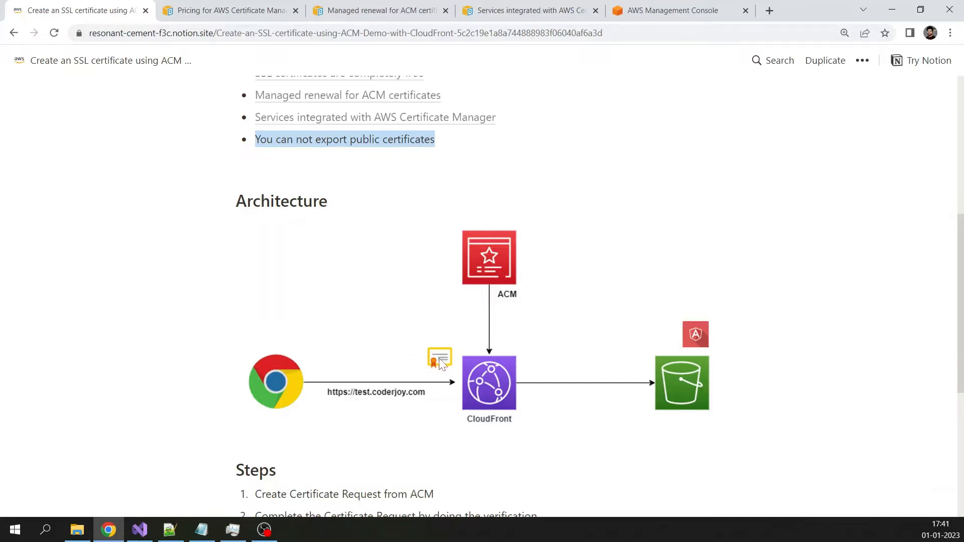
mouse_move(492, 265)
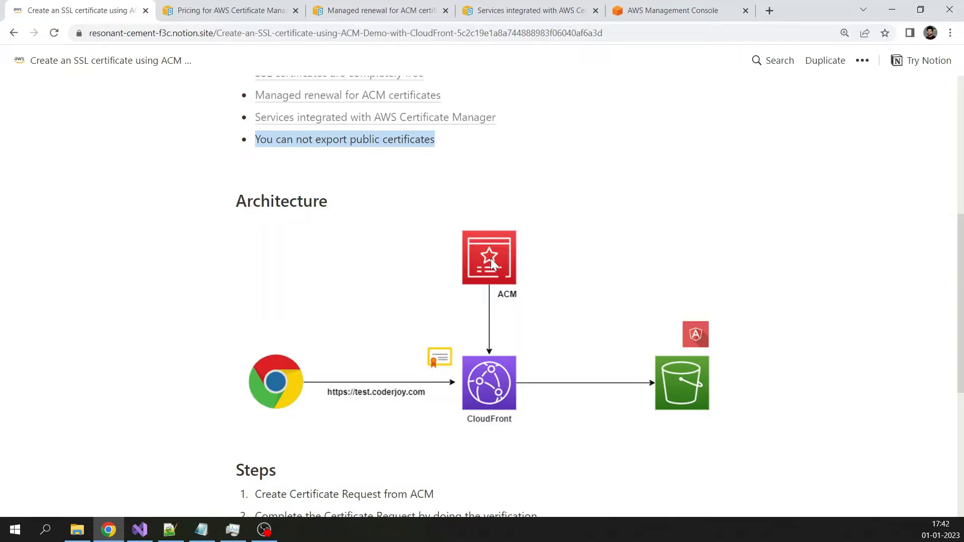
mouse_move(492, 397)
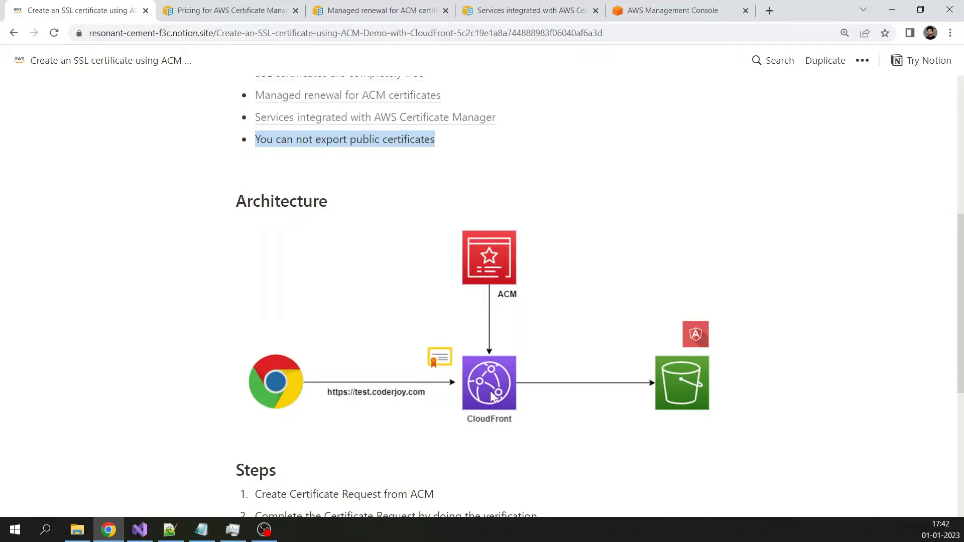
mouse_move(315, 413)
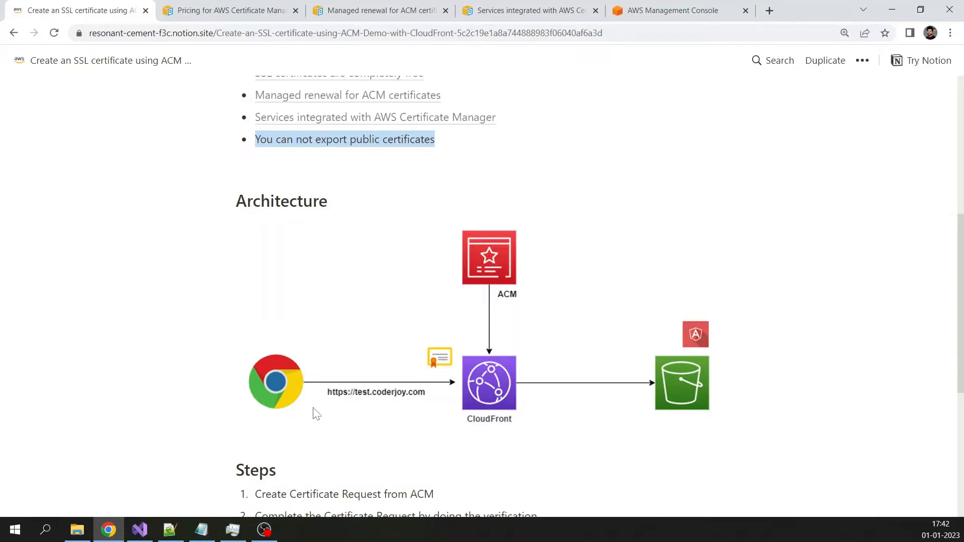
mouse_move(397, 417)
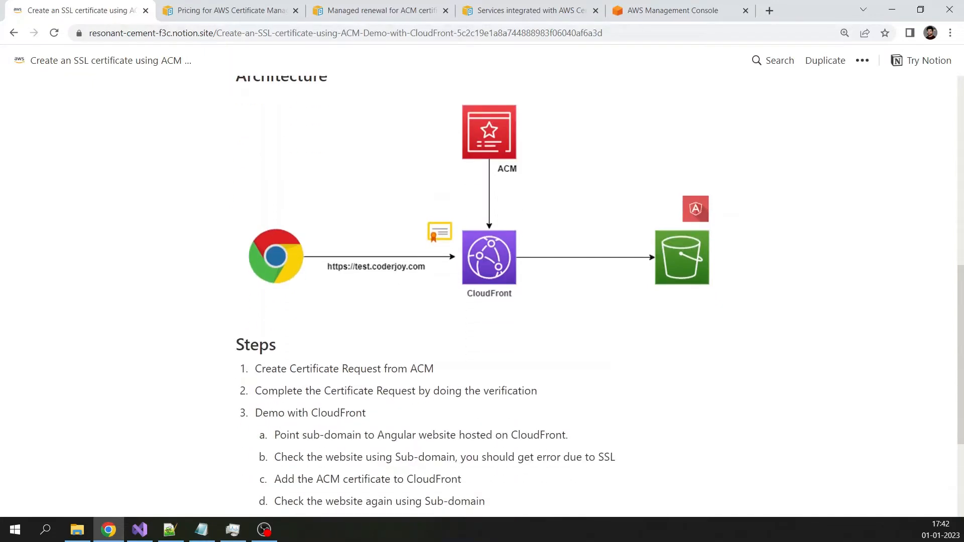
scroll("down", 3)
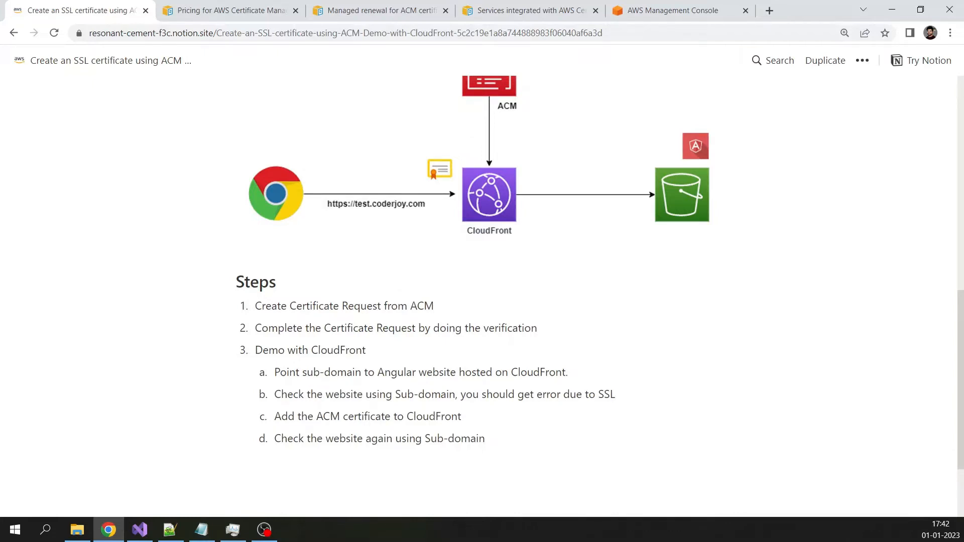
scroll("down", 3)
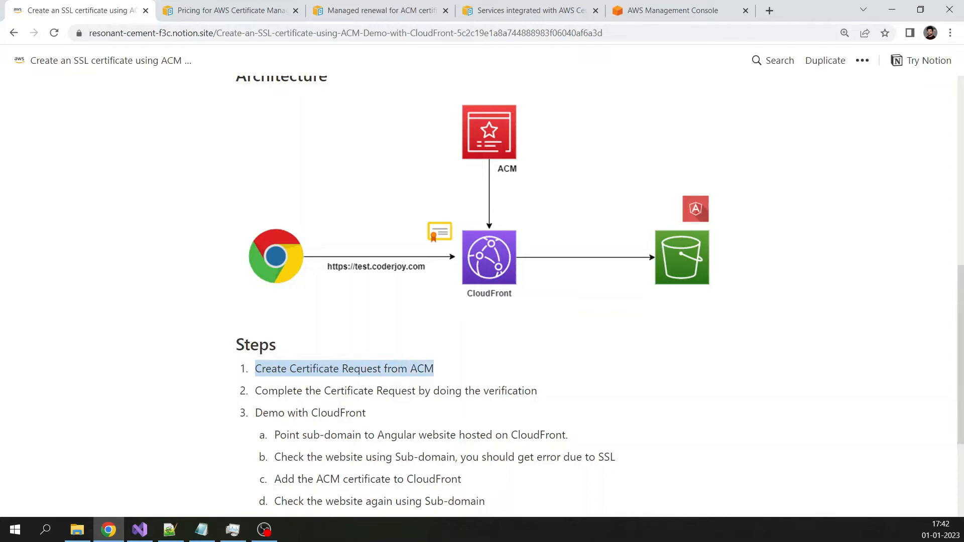
left_click(231, 10)
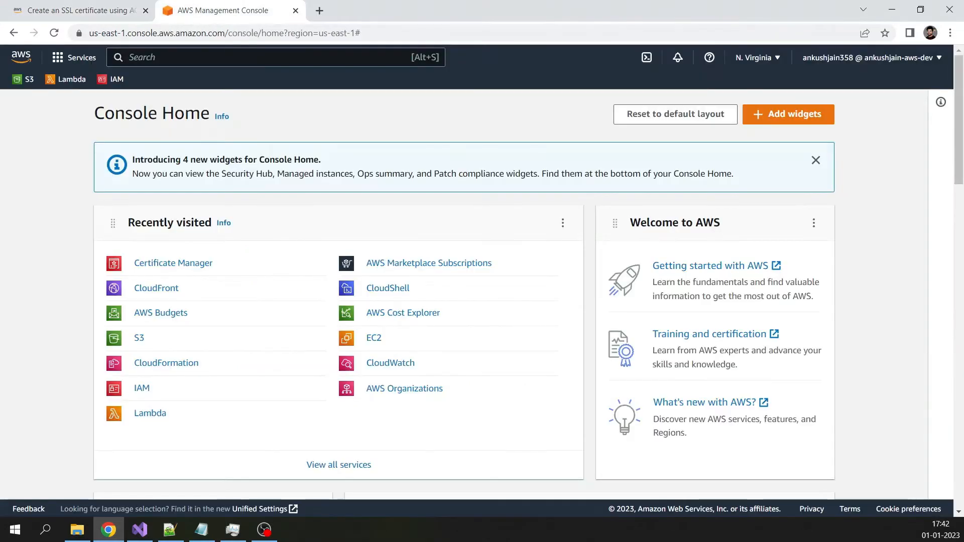
mouse_move(254, 332)
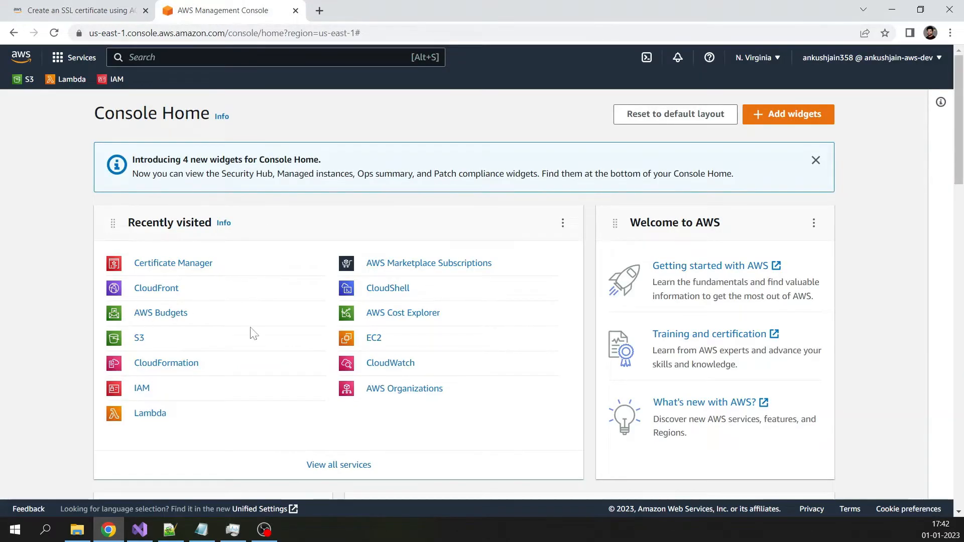
- Open Certificate Manager from Console Home's Recently visited list
left_click(173, 262)
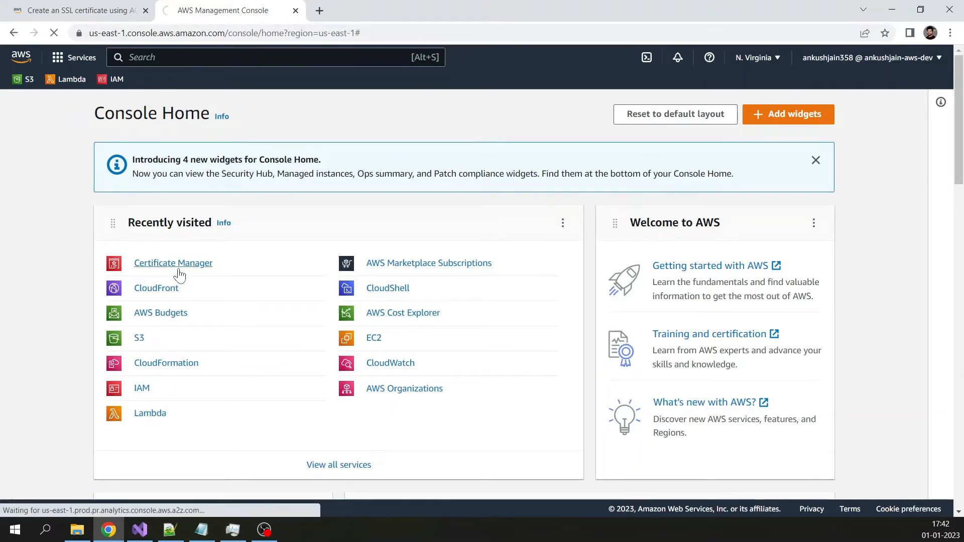
left_click(173, 262)
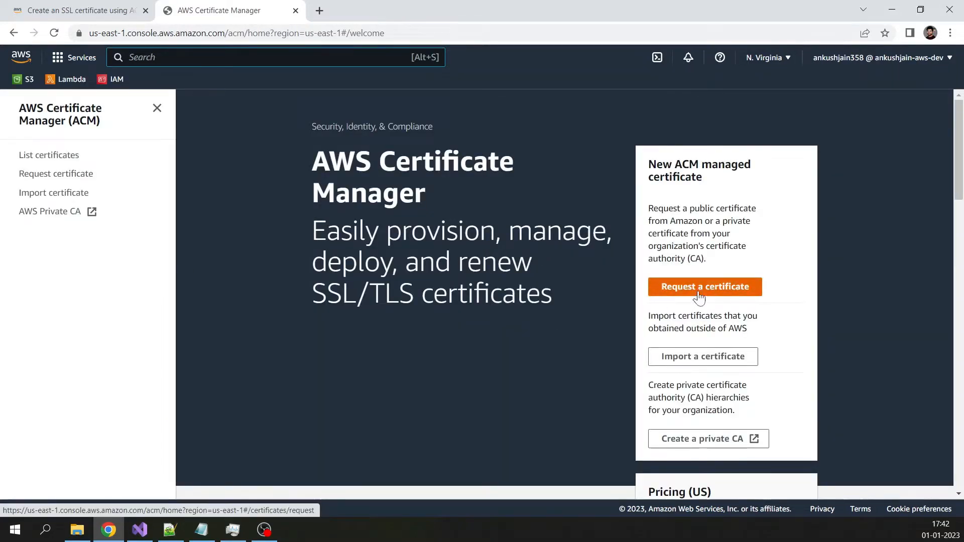
mouse_move(704, 295)
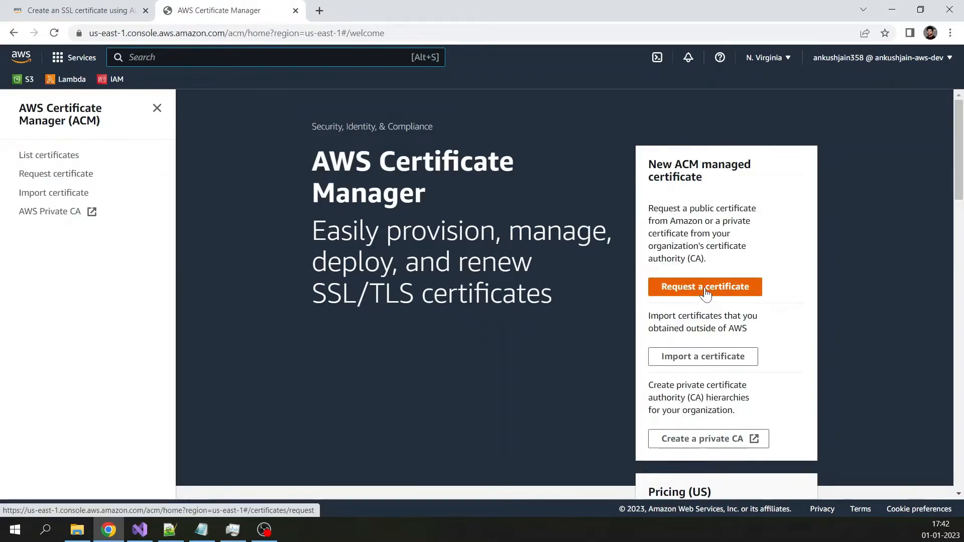
- Request a public certificate with test.coderjony.com as the domain name
left_click(704, 287)
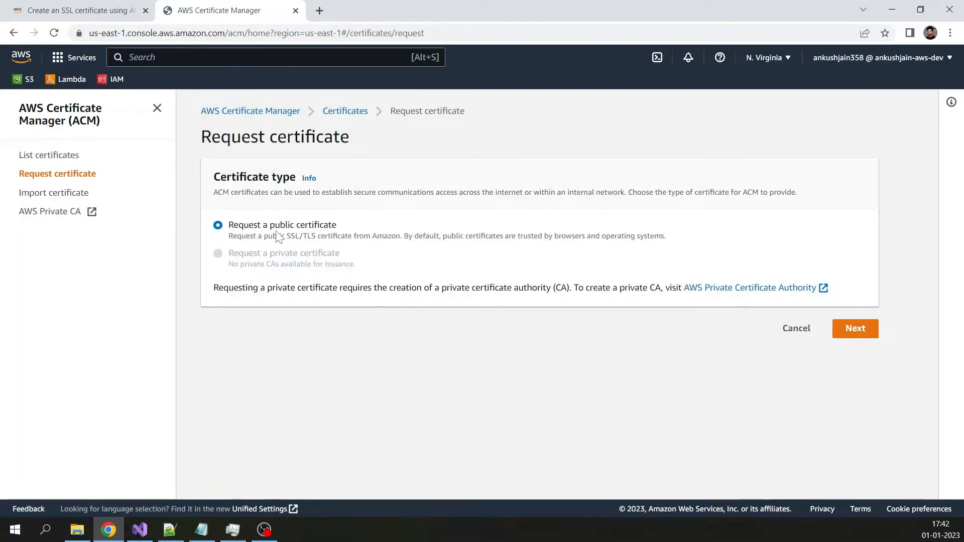
left_click(855, 328)
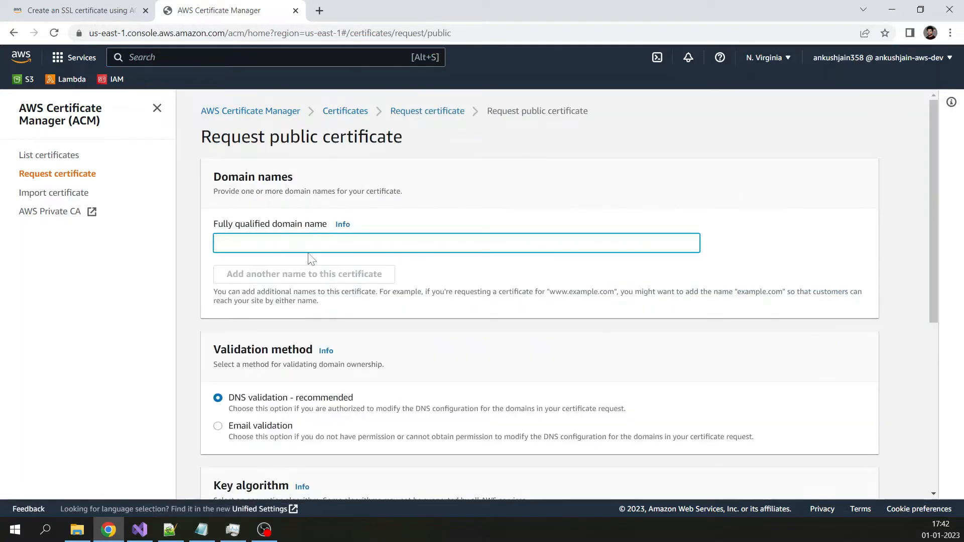
type("test.")
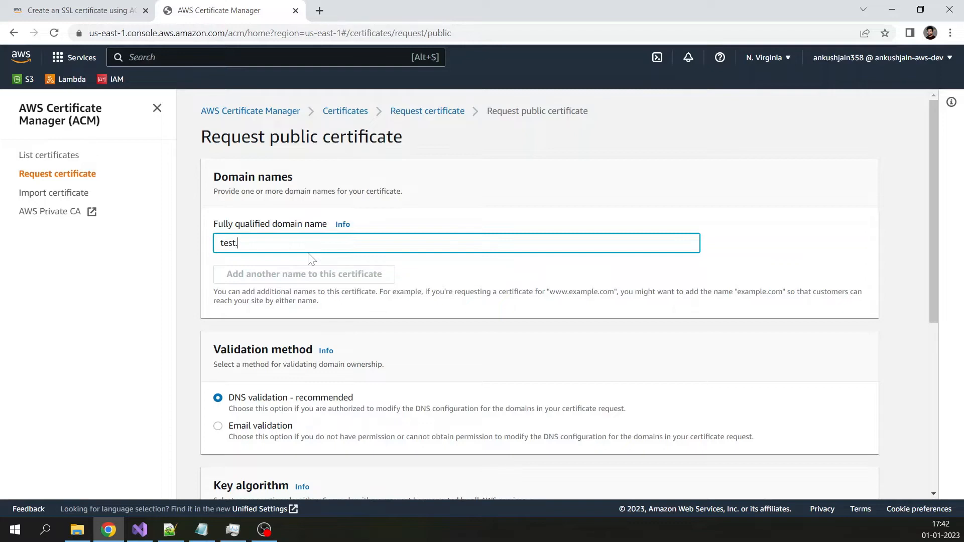
type("coderjony")
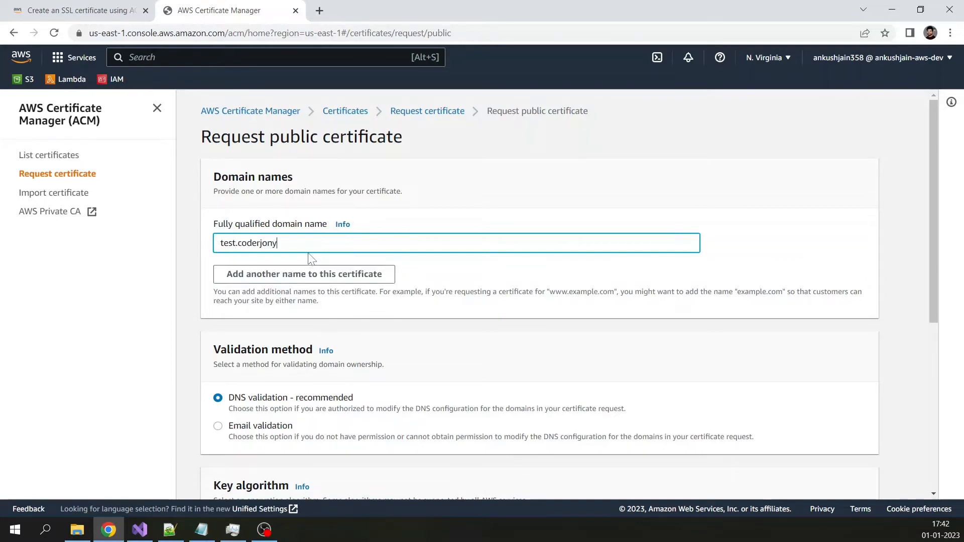
type(".com")
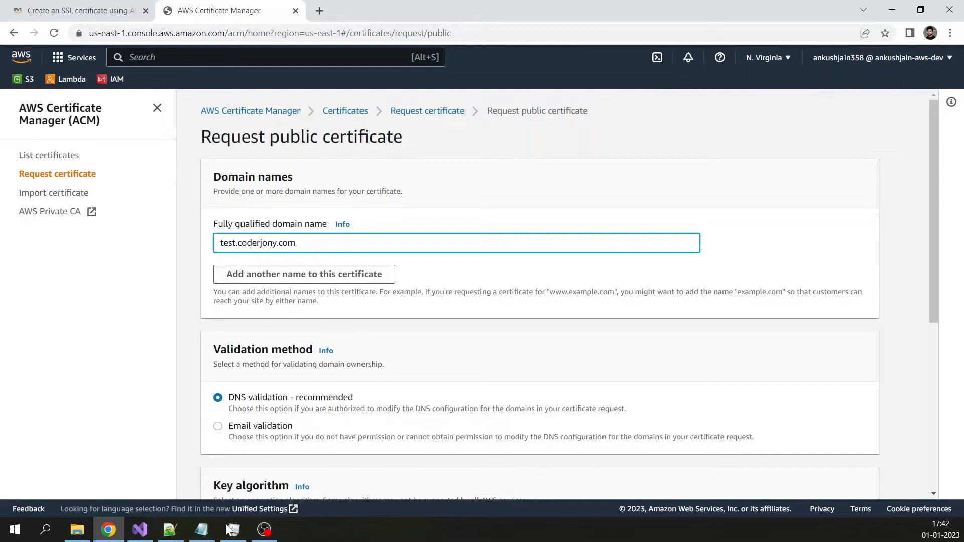
double_click(244, 243)
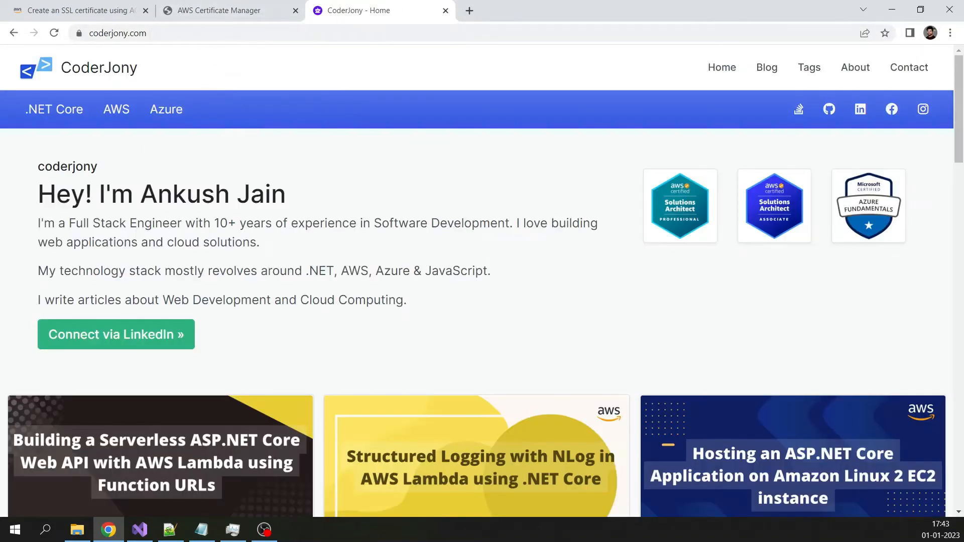
left_click(228, 10)
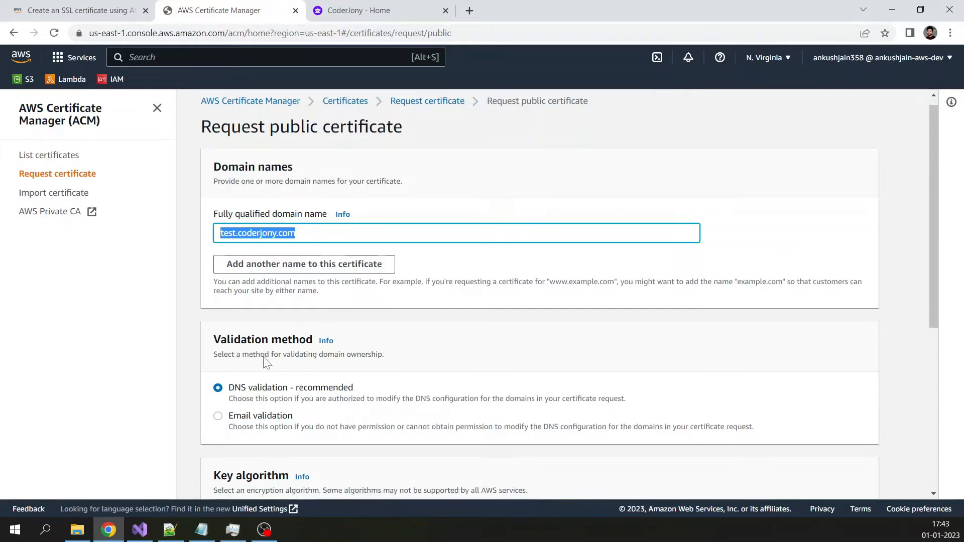
- Review the key algorithm options, keep RSA 2048, and submit the request
scroll("down", 3)
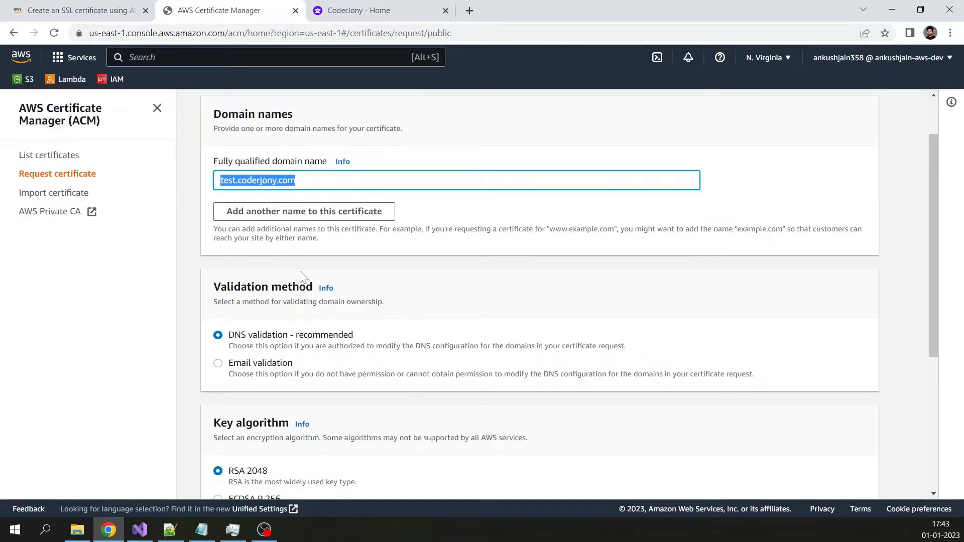
scroll("down", 3)
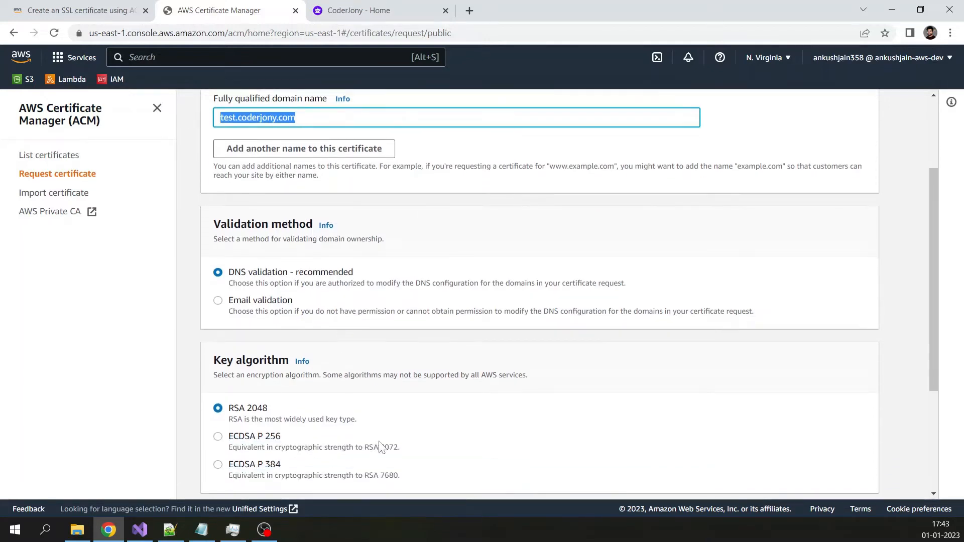
scroll("down", 3)
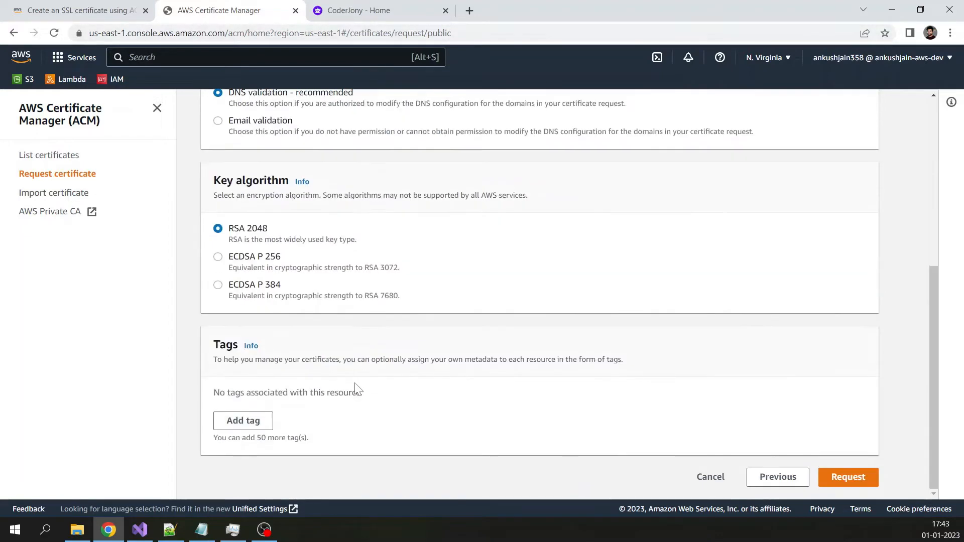
mouse_move(265, 253)
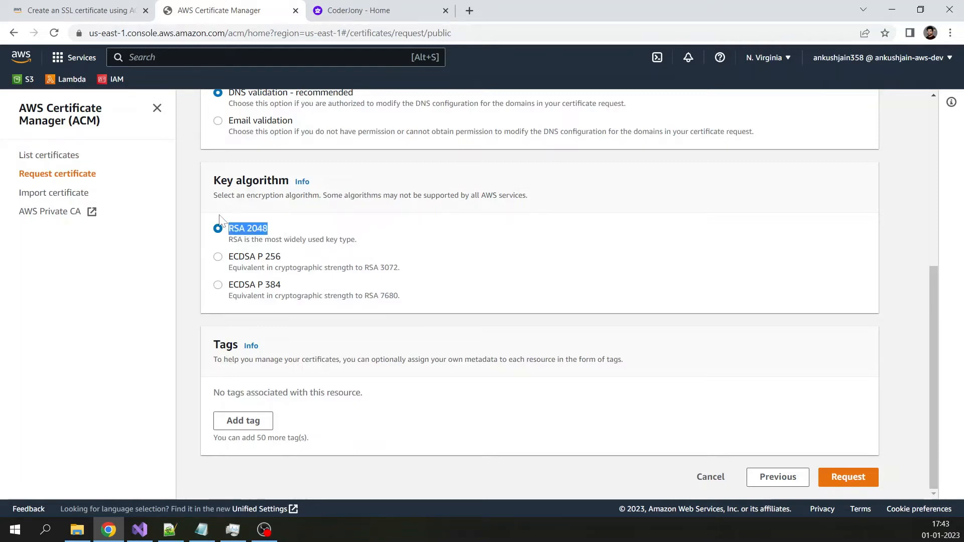
left_click(302, 181)
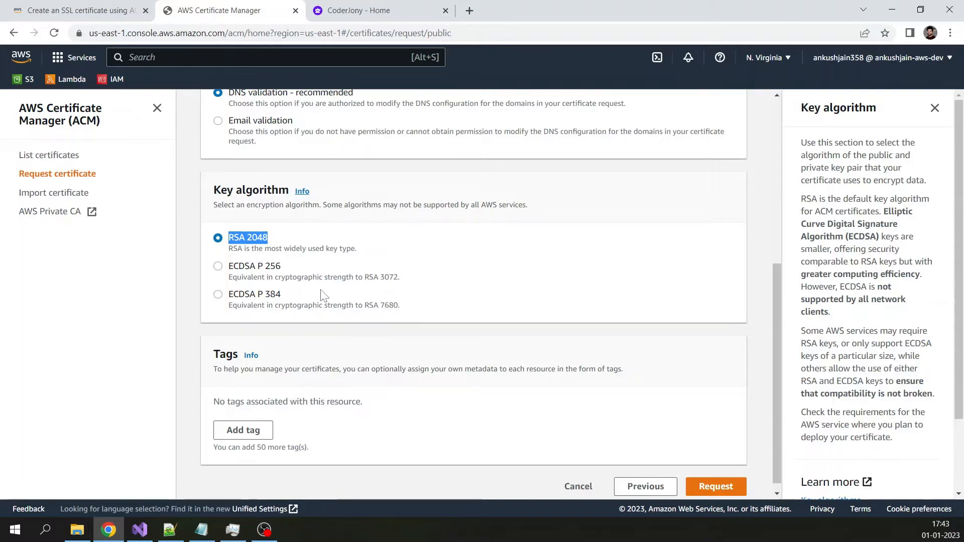
mouse_move(243, 246)
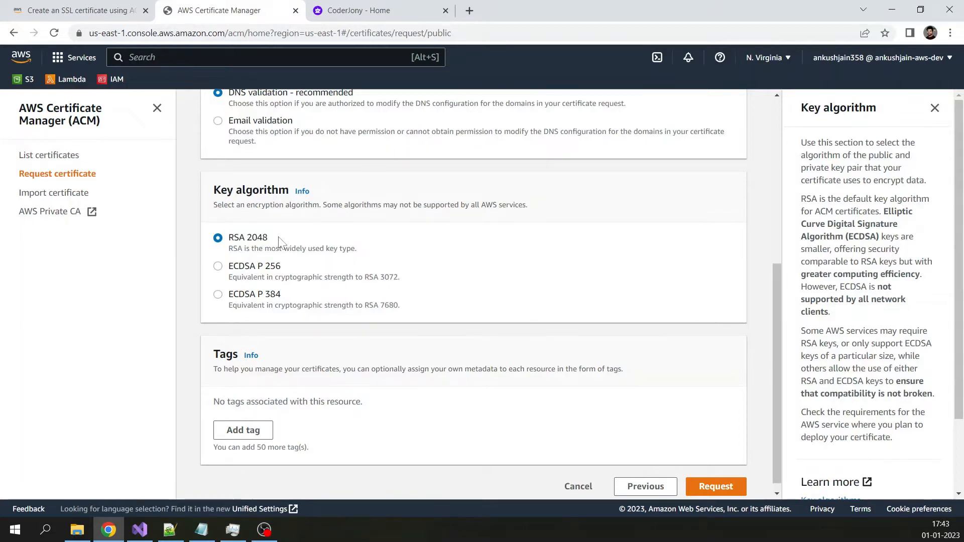
scroll("down", 3)
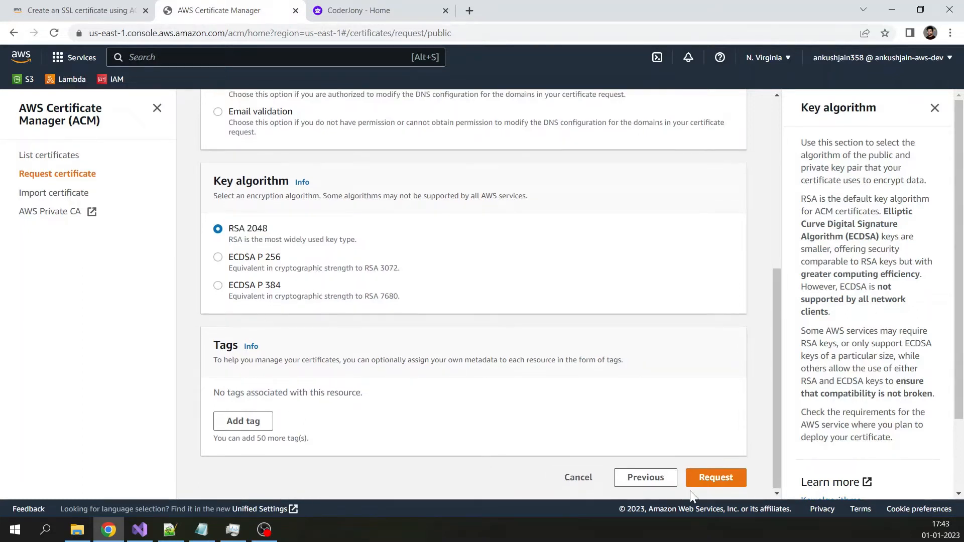
mouse_move(715, 477)
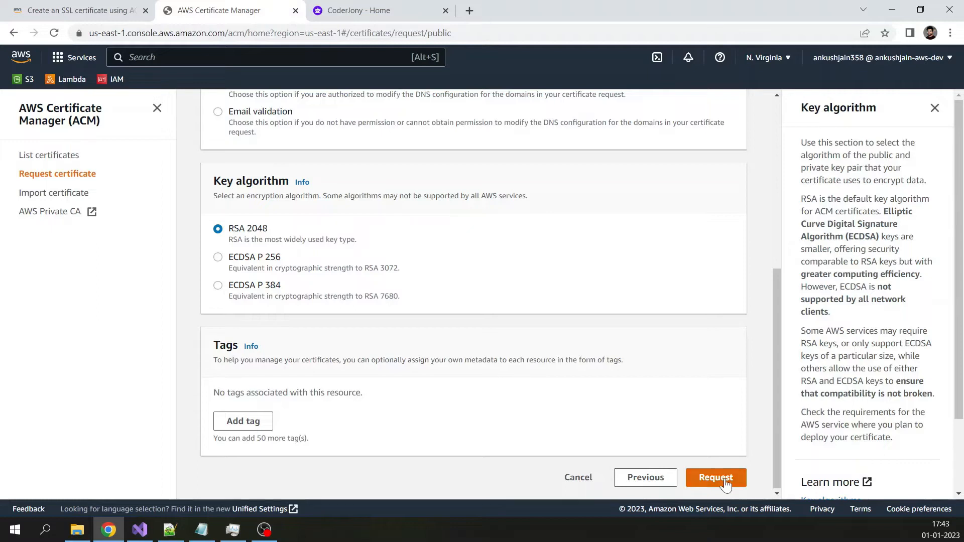
left_click(715, 477)
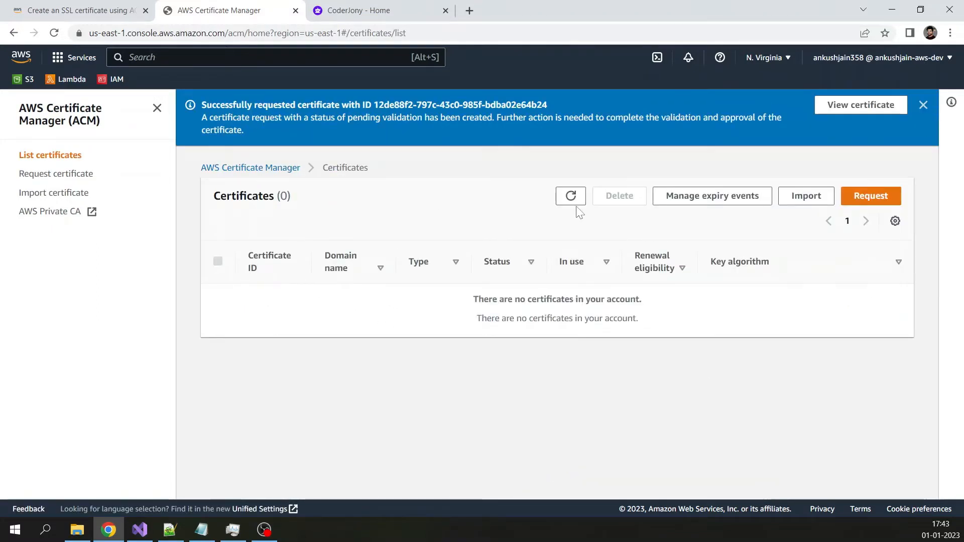
- Refresh the Certificates list and open the pending test.coderjony.com certificate's details
left_click(570, 195)
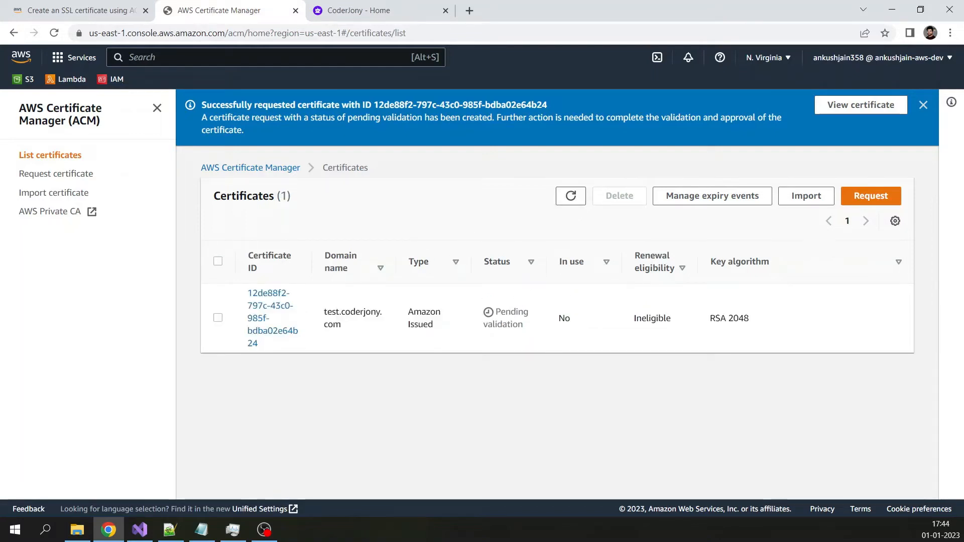
mouse_move(872, 372)
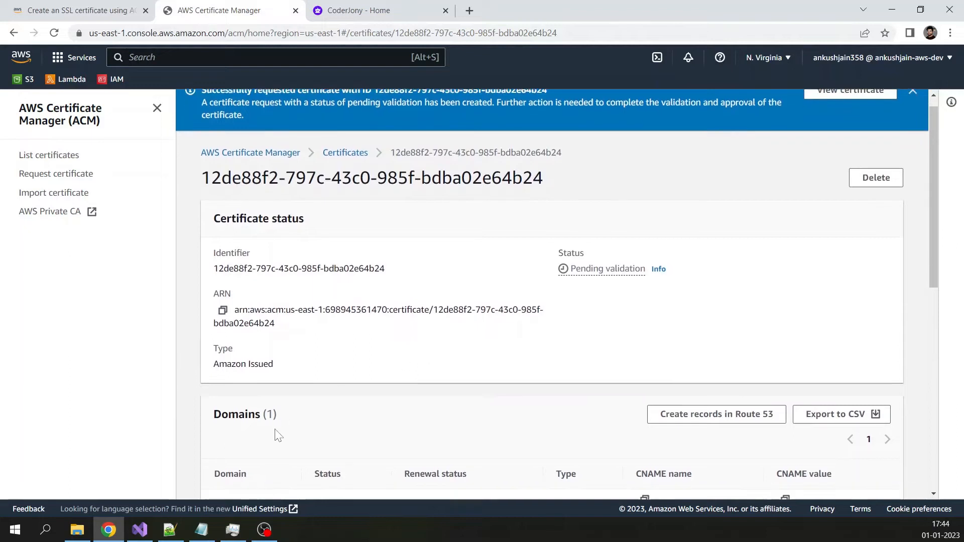
left_click(912, 91)
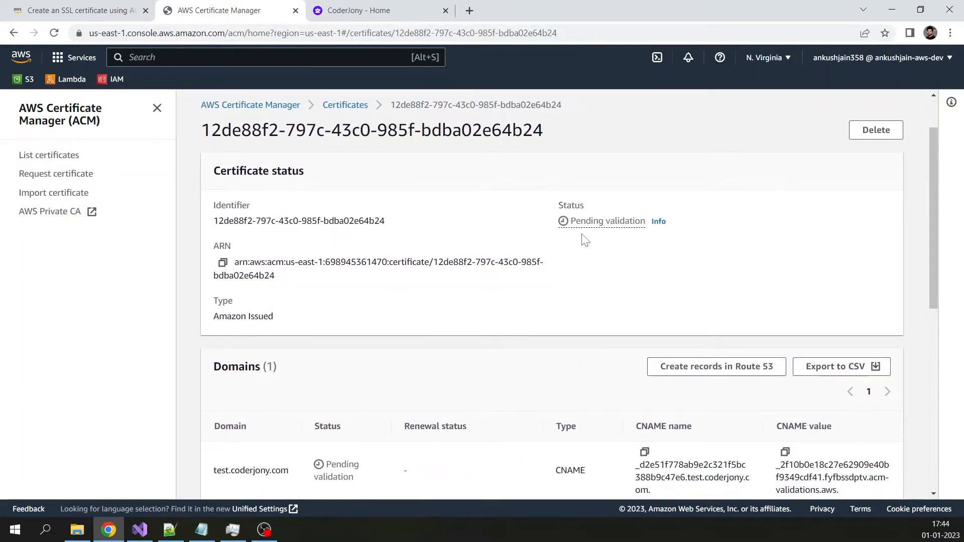
mouse_move(624, 245)
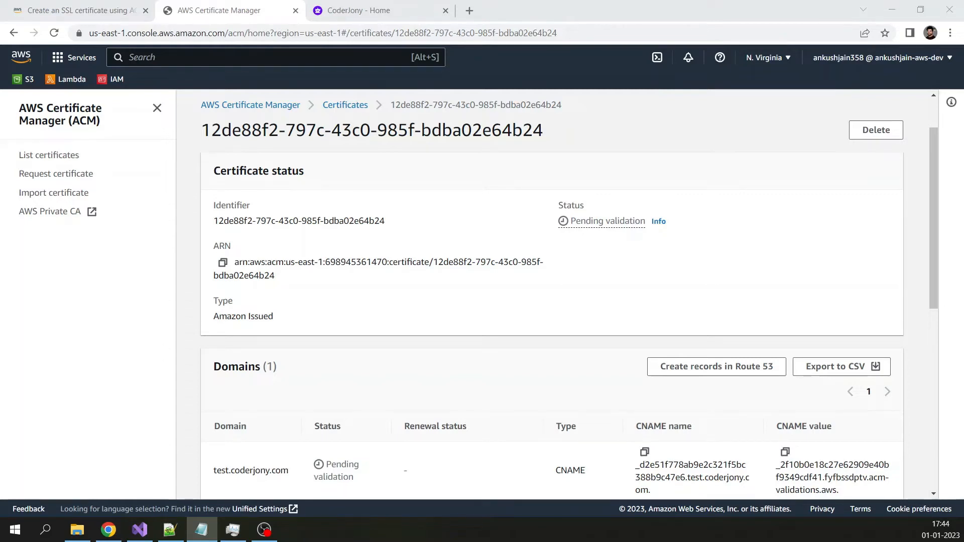
- Open Netlify's coderjony.com DNS settings in a new tab
left_click(618, 11)
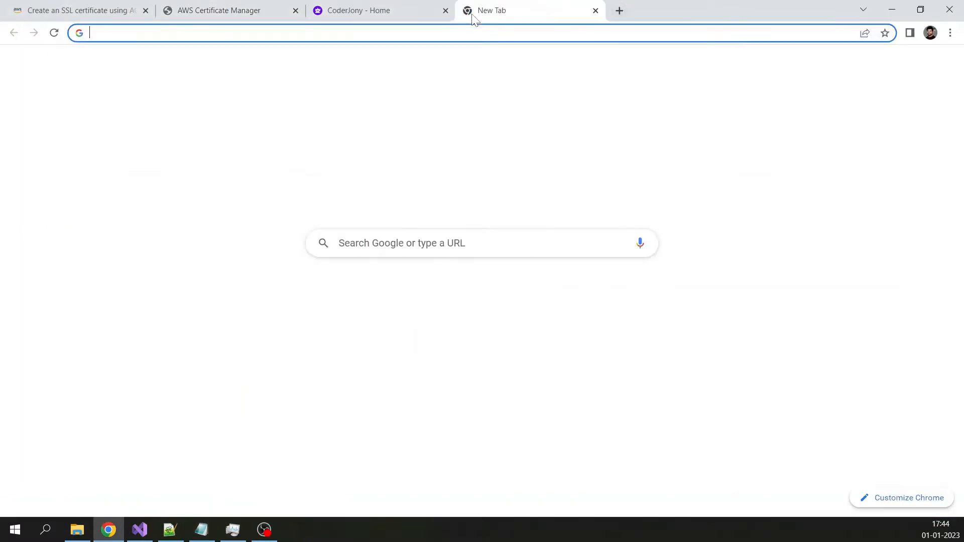
type("app.netlify.com/teams/ankushjain358/dns/coderjony.com")
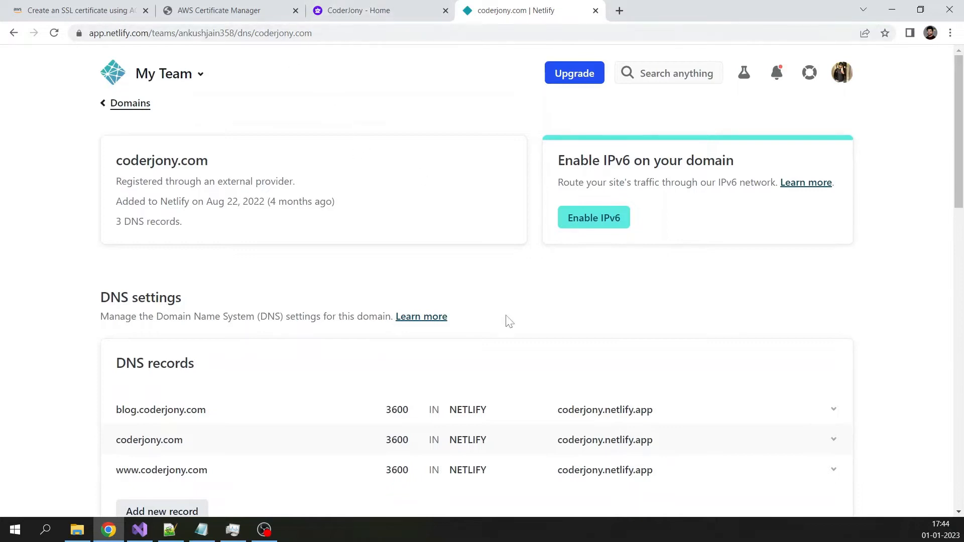
scroll("down", 3)
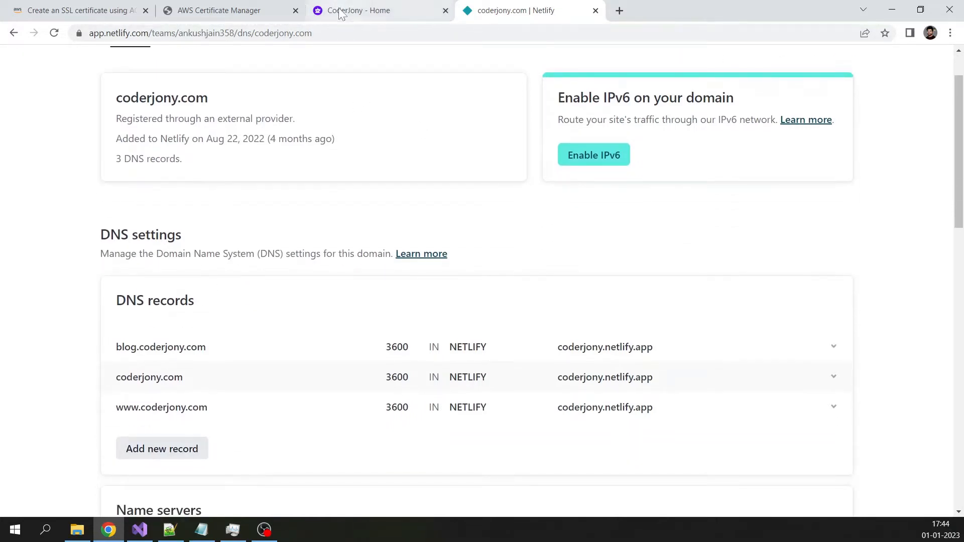
- Close the CoderJony Home tab and copy the certificate's CNAME name
left_click(230, 10)
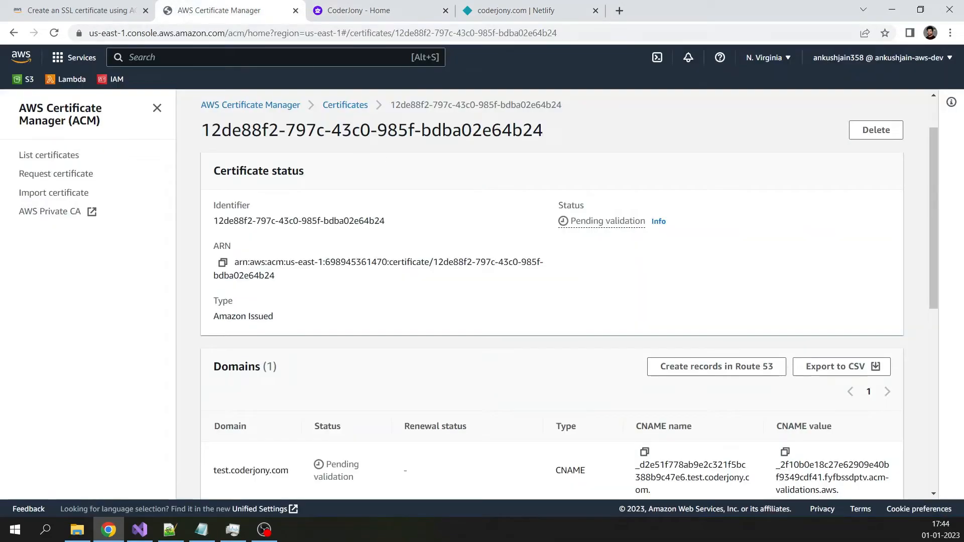
left_click(446, 10)
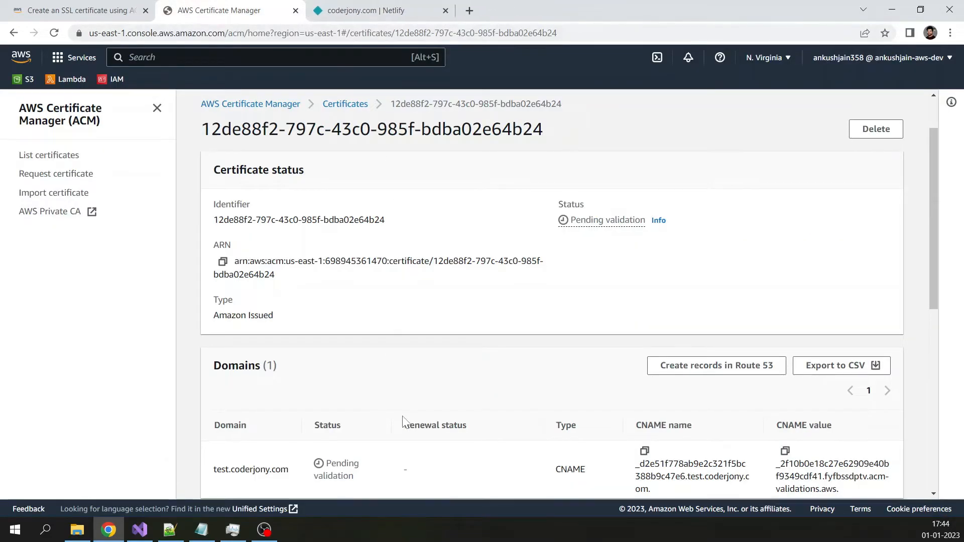
scroll("down", 3)
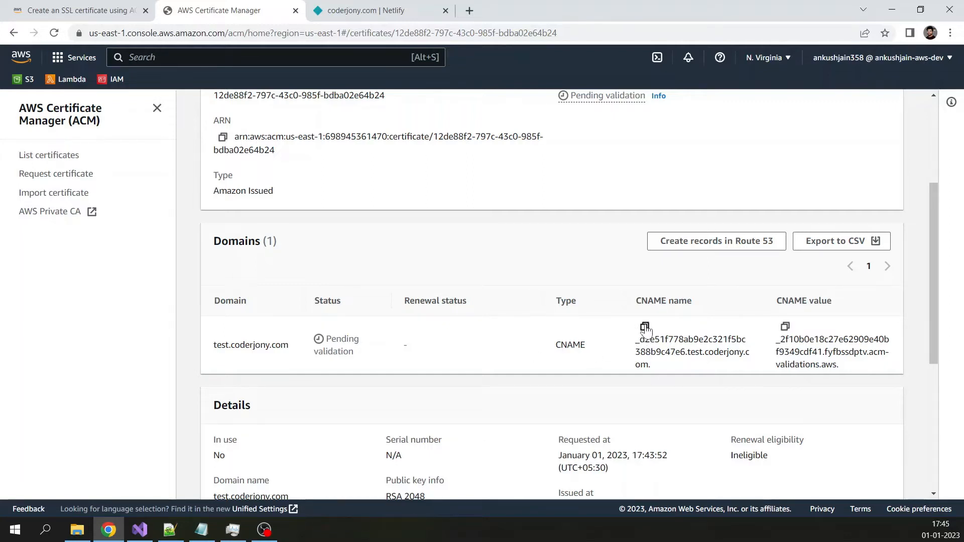
left_click(379, 10)
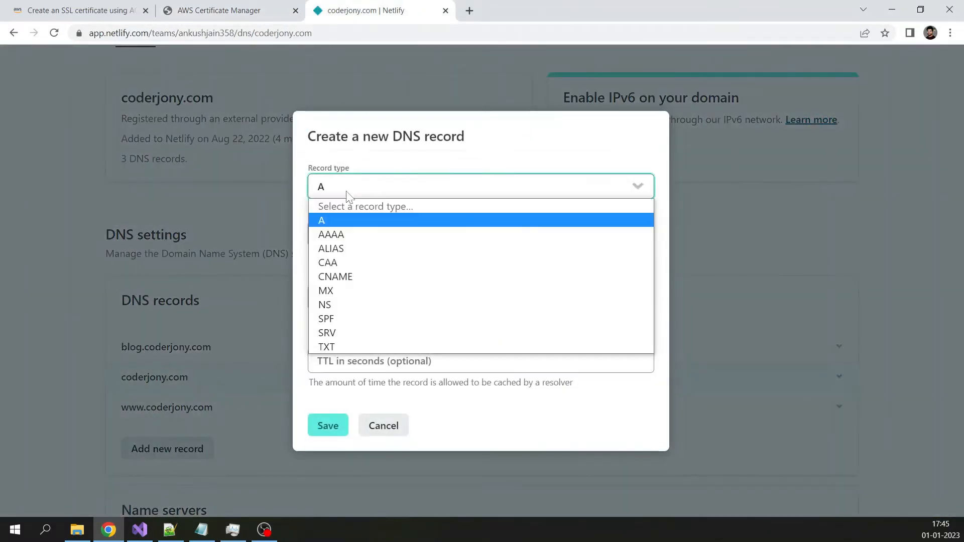
- Add a CNAME record _d2e51f778ab9e2c321f5bc388b9c47e6.test with the ACM validation value and TTL 20
left_click(335, 277)
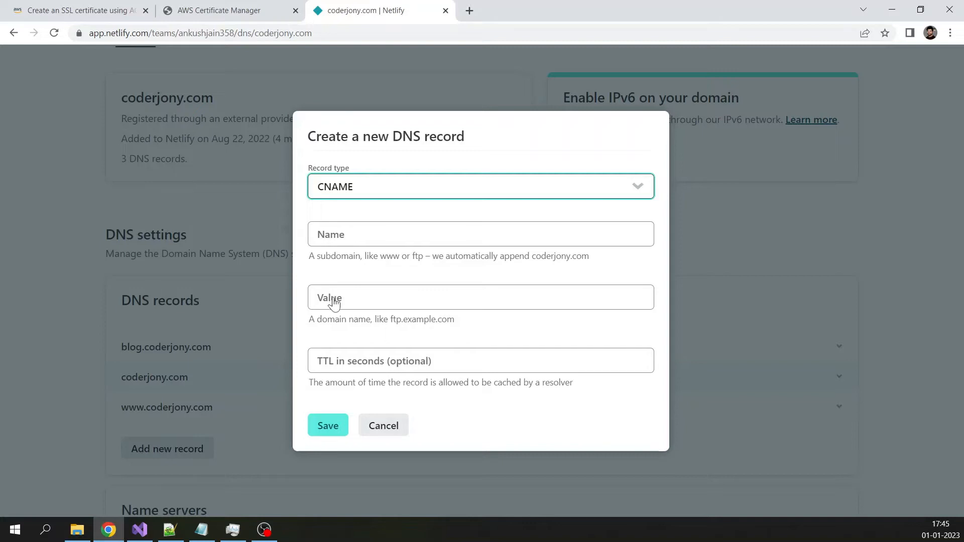
type("_d2e51f778ab9e2c321f5bc388b9c47e6.test.coderjony.com.")
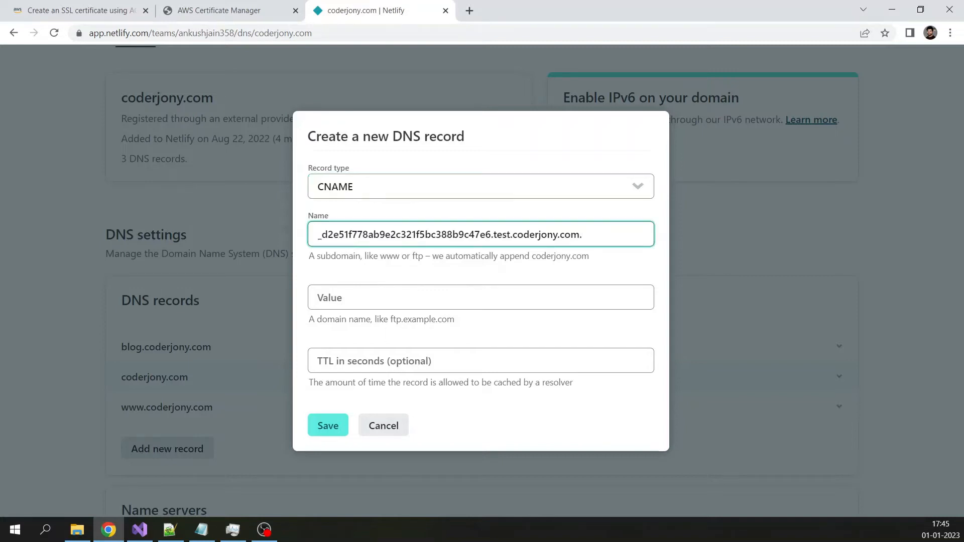
mouse_move(306, 262)
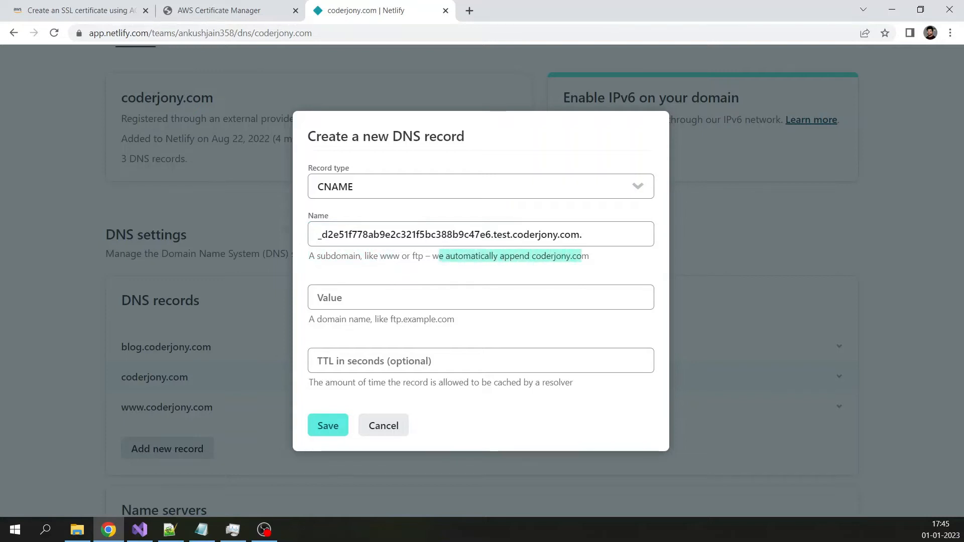
left_click(510, 235)
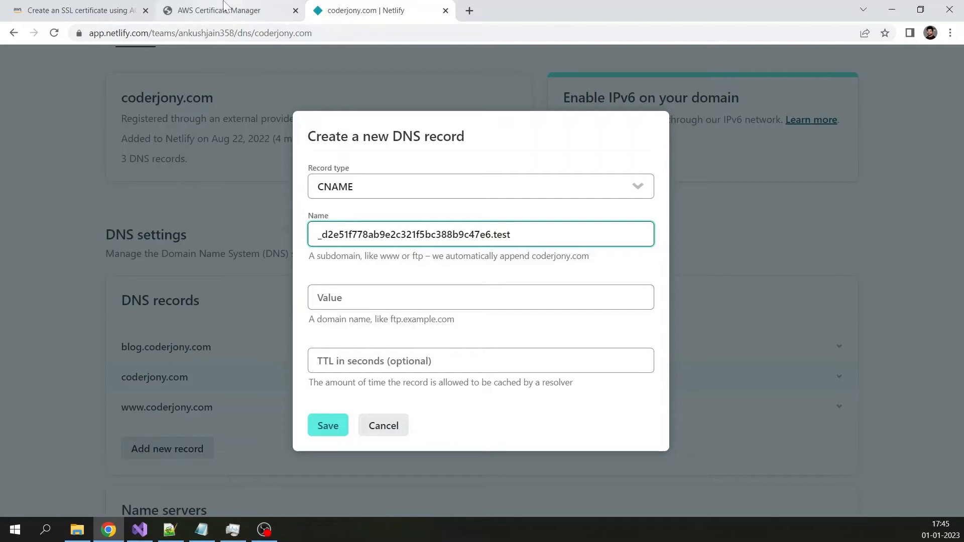
left_click(228, 11)
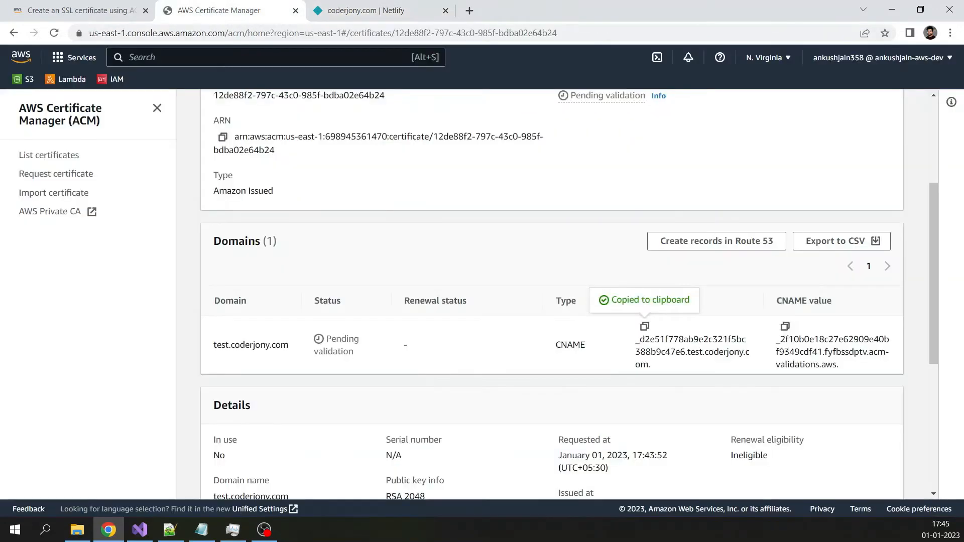
left_click(785, 326)
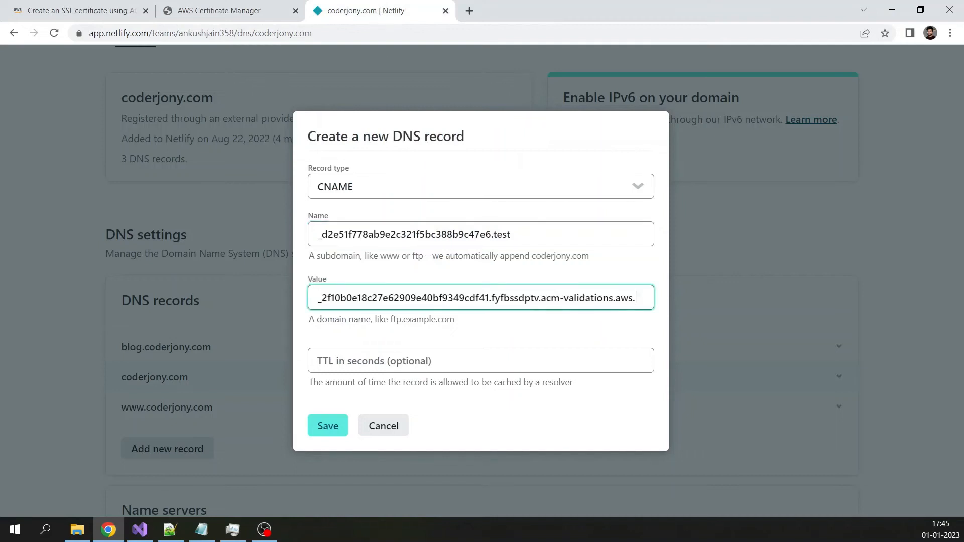
type("2")
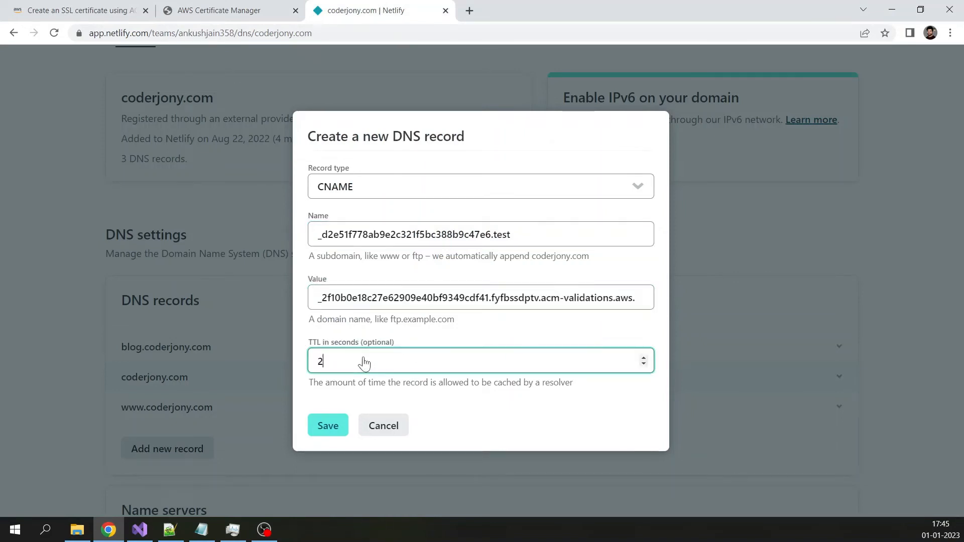
type("0")
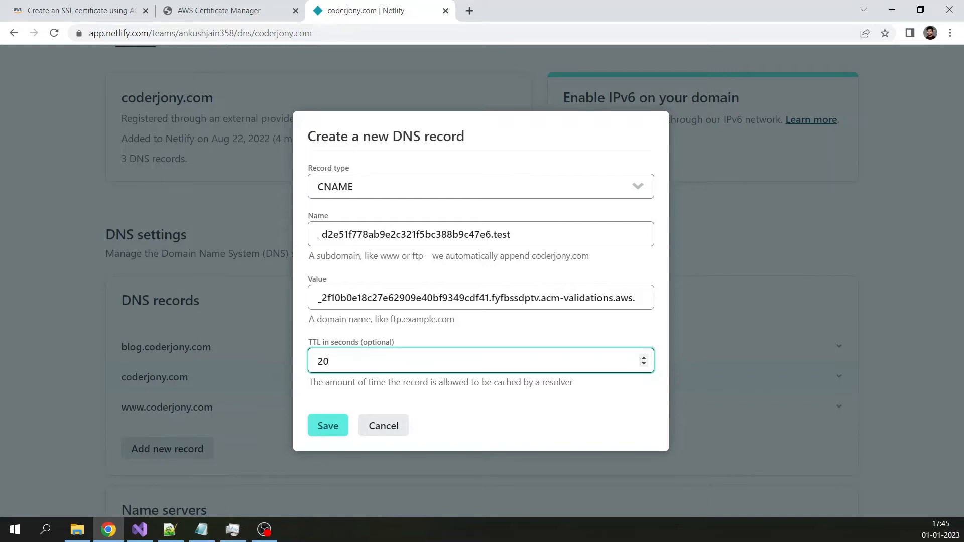
mouse_move(323, 444)
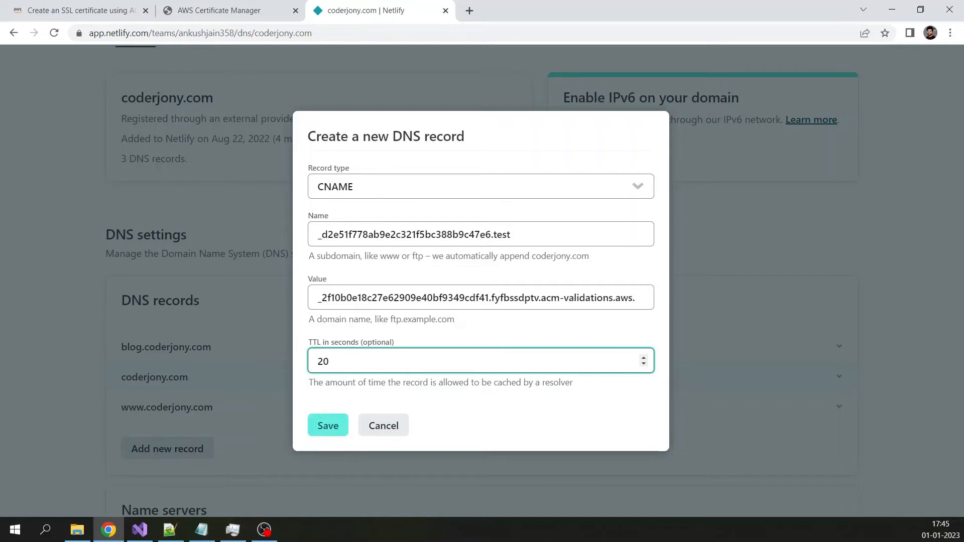
mouse_move(525, 187)
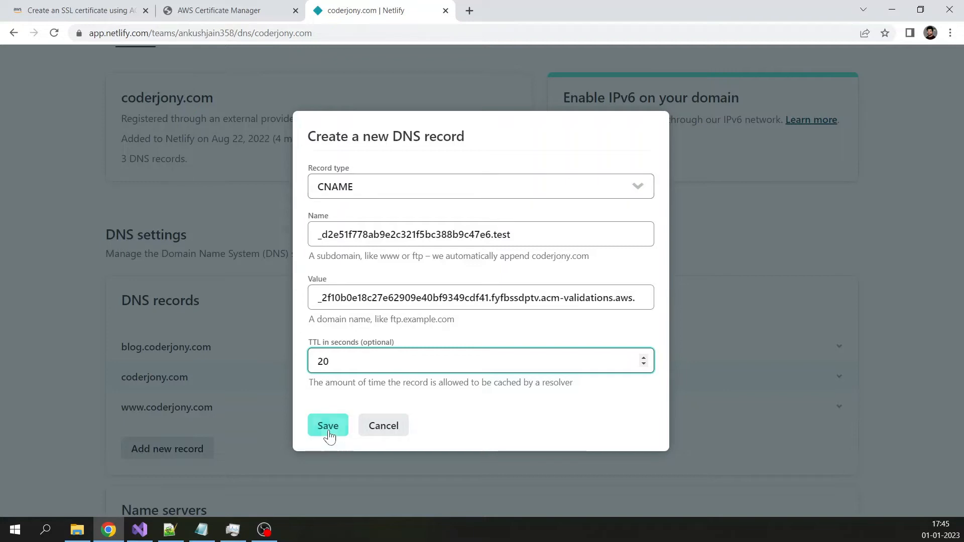
left_click(328, 425)
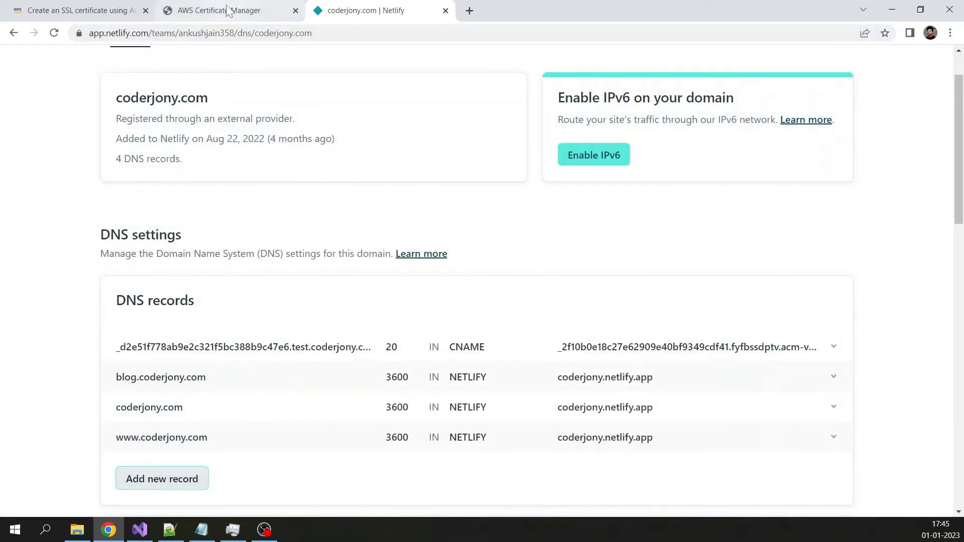
- Return to the ACM certificate list and refresh it to see test.coderjony.com as Issued
left_click(218, 11)
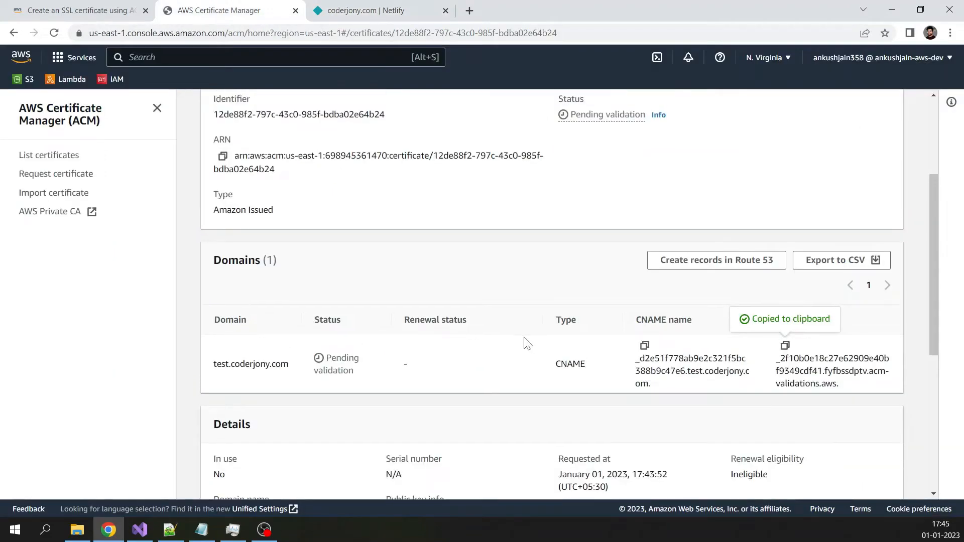
left_click(49, 154)
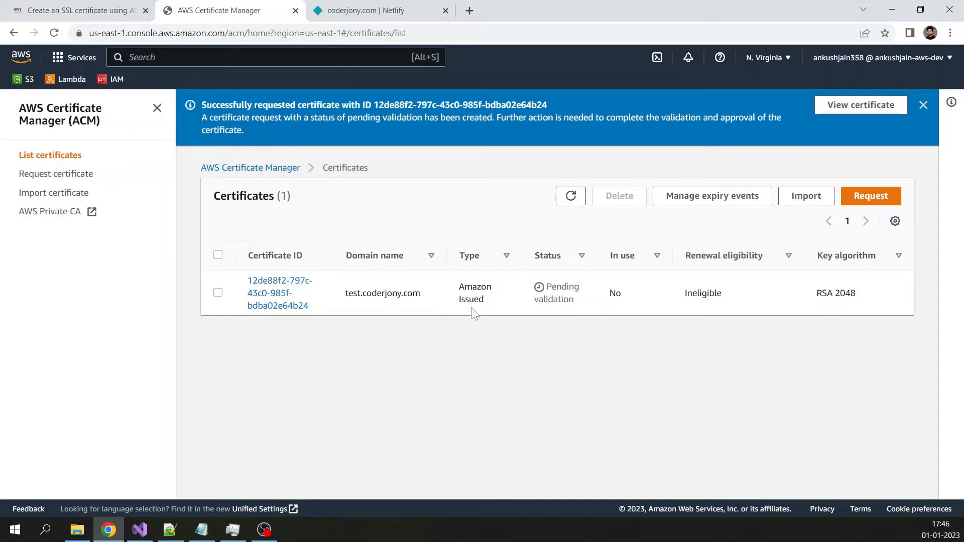
mouse_move(570, 197)
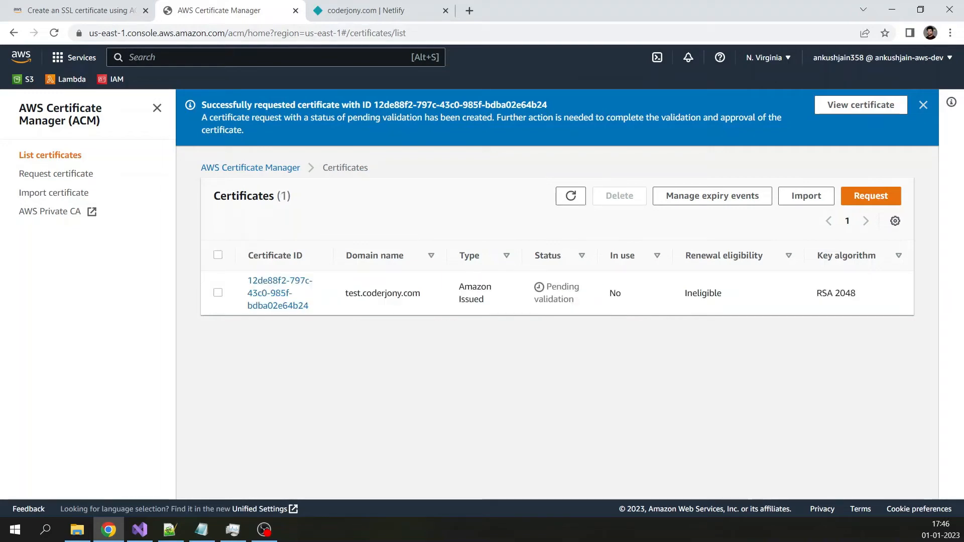
mouse_move(359, 367)
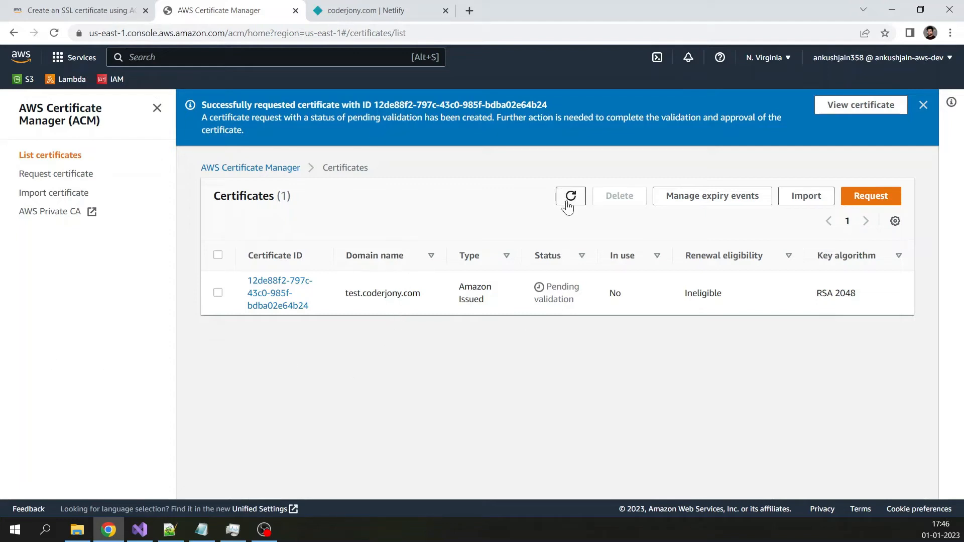
left_click(570, 195)
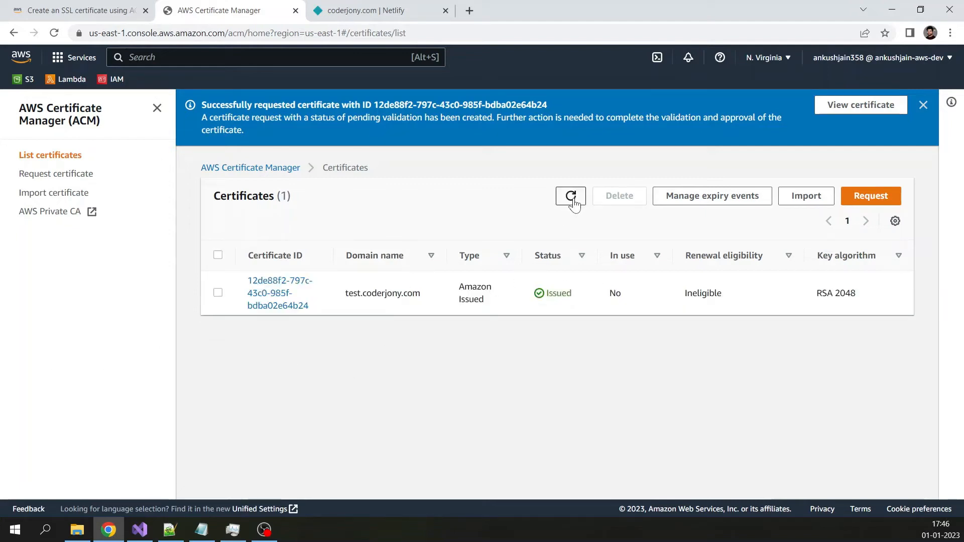
mouse_move(513, 391)
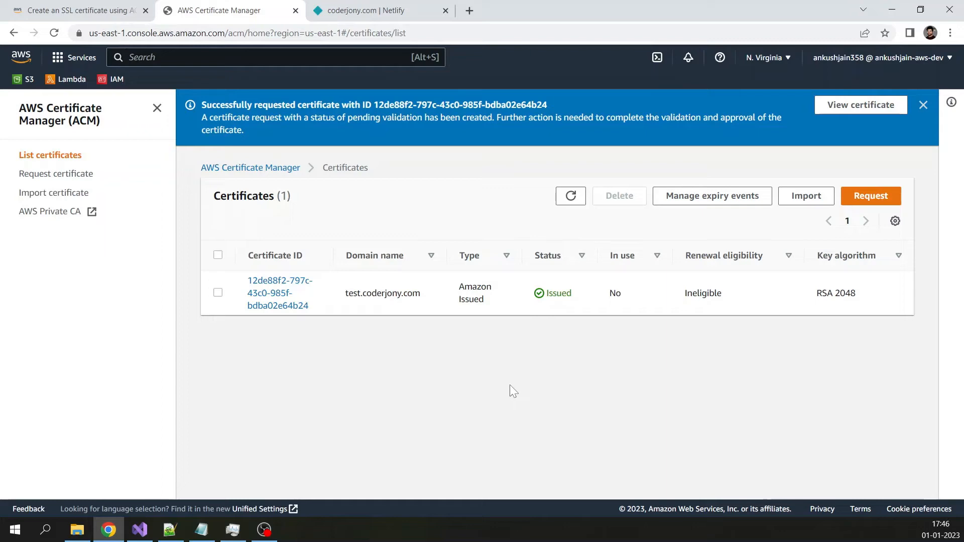
mouse_move(523, 384)
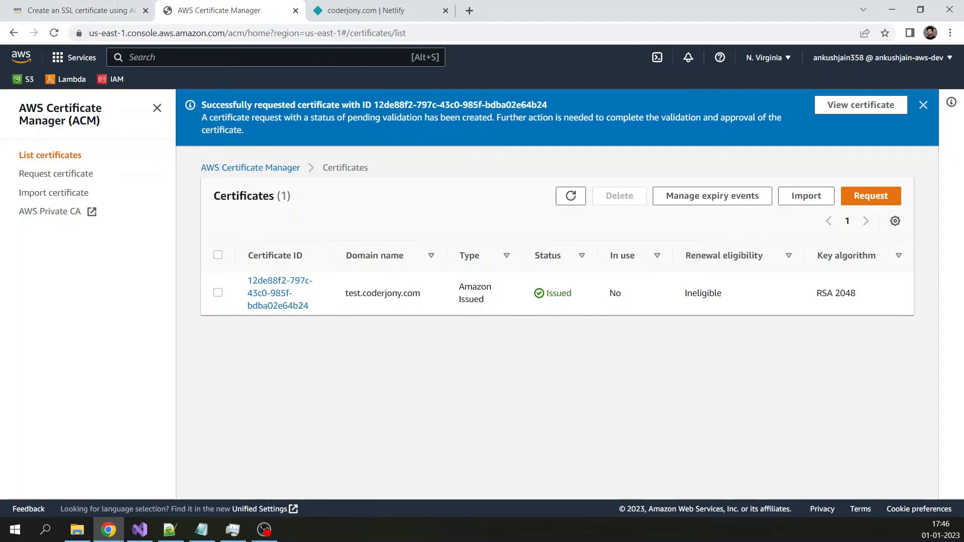
- Review the 'Demo with CloudFront' steps in the Notion guide, then return to the AWS console
left_click(76, 10)
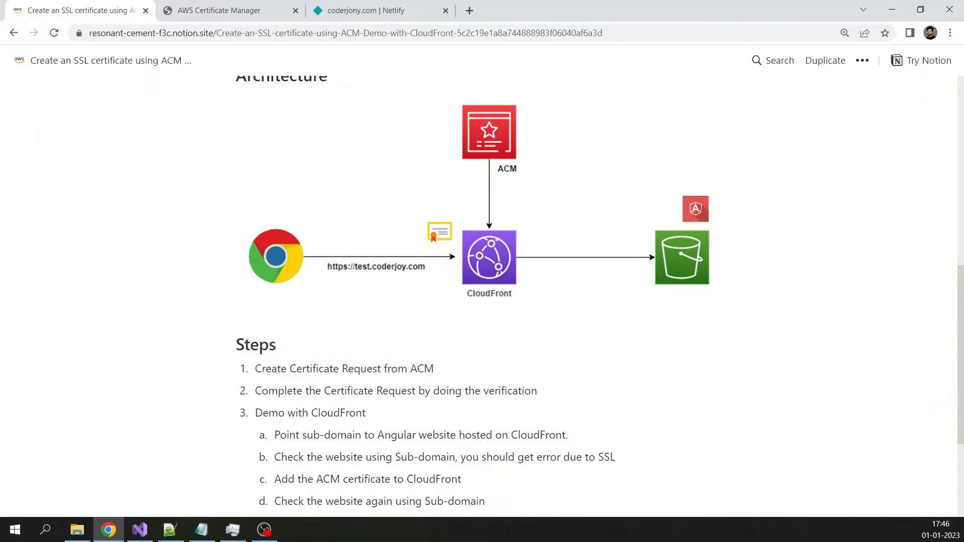
triple_click(395, 390)
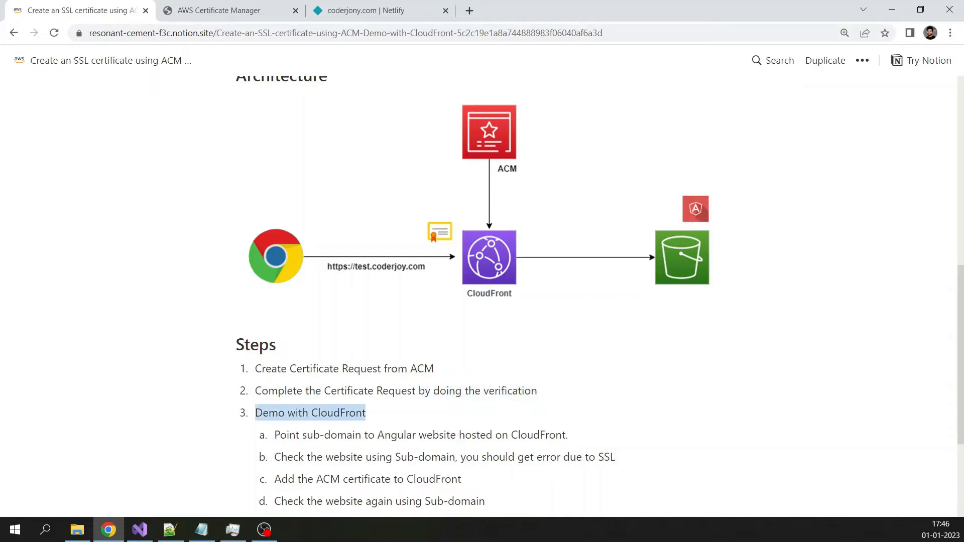
scroll("down", 3)
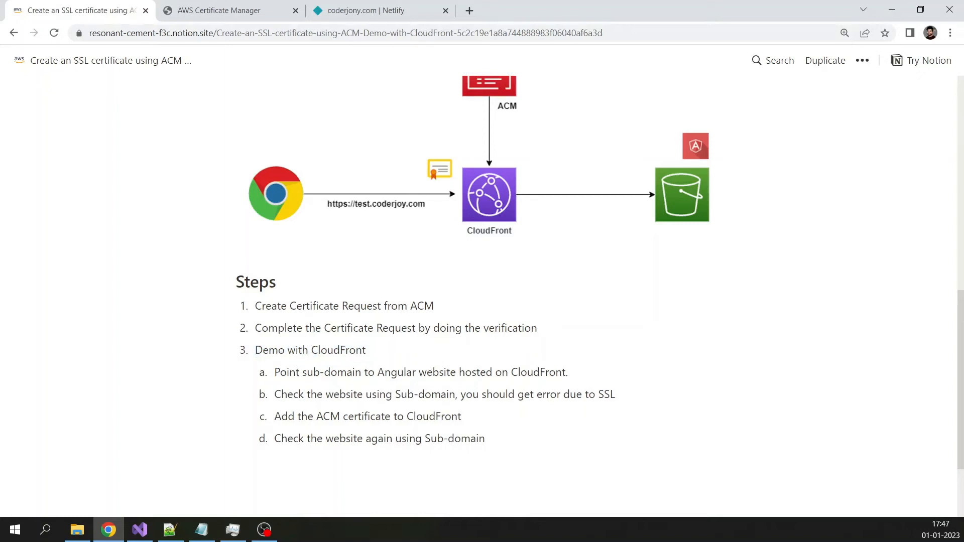
mouse_move(264, 55)
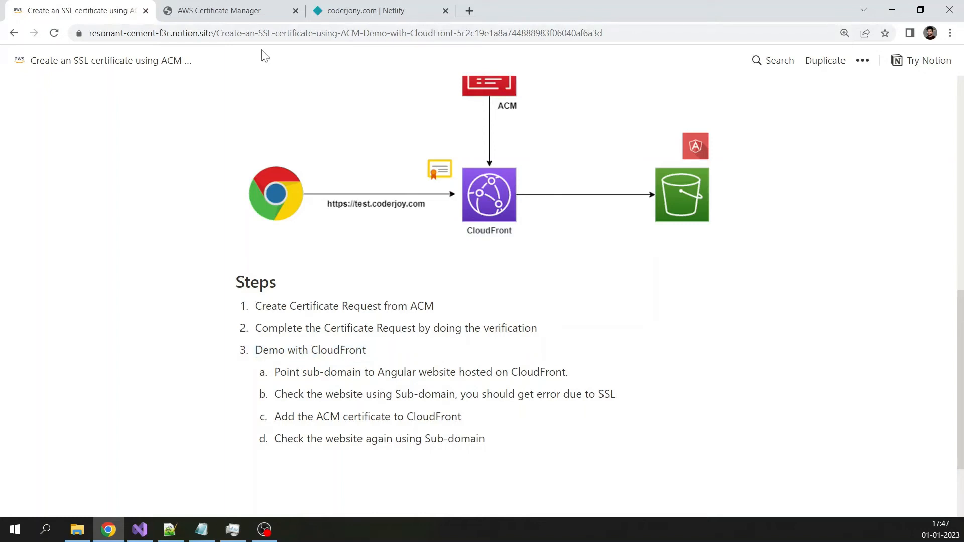
left_click(228, 11)
type("cloudf")
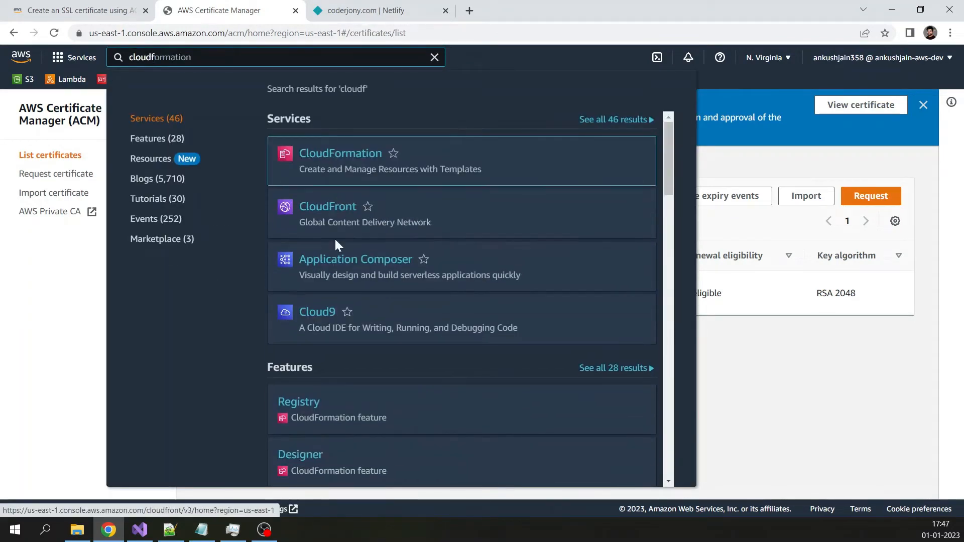
- Copy distribution E4E7JCOPN7KBW's domain d9n1h7ooaoaen.cloudfront.net and load it in a new tab
left_click(327, 206)
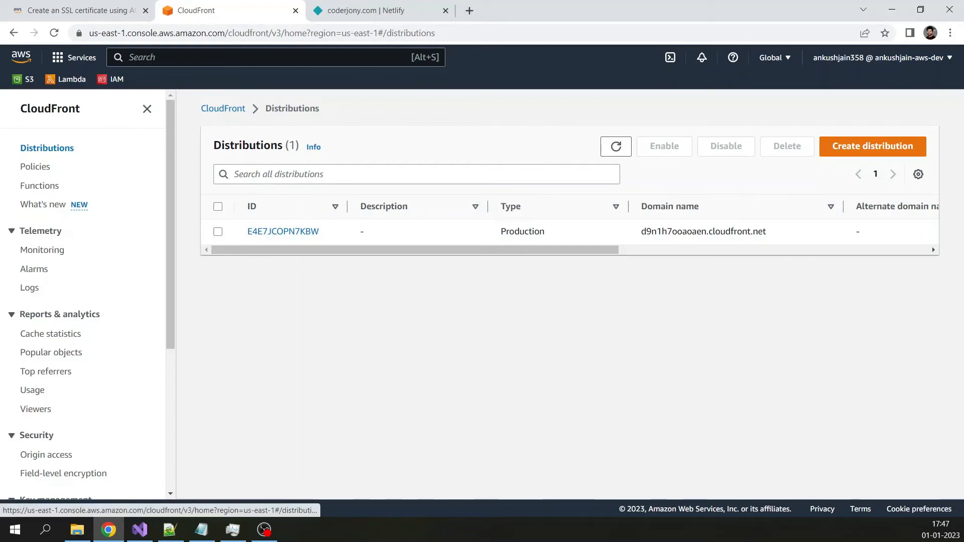
mouse_move(282, 230)
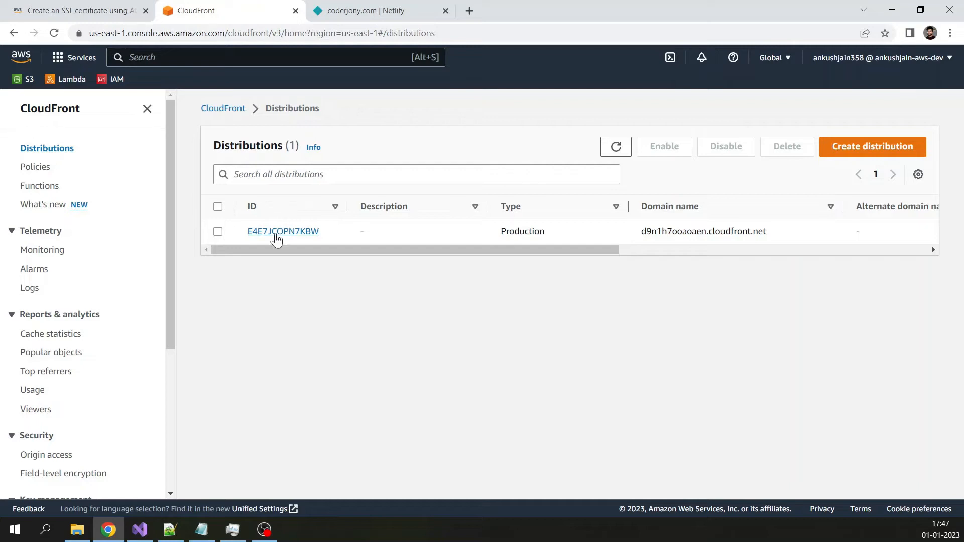
left_click(282, 231)
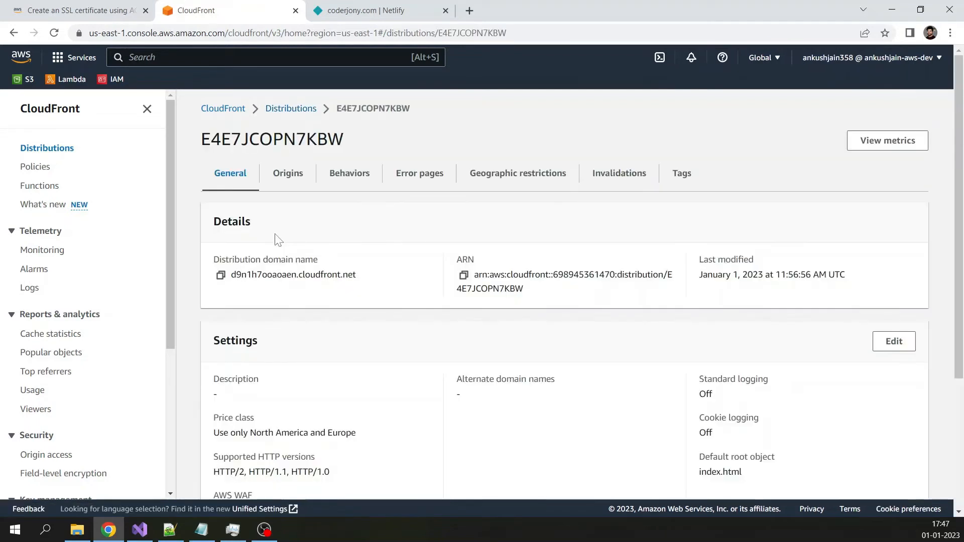
left_click(220, 275)
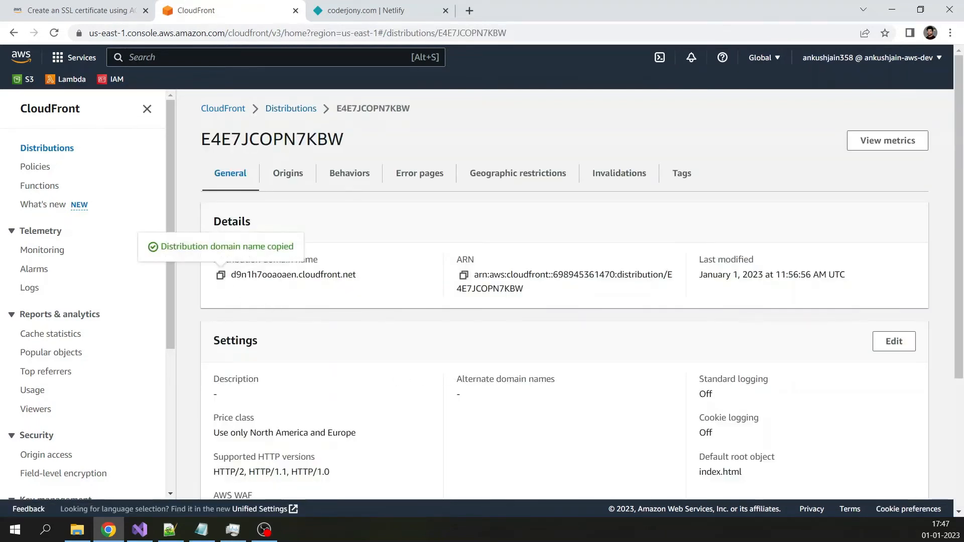
left_click(619, 10)
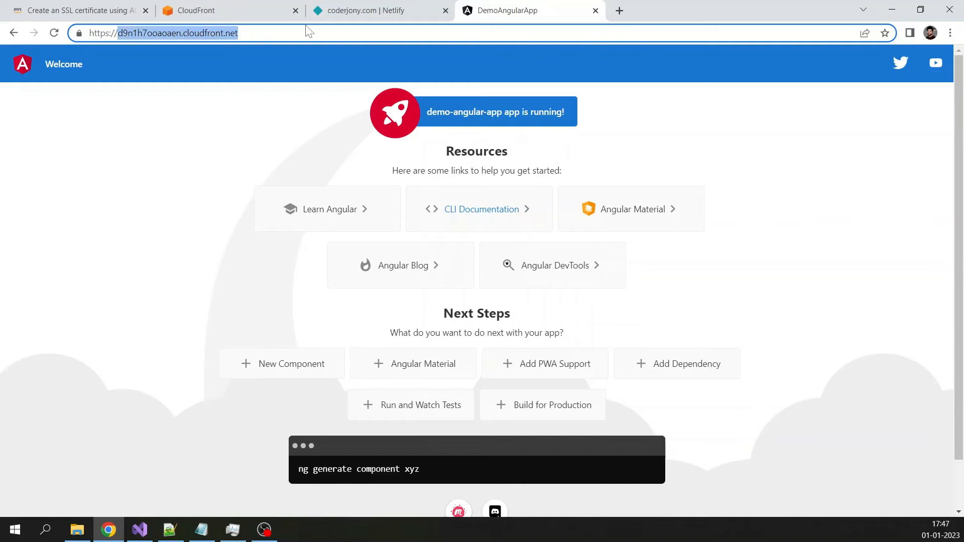
left_click(366, 10)
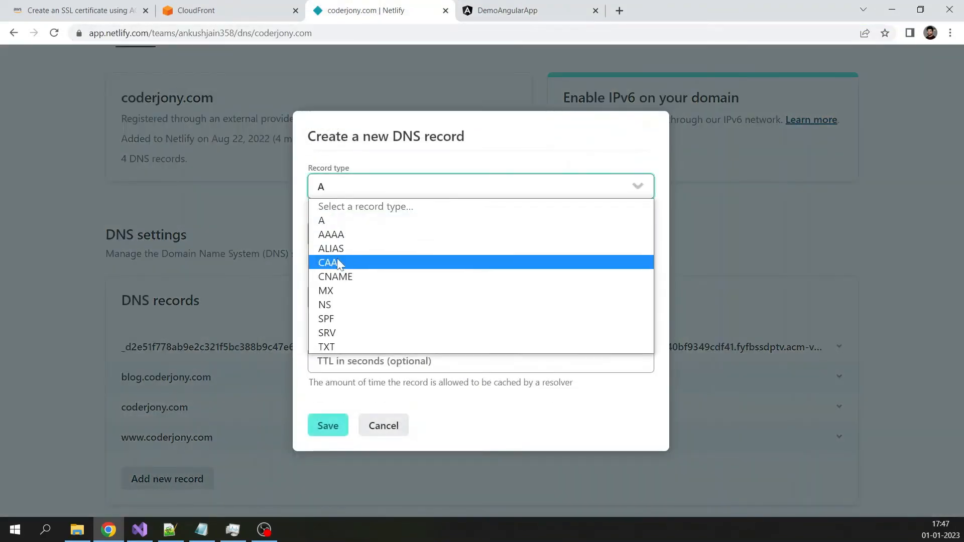
- Add a CNAME record 'test' pointing to d9n1h7ooaoaen.cloudfront.net with TTL 20, and expand it
left_click(335, 276)
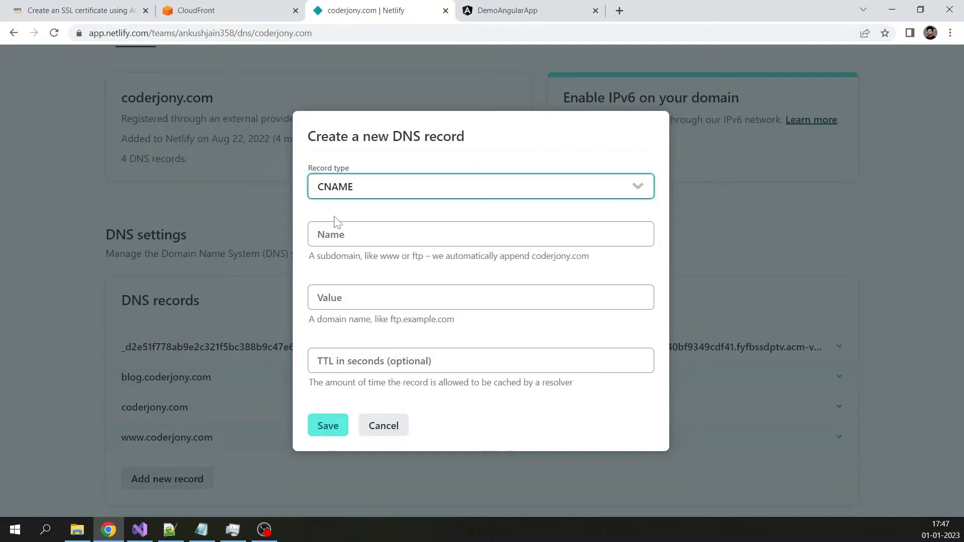
type("test")
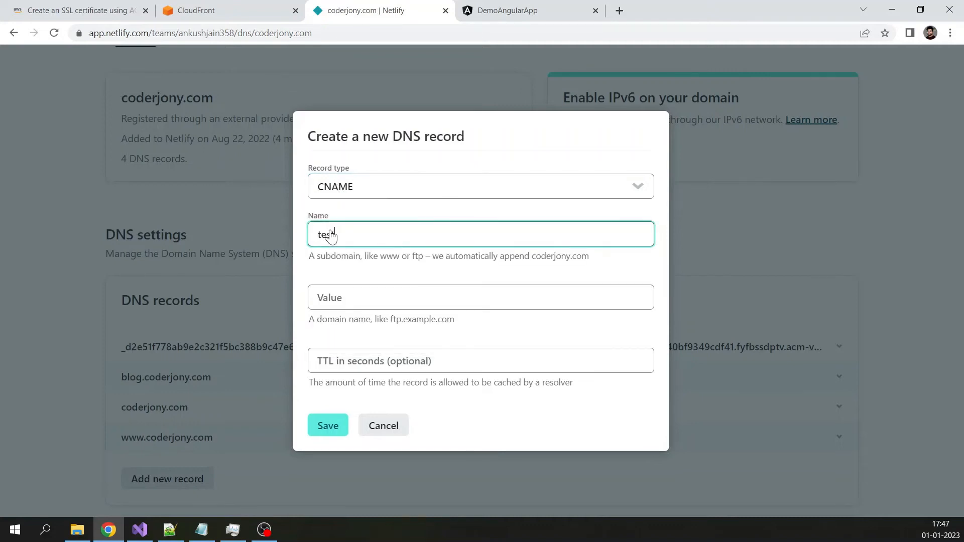
type("d9n1h7ooaoaen.cloudfront.net")
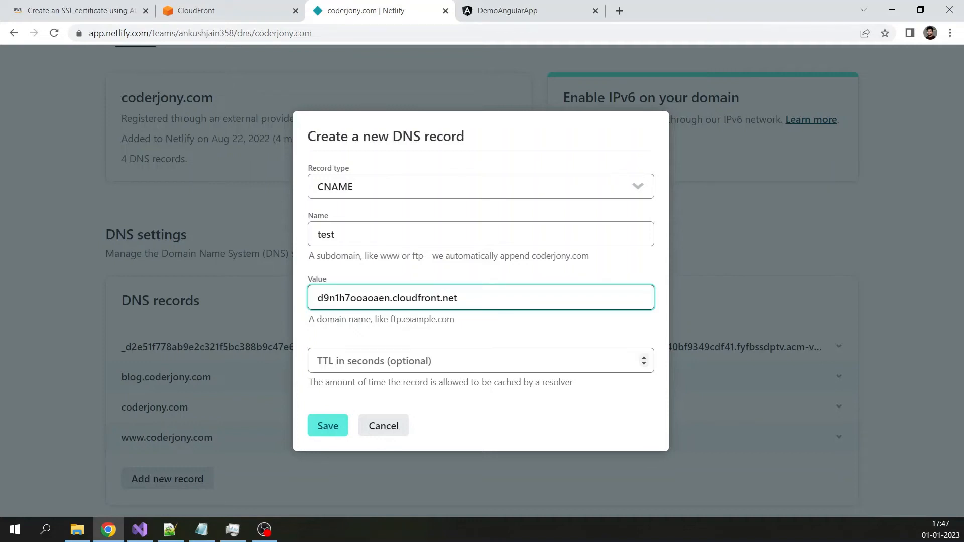
left_click(479, 360)
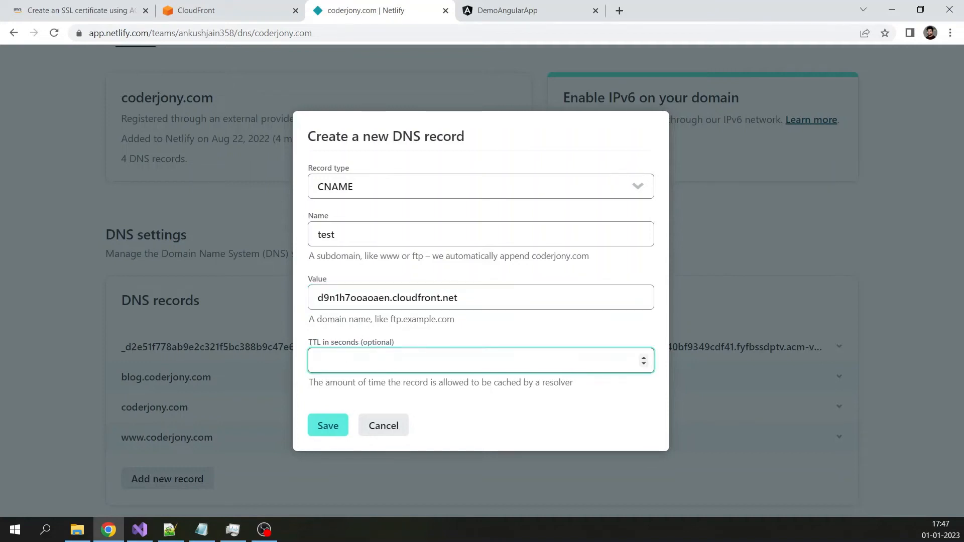
left_click(327, 425)
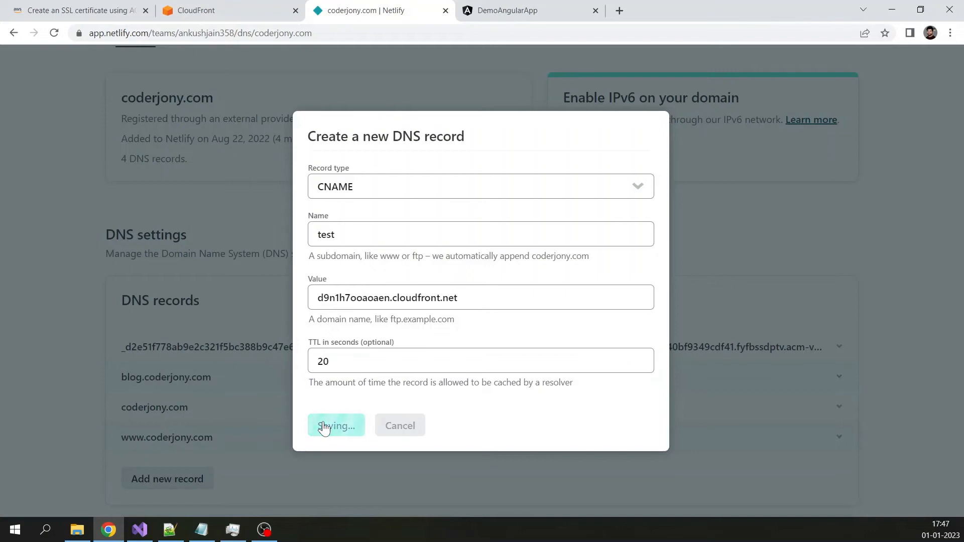
left_click(335, 425)
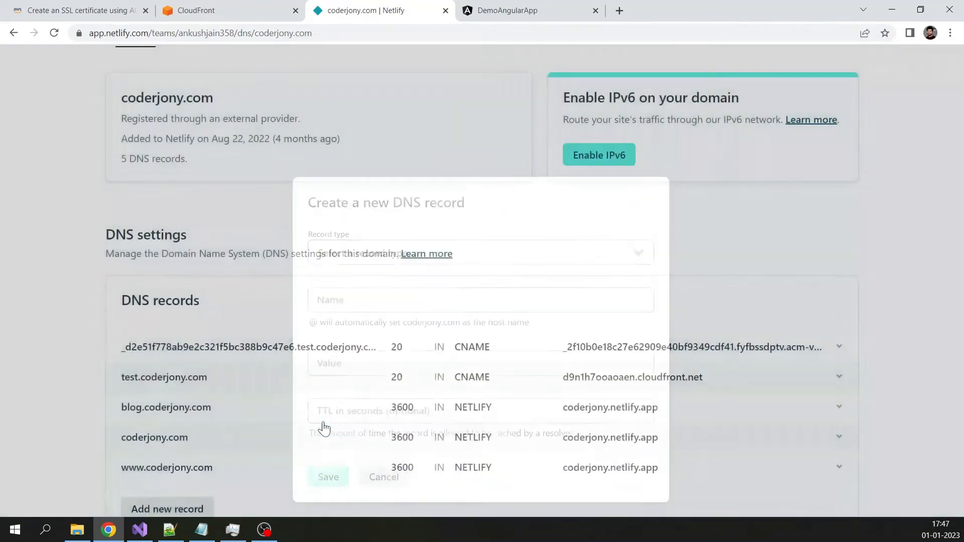
left_click(383, 477)
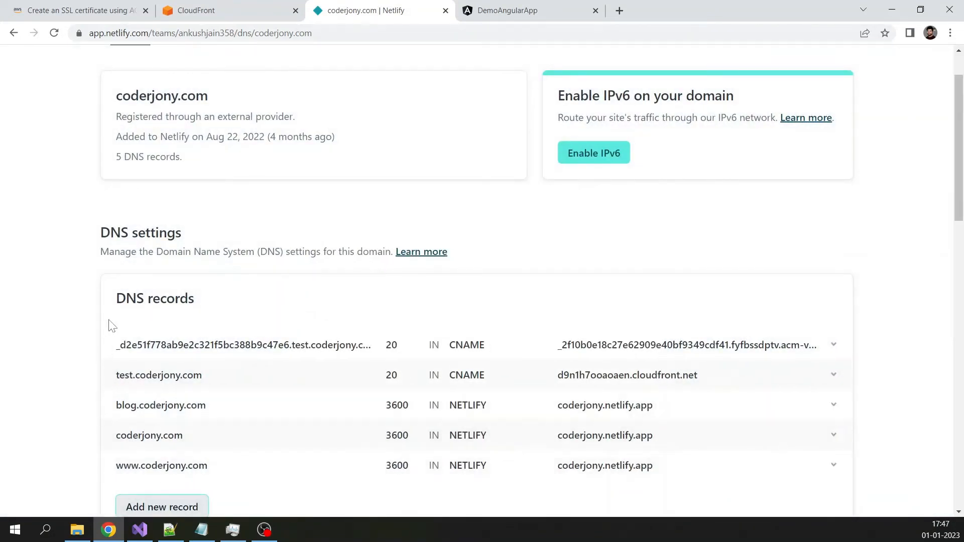
mouse_move(241, 381)
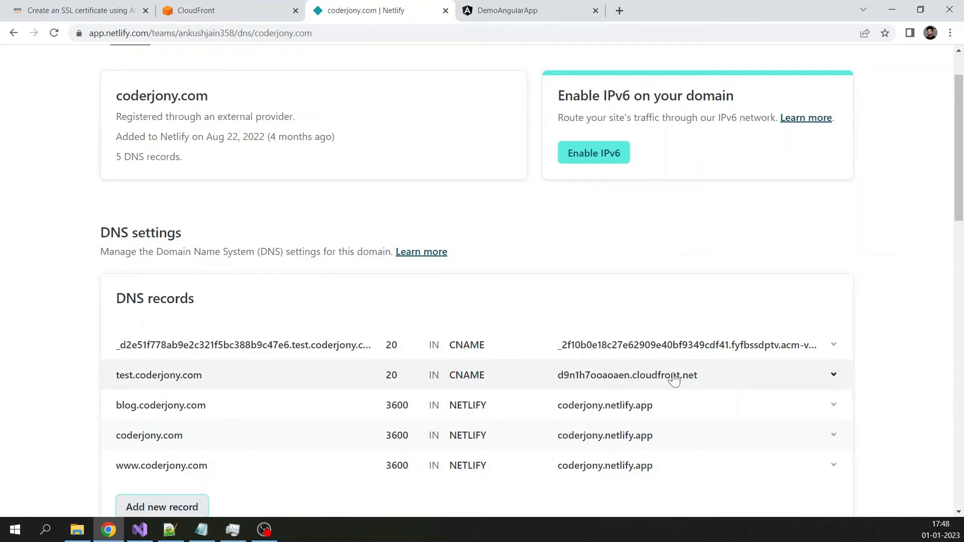
double_click(158, 375)
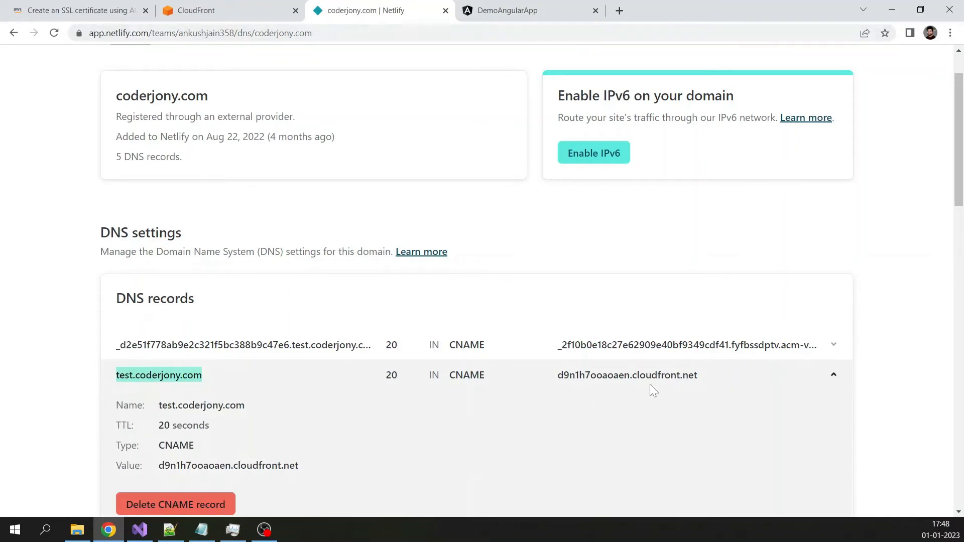
left_click(530, 10)
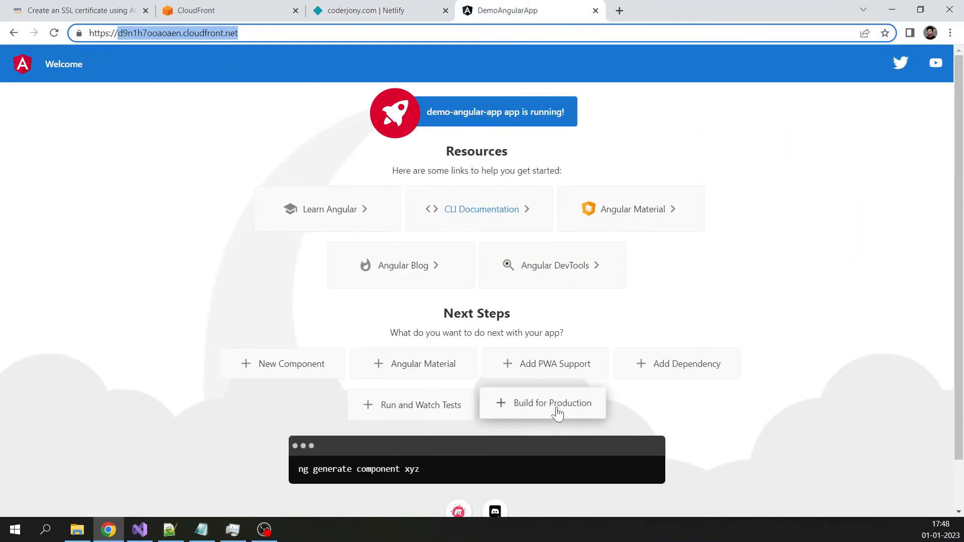
- Visit test.coderjony.com and get CloudFront's 403 error, rechecking the Netlify CNAME record
left_click(74, 10)
type("test.coderjony.com")
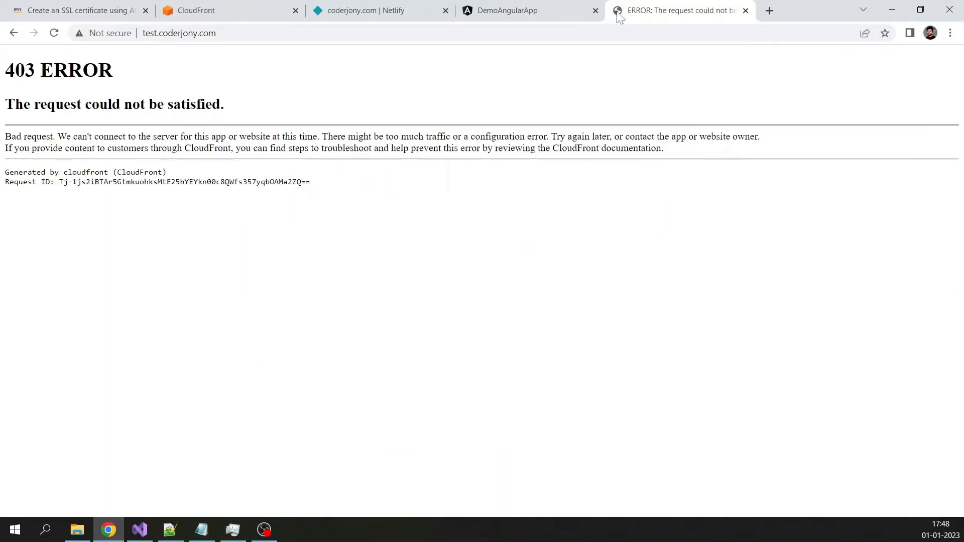
mouse_move(274, 307)
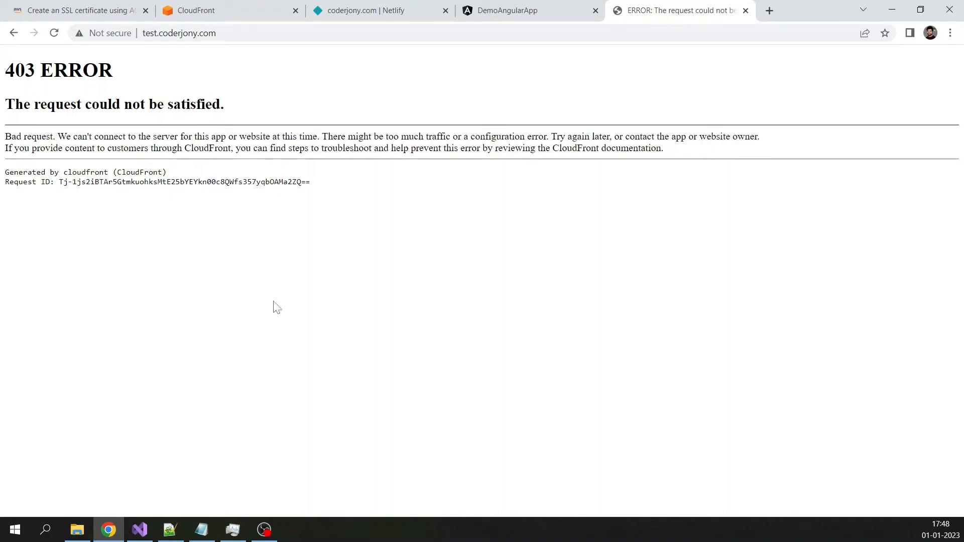
mouse_move(78, 200)
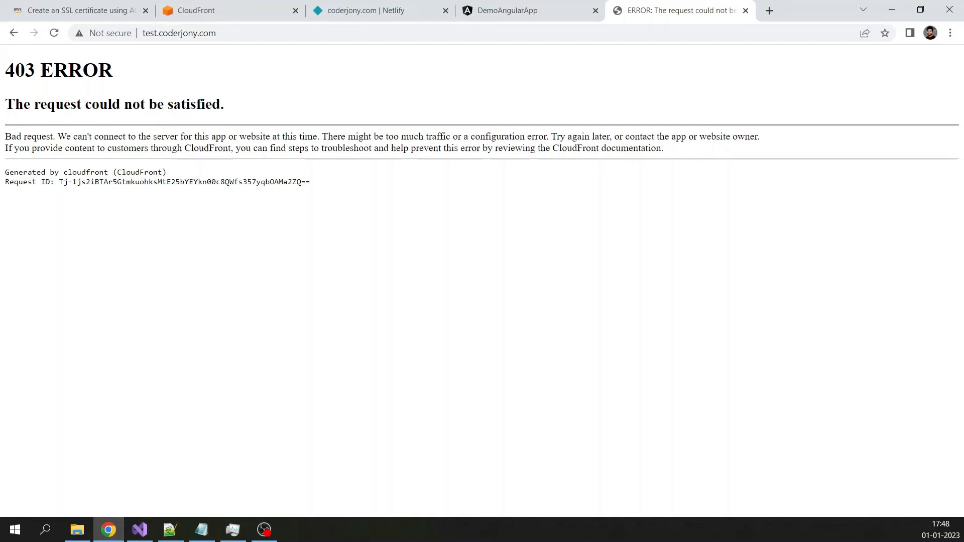
left_click(366, 10)
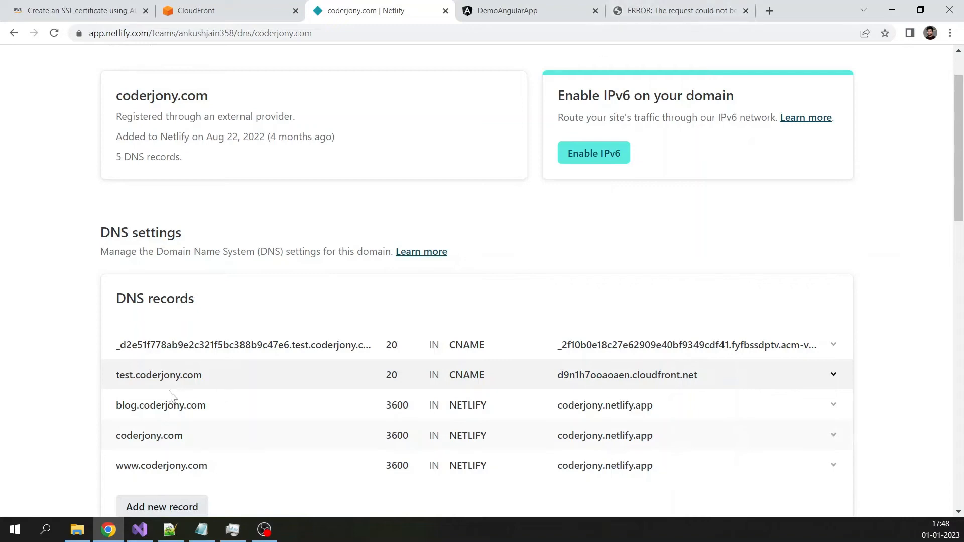
left_click(159, 375)
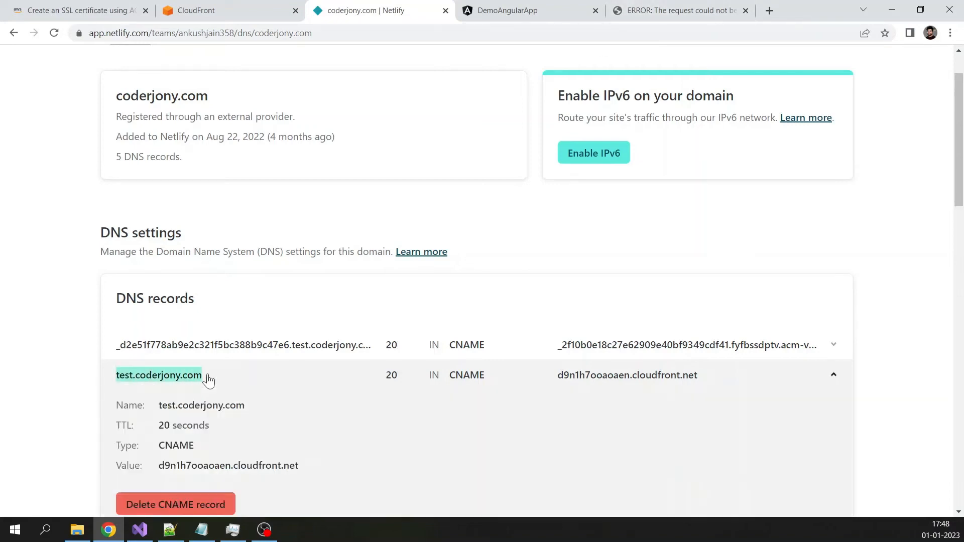
left_click(679, 11)
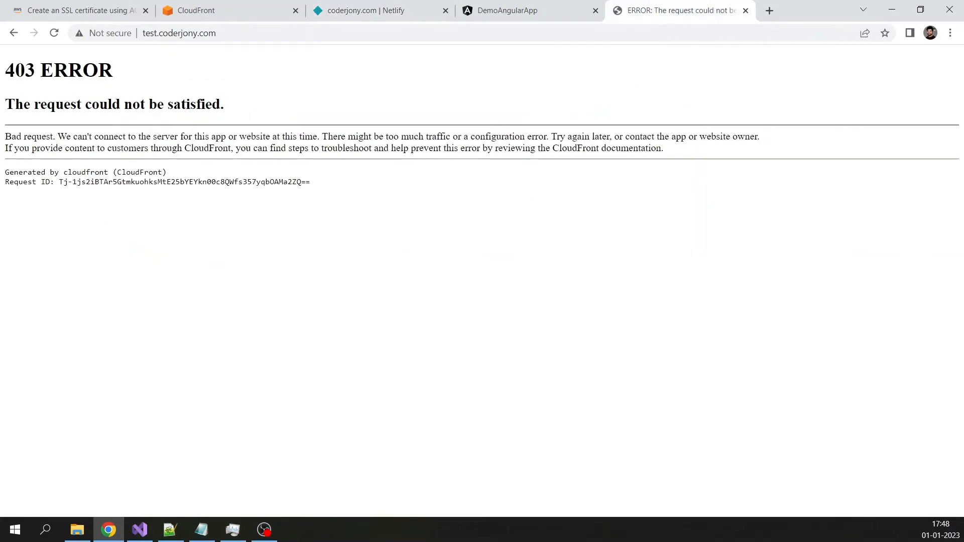
double_click(86, 172)
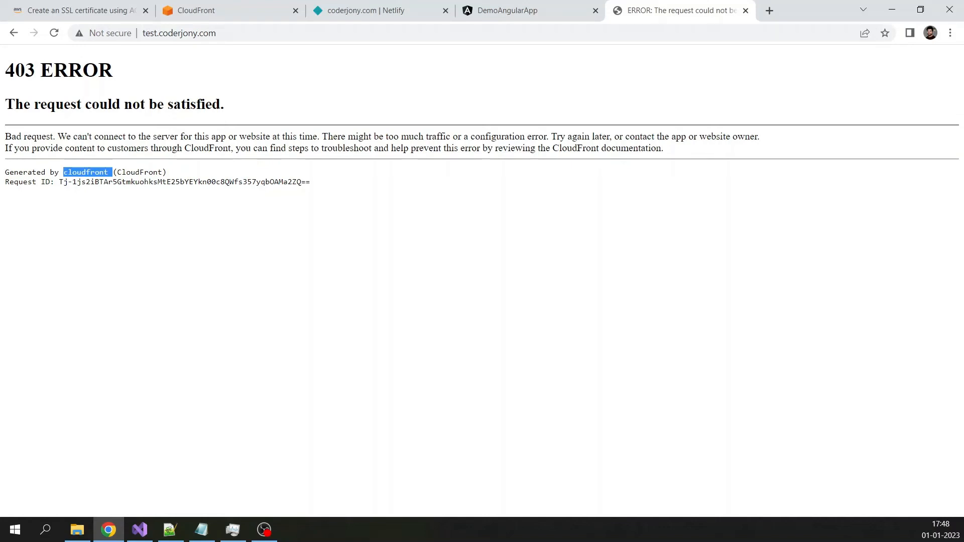
mouse_move(105, 229)
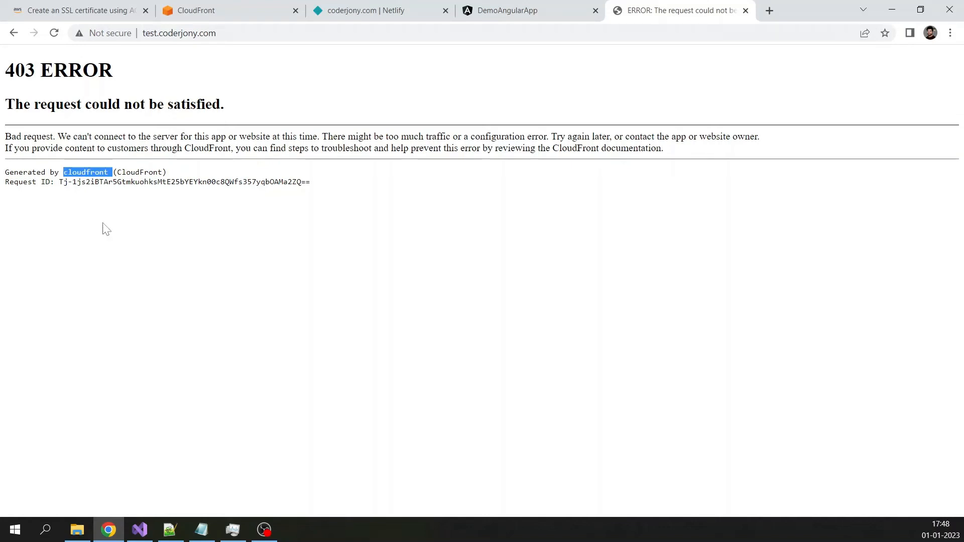
mouse_move(106, 233)
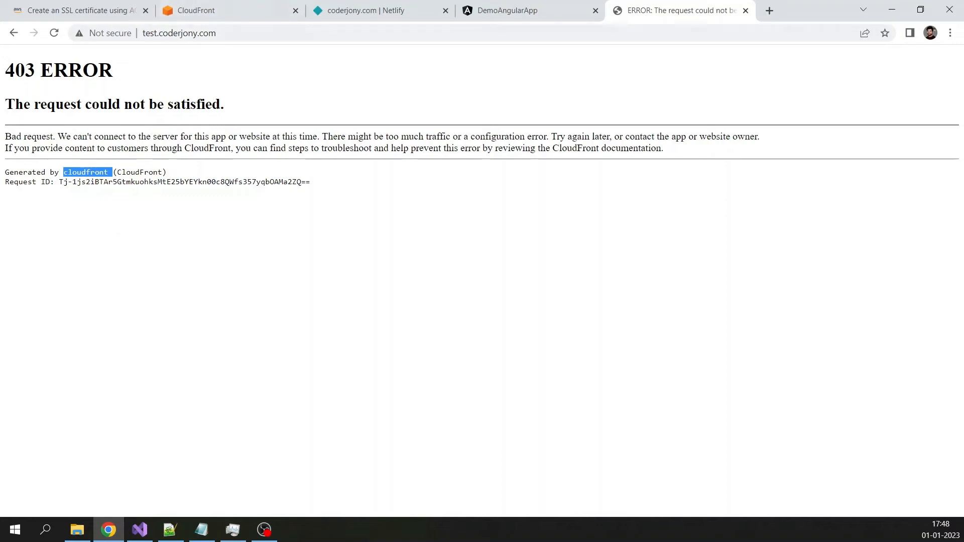
left_click(178, 33)
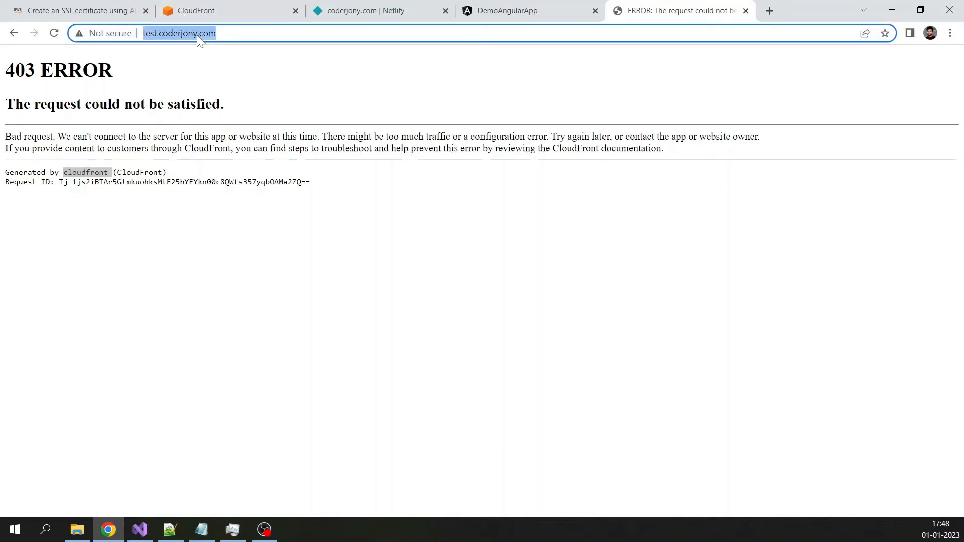
type("https://")
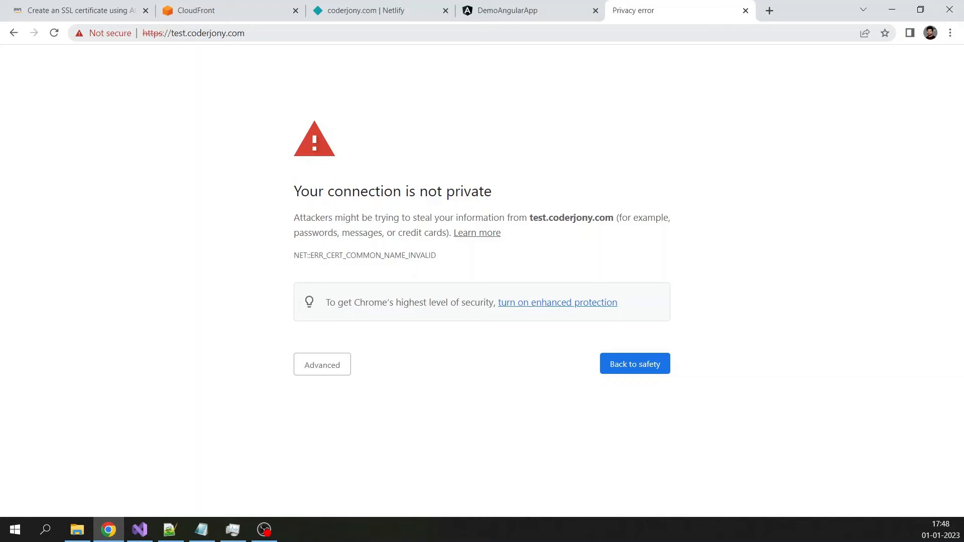
mouse_move(225, 54)
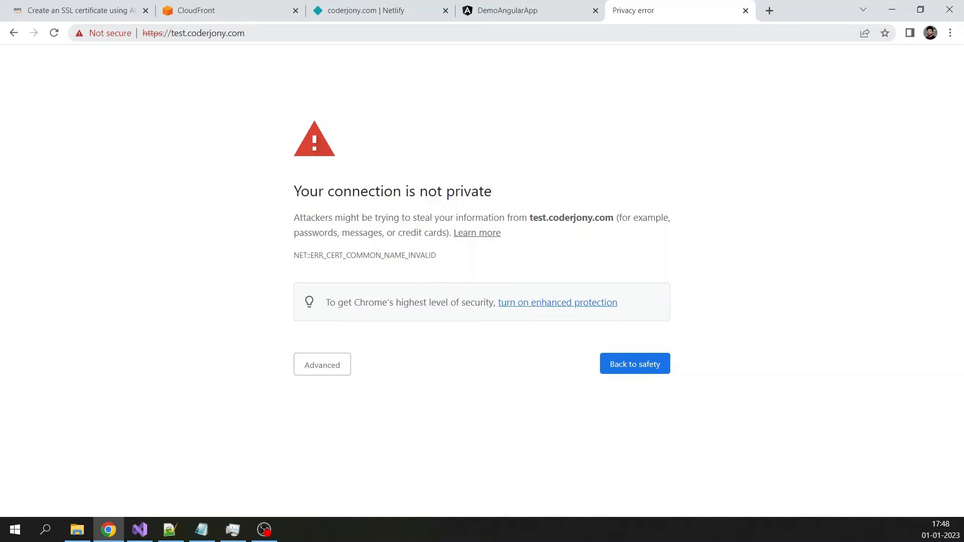
mouse_move(376, 161)
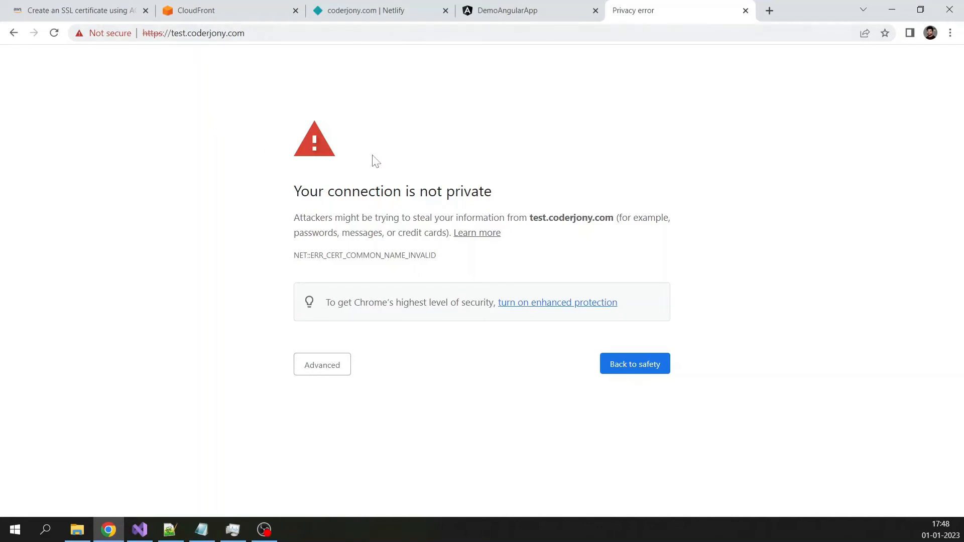
double_click(181, 33)
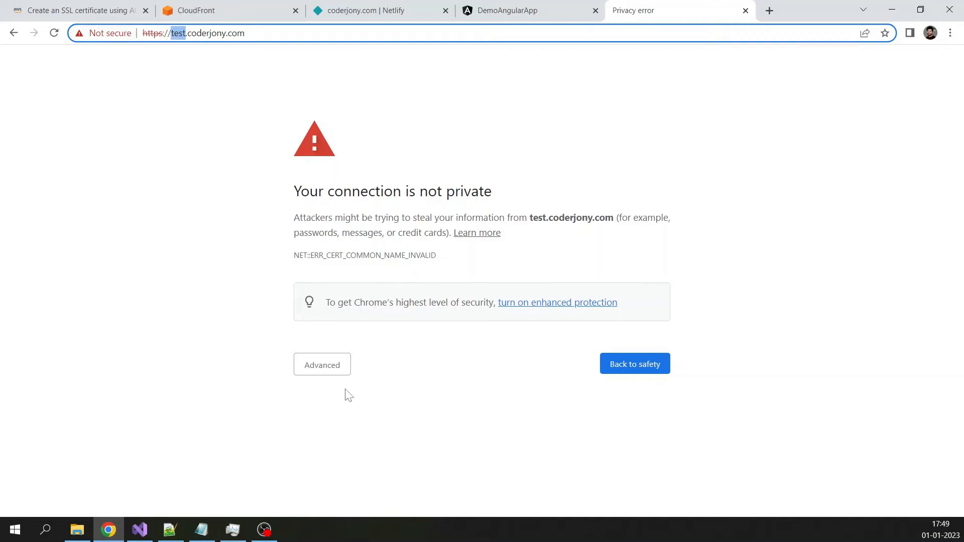
mouse_move(236, 128)
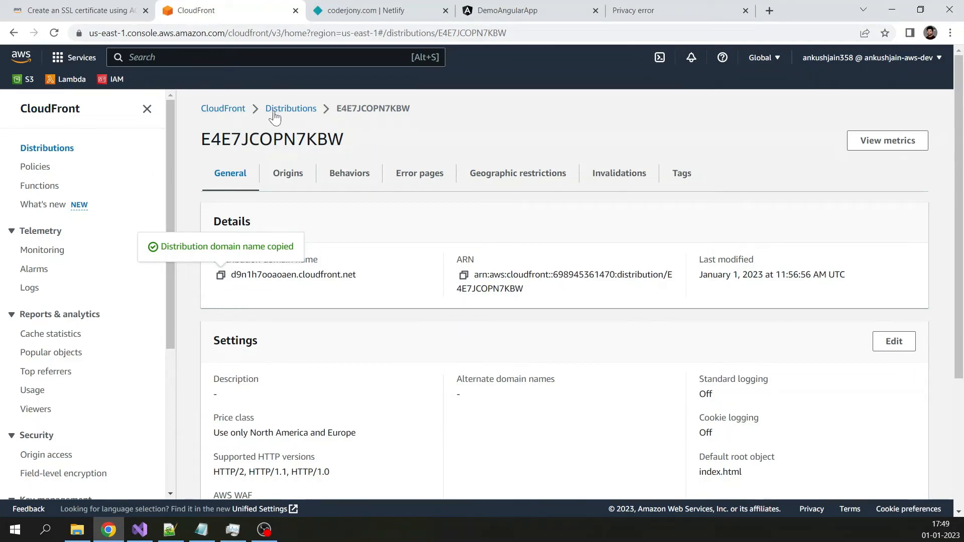
mouse_move(680, 321)
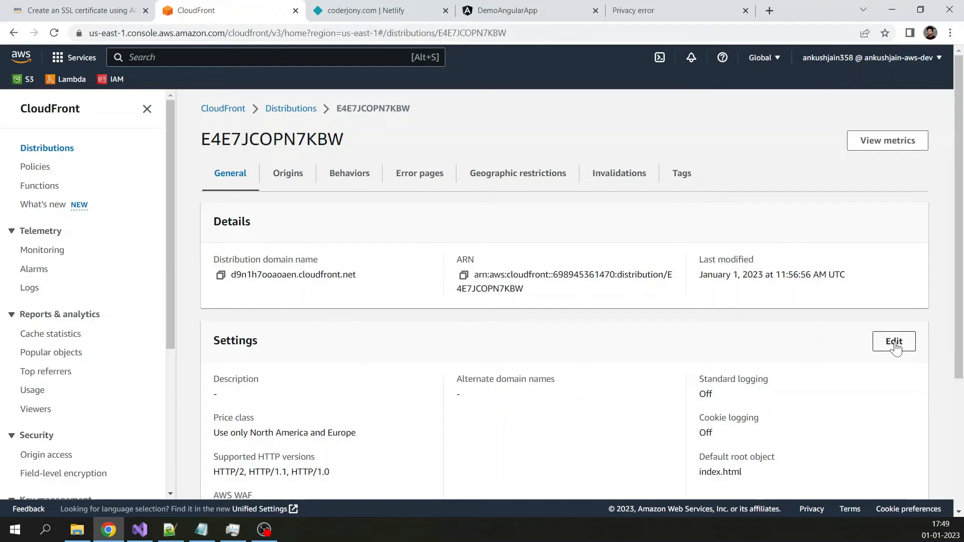
- Edit the distribution settings to add test.coderjony.com as an alternate domain name
left_click(893, 341)
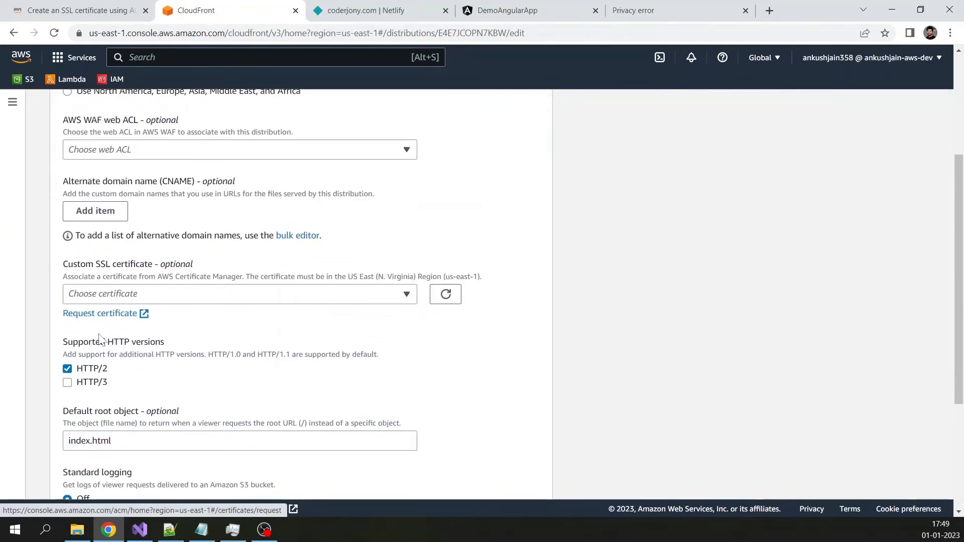
scroll("down", 3)
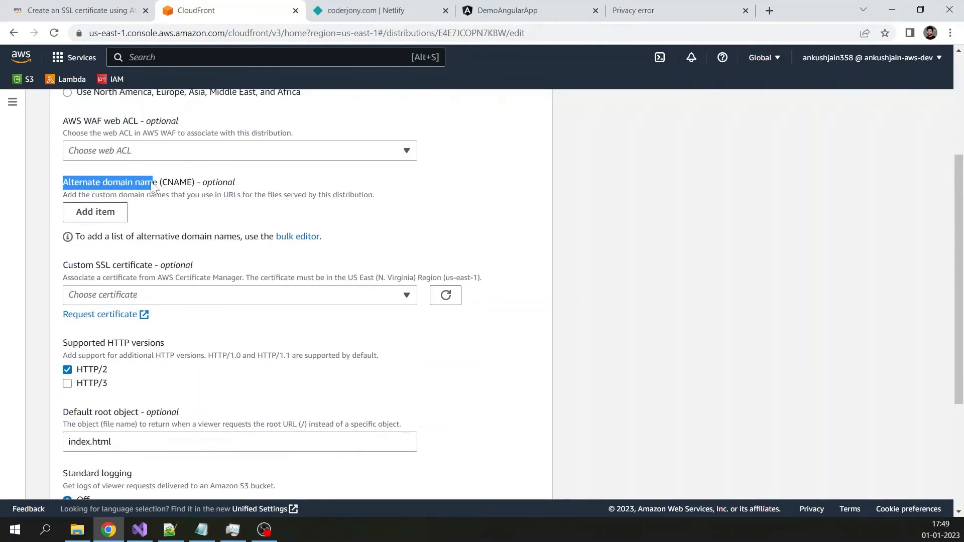
double_click(146, 181)
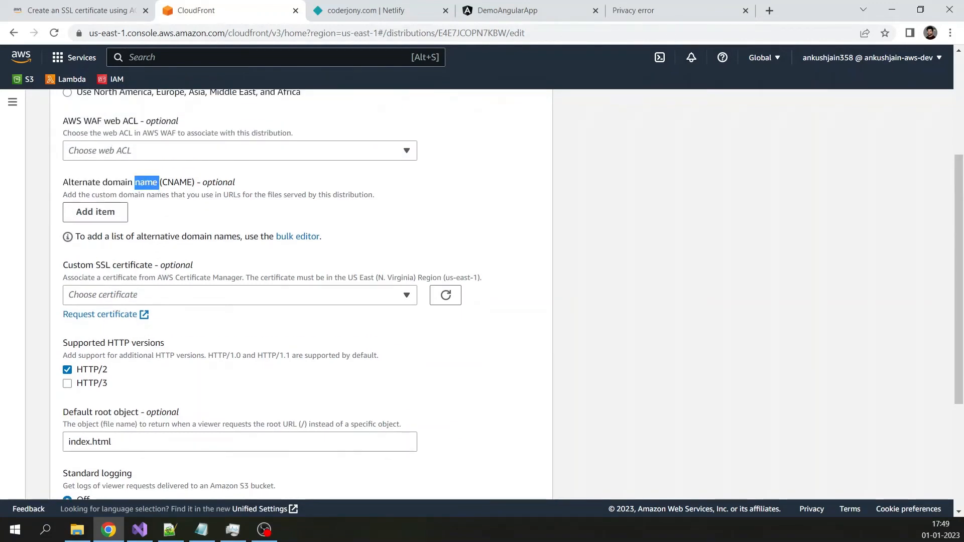
left_click(95, 211)
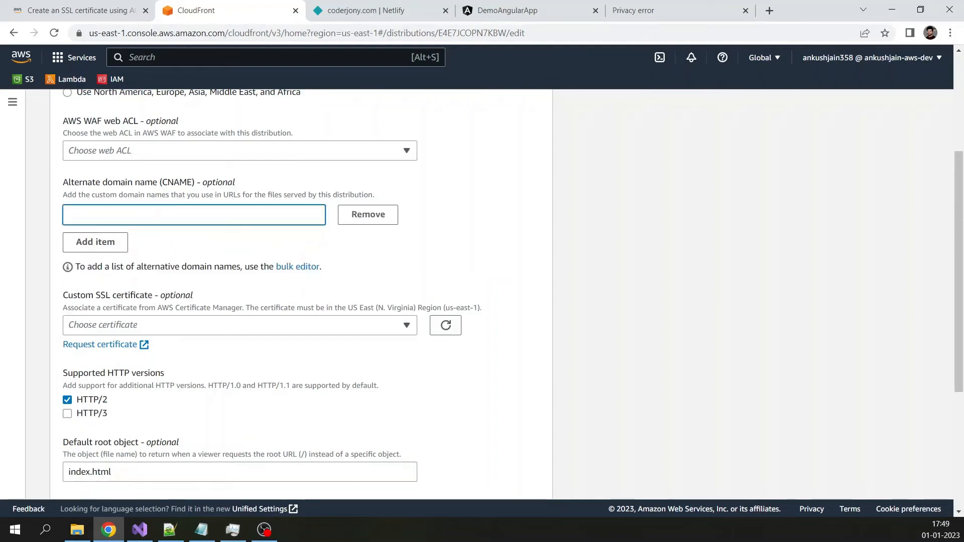
type("test.coderjony.")
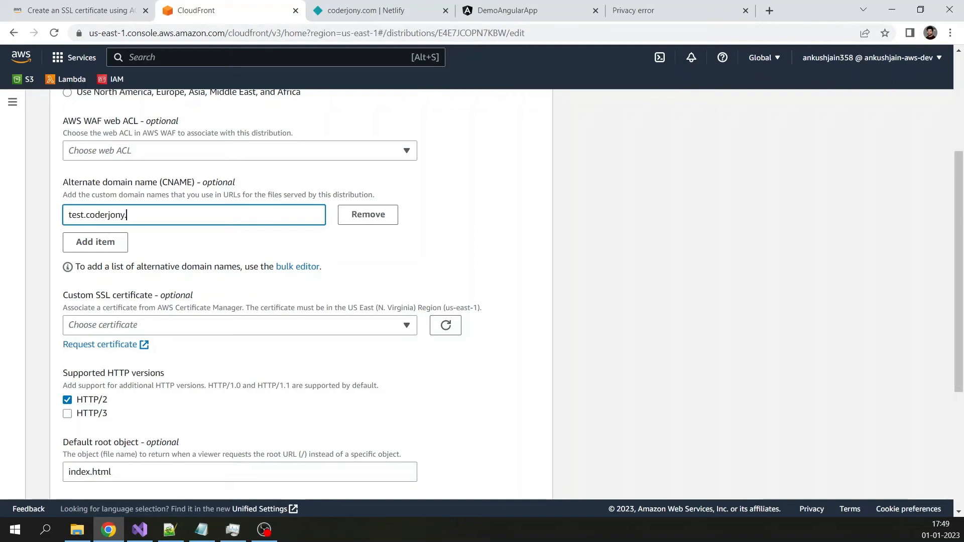
type("com")
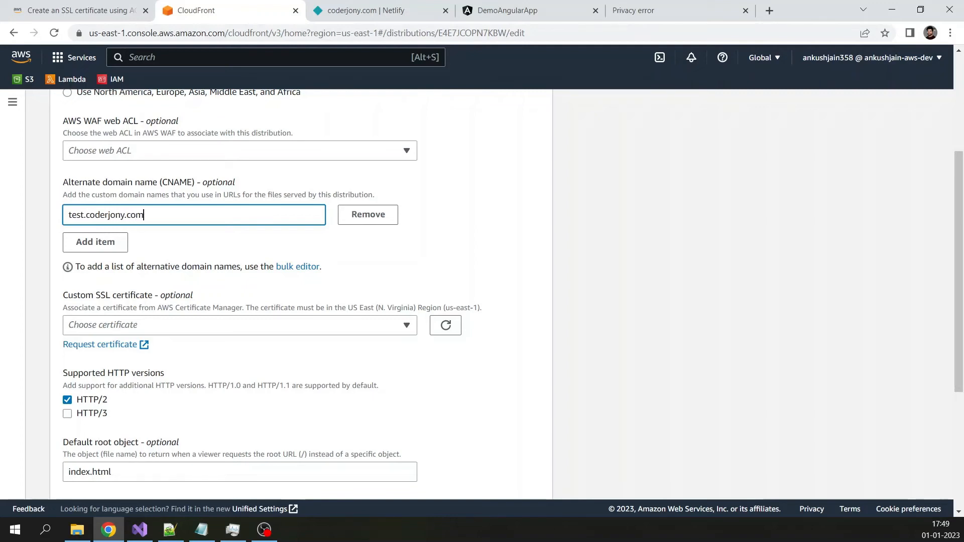
mouse_move(181, 186)
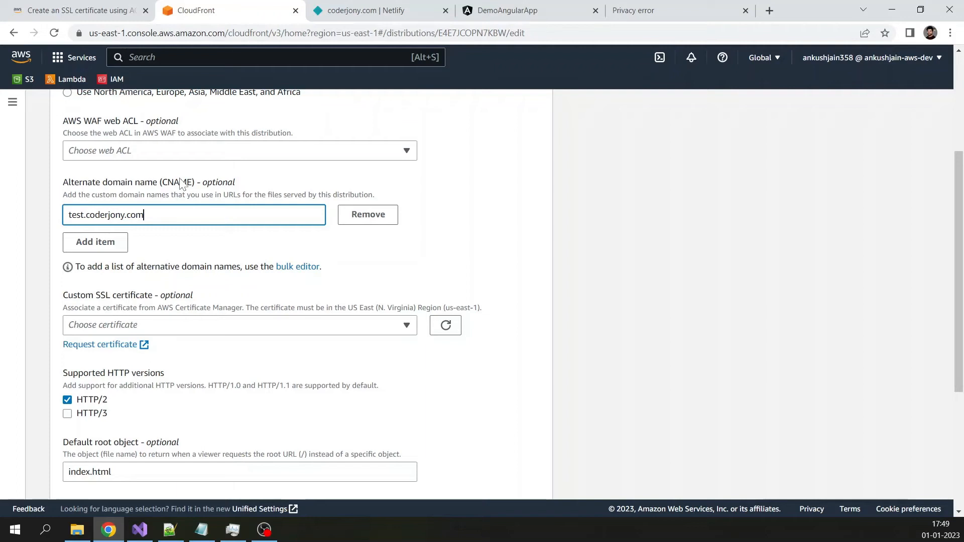
mouse_move(181, 210)
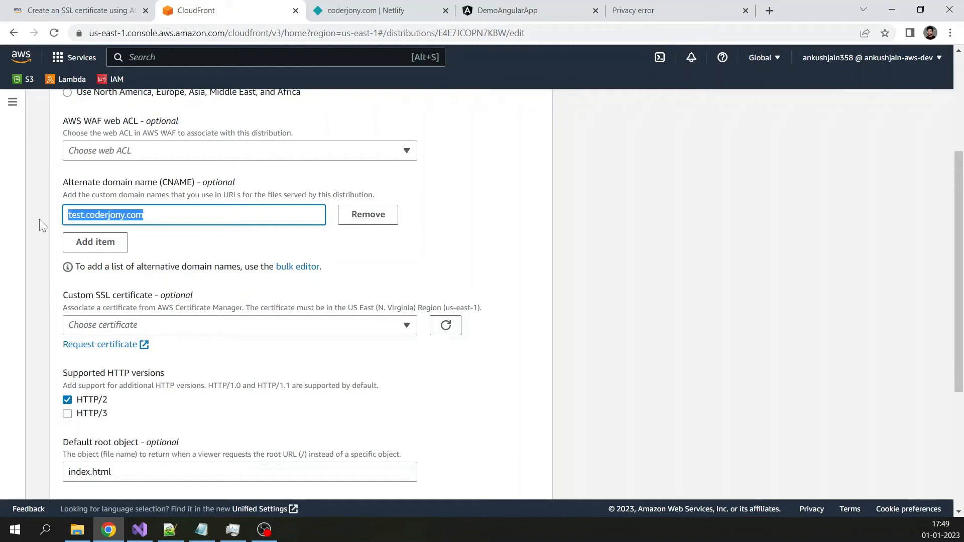
mouse_move(192, 334)
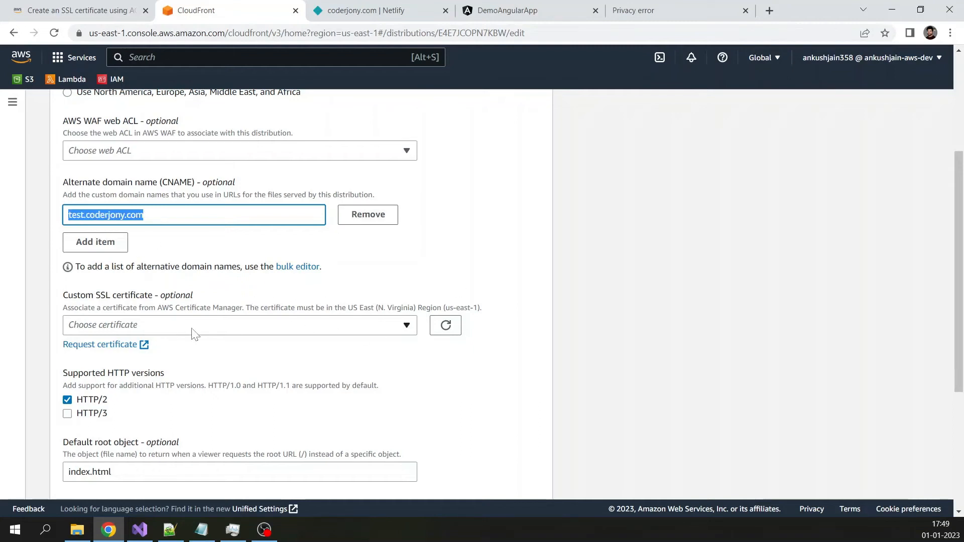
double_click(95, 295)
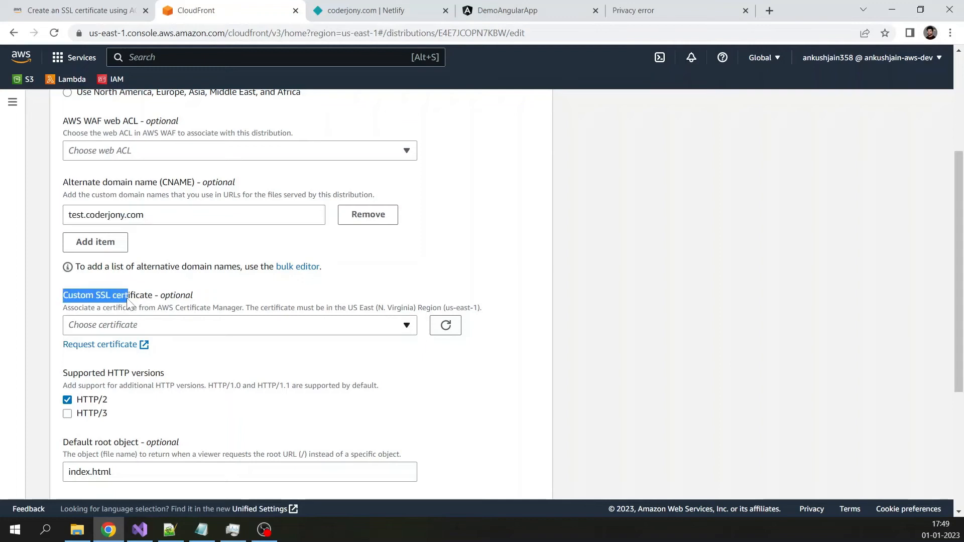
left_click(239, 325)
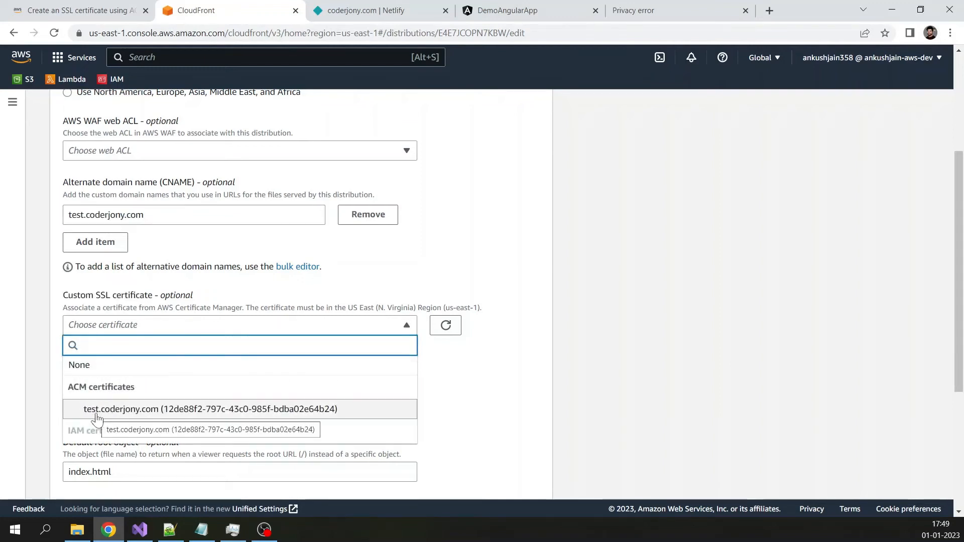
- Choose the test.coderjony.com ACM certificate as the custom SSL certificate
left_click(209, 409)
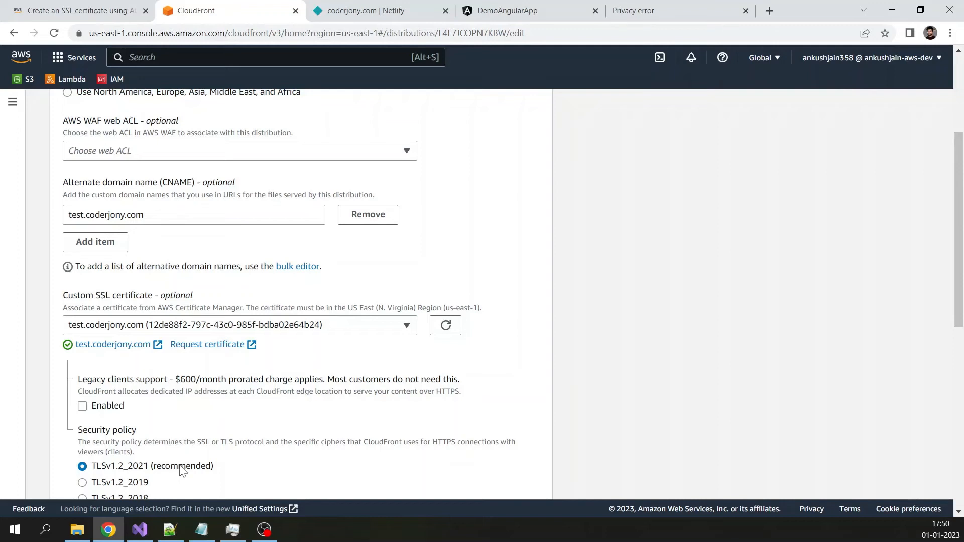
left_click(238, 325)
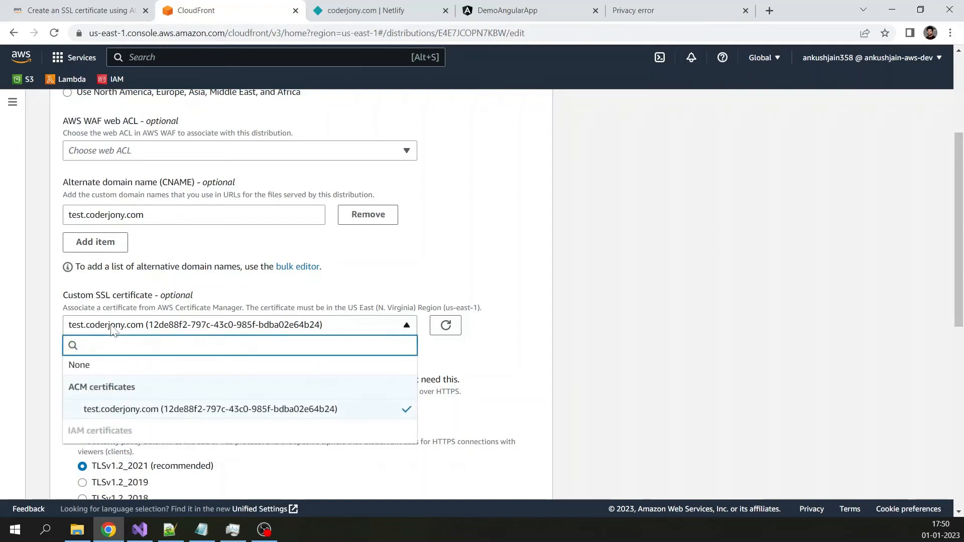
left_click(240, 345)
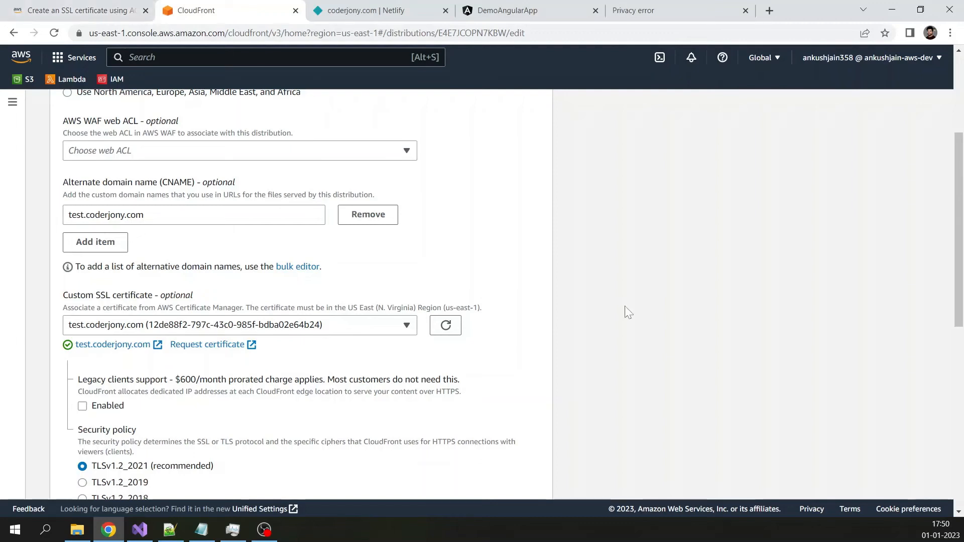
mouse_move(377, 339)
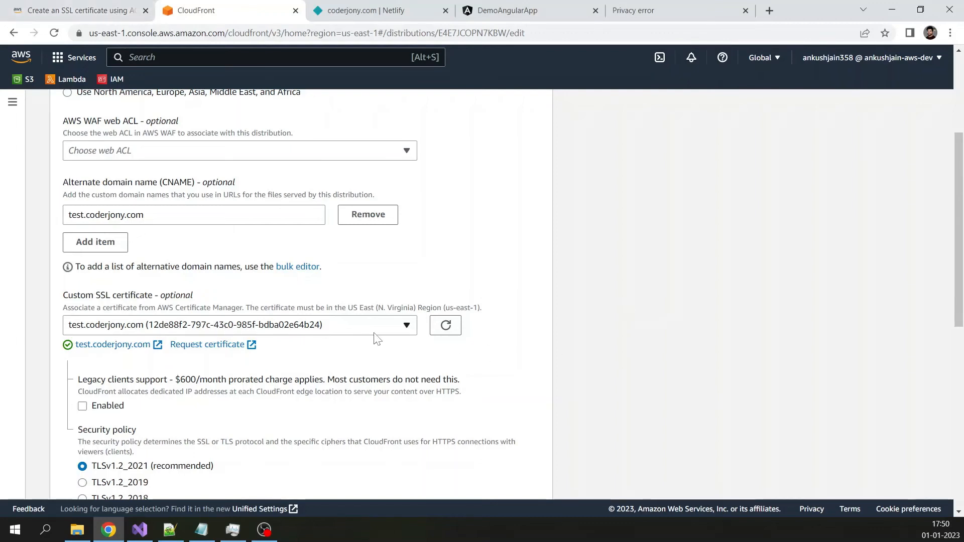
left_click(239, 325)
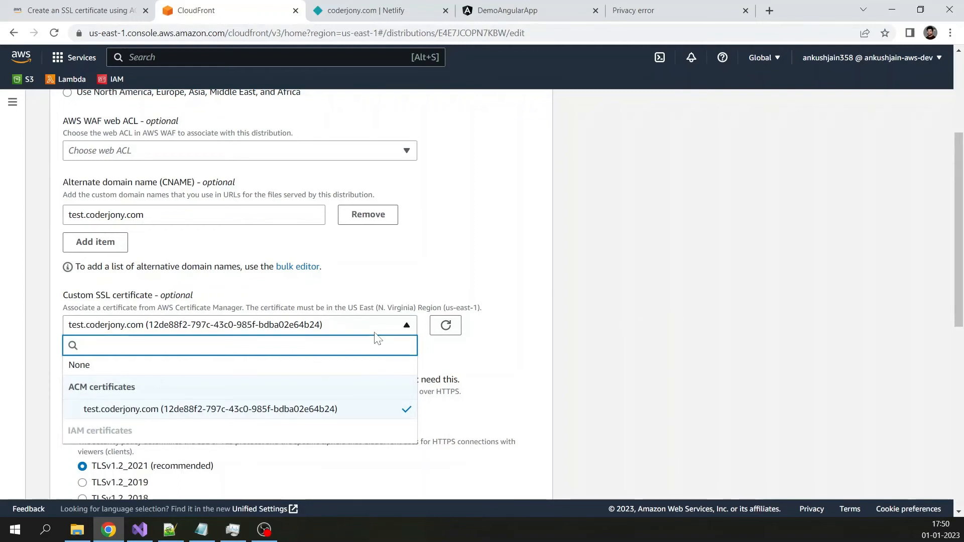
left_click(239, 345)
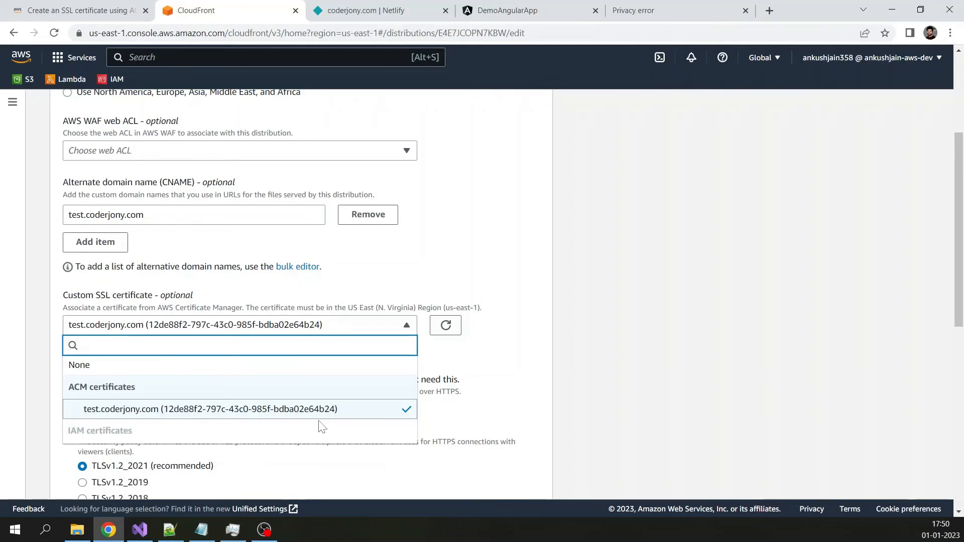
left_click(240, 345)
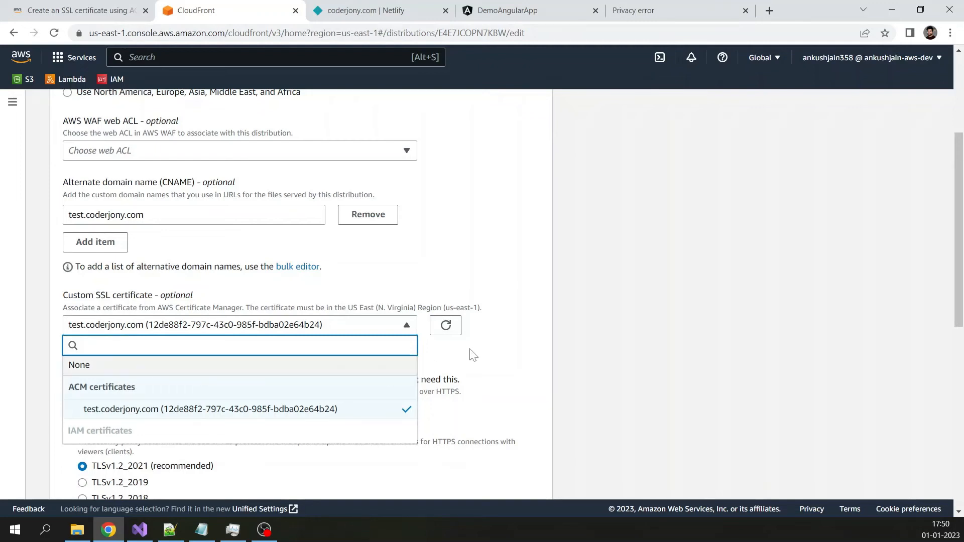
mouse_move(135, 409)
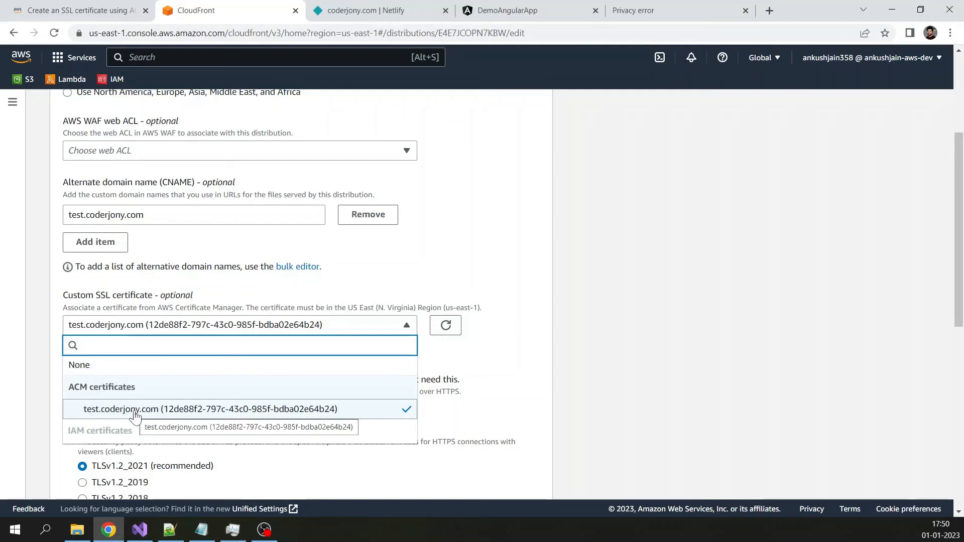
mouse_move(212, 415)
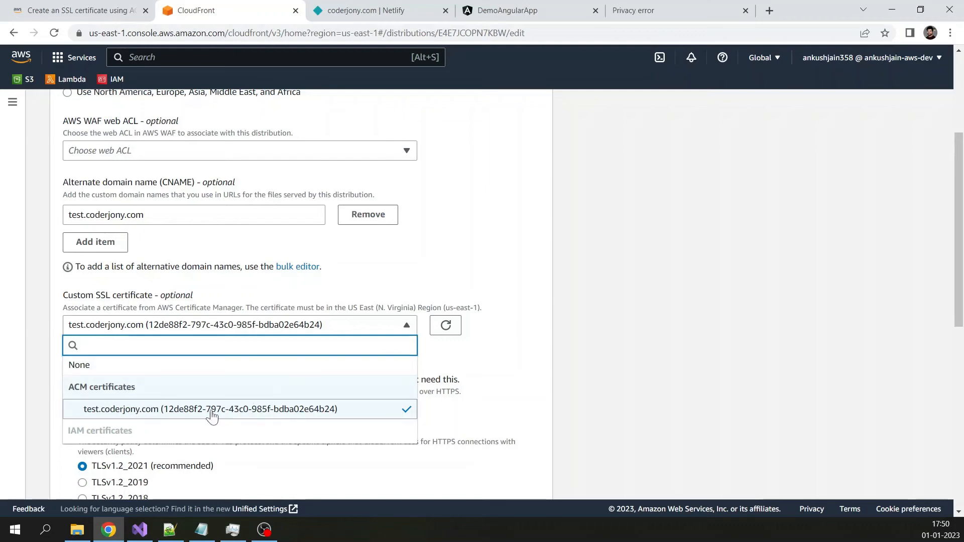
- Save the distribution changes so test.coderjony.com and its certificate start deploying
scroll("down", 3)
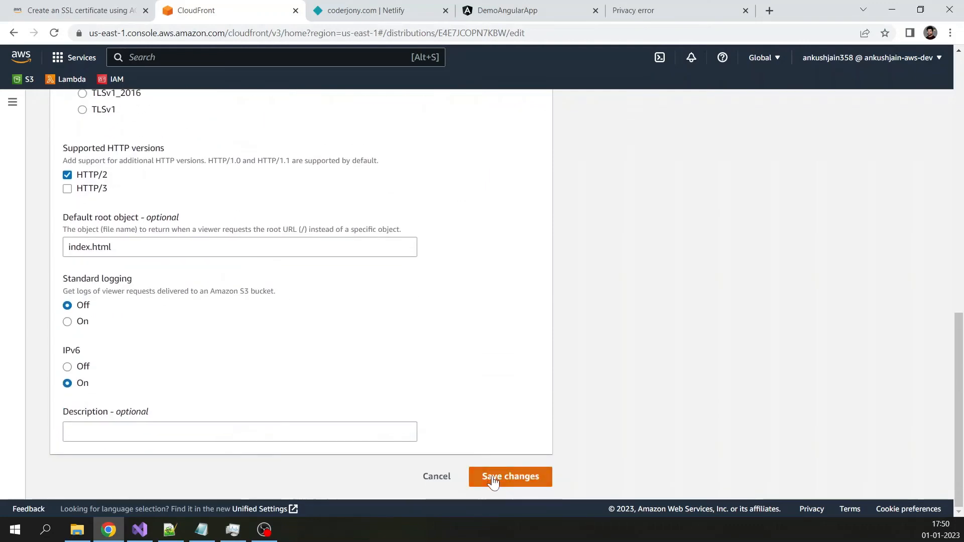
left_click(510, 477)
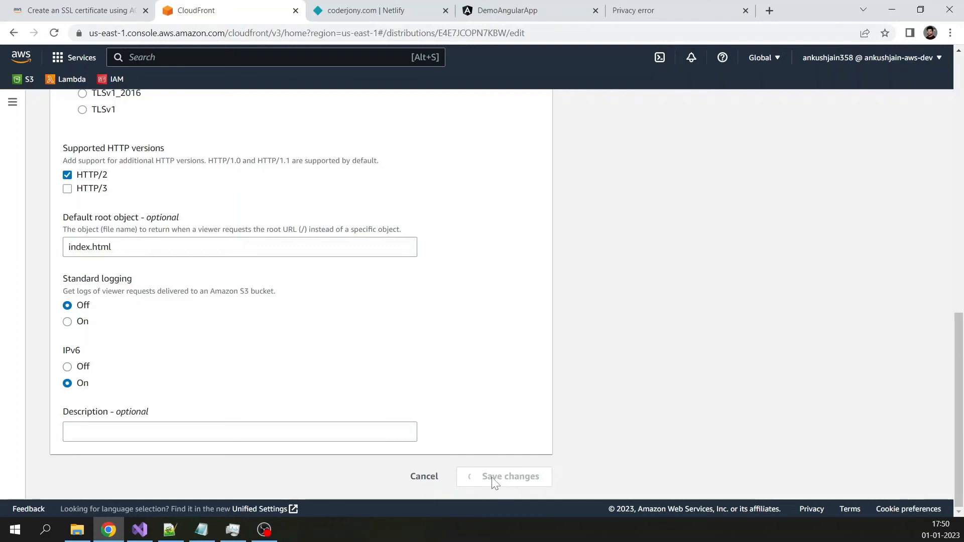
left_click(510, 477)
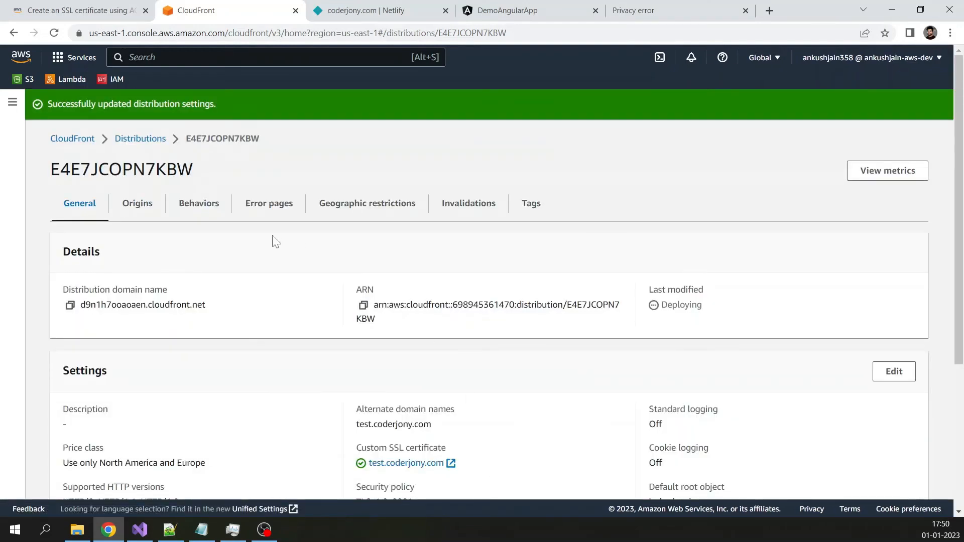
mouse_move(306, 306)
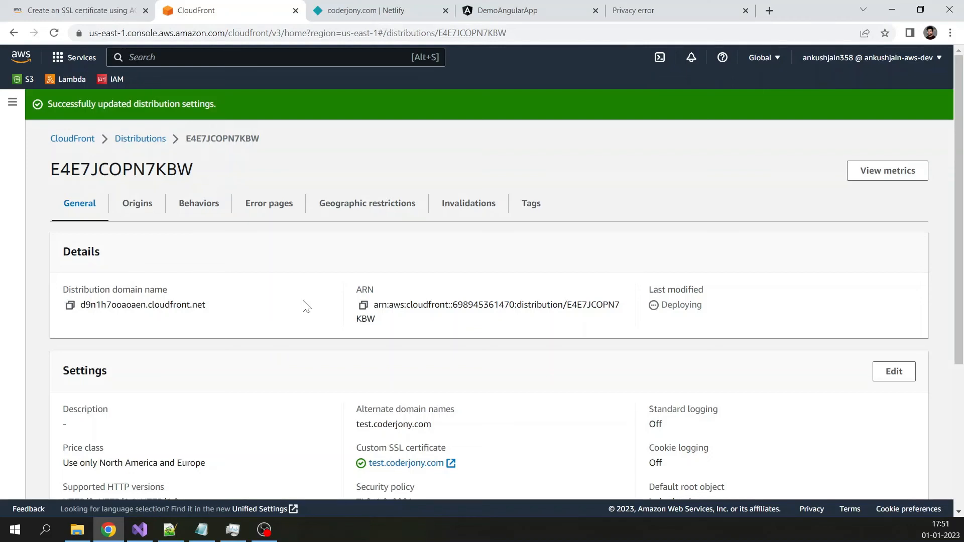
mouse_move(121, 221)
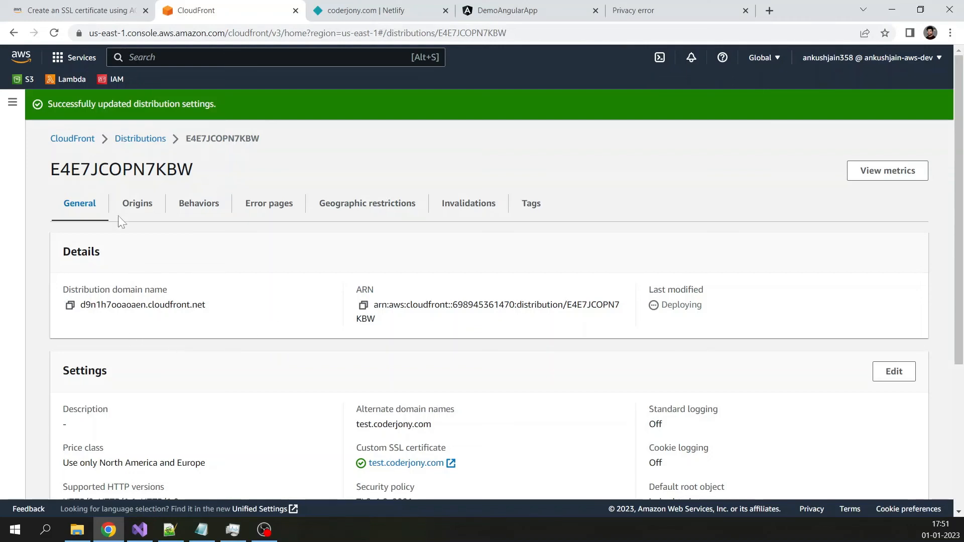
mouse_move(406, 463)
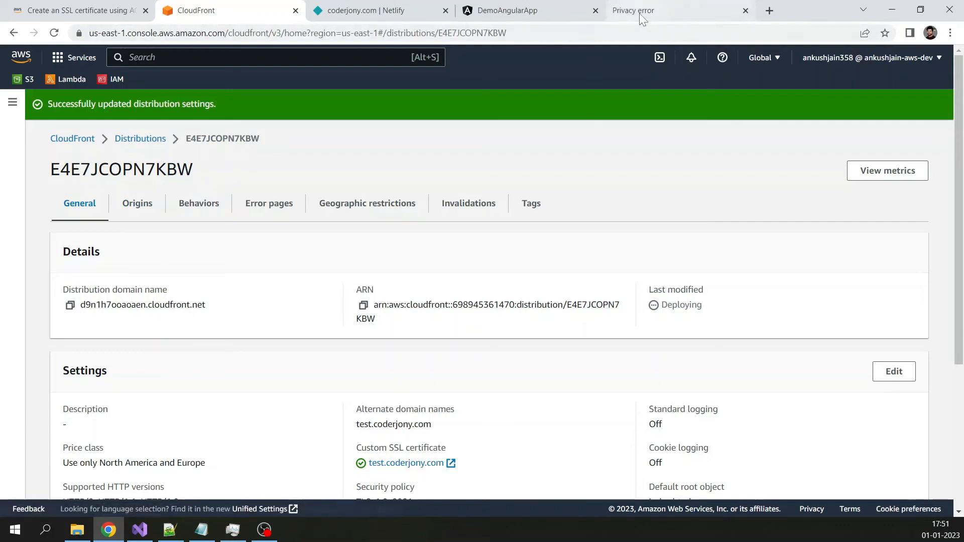
left_click(632, 11)
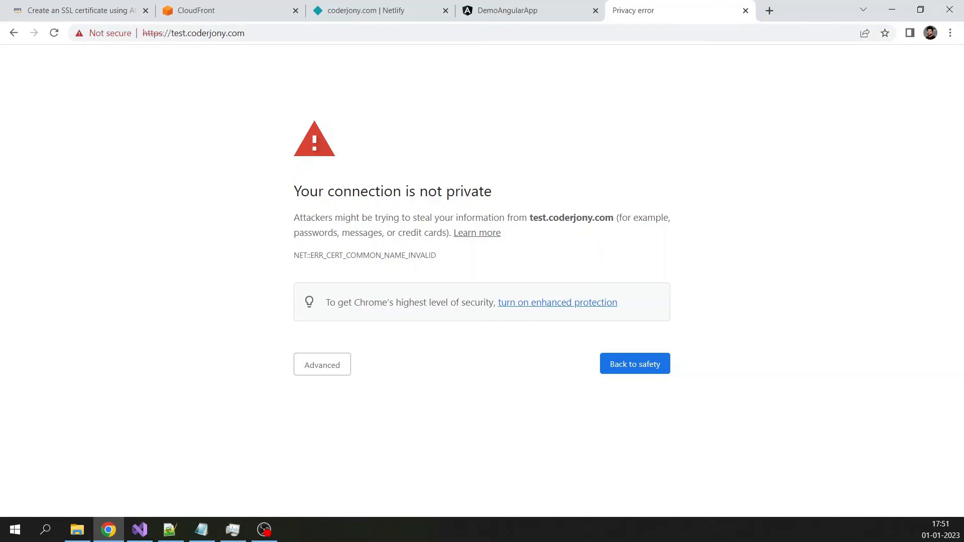
left_click(54, 32)
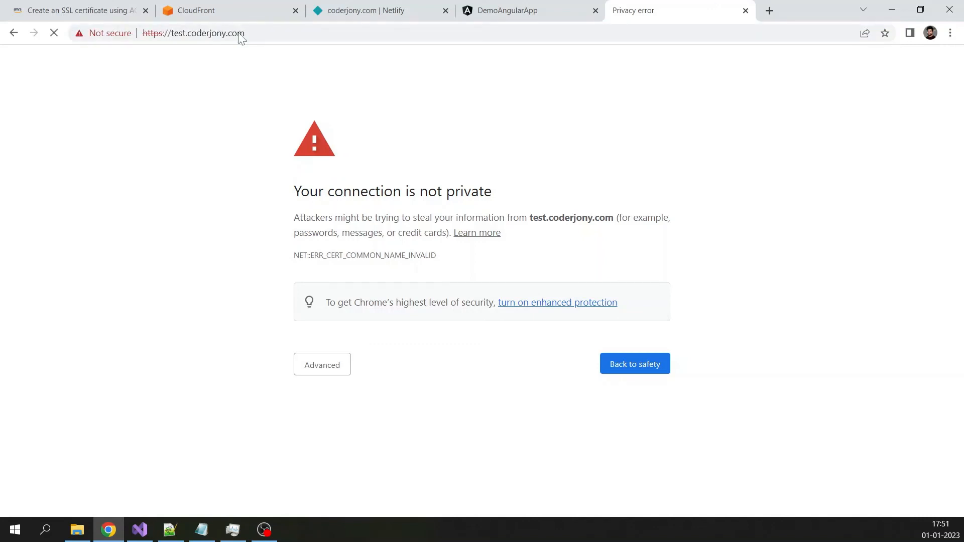
mouse_move(255, 119)
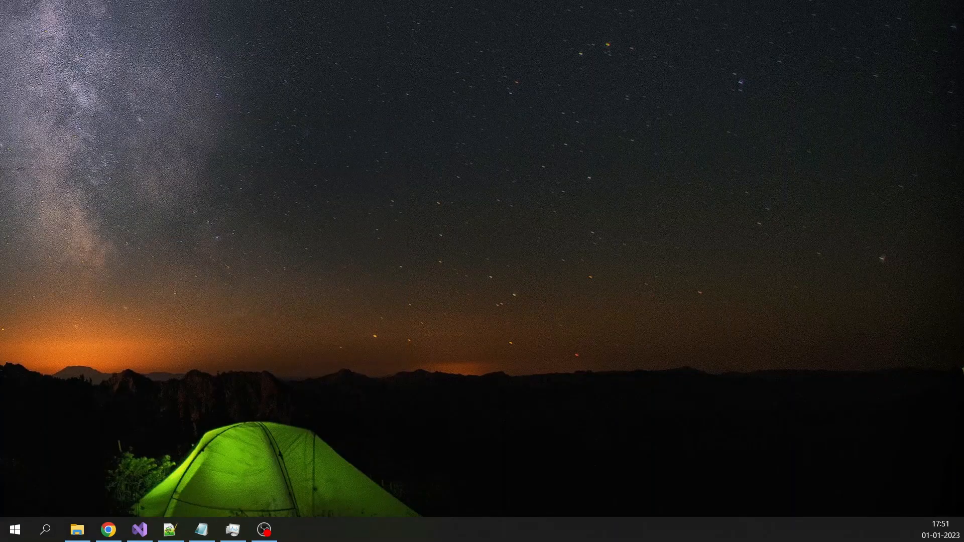
left_click(296, 529)
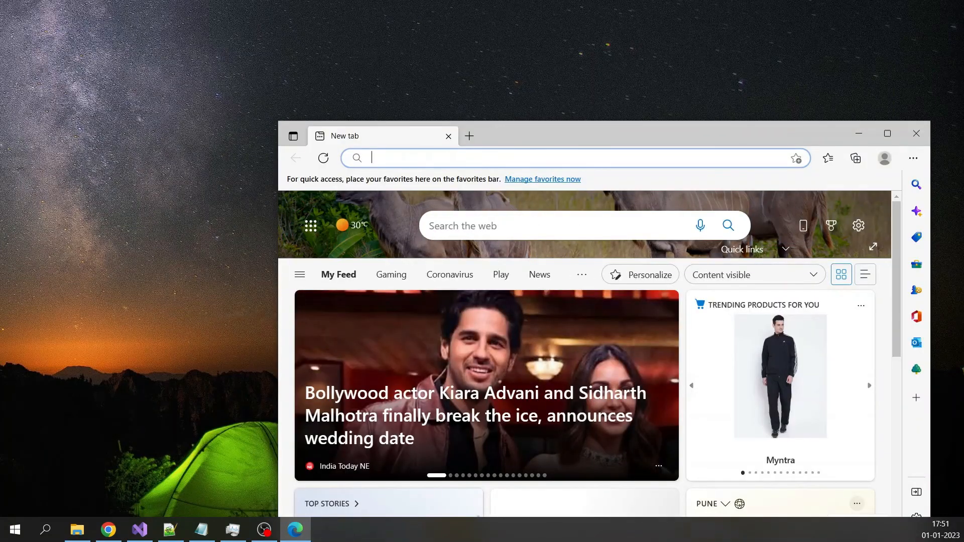
type("https://test.coderjony.com")
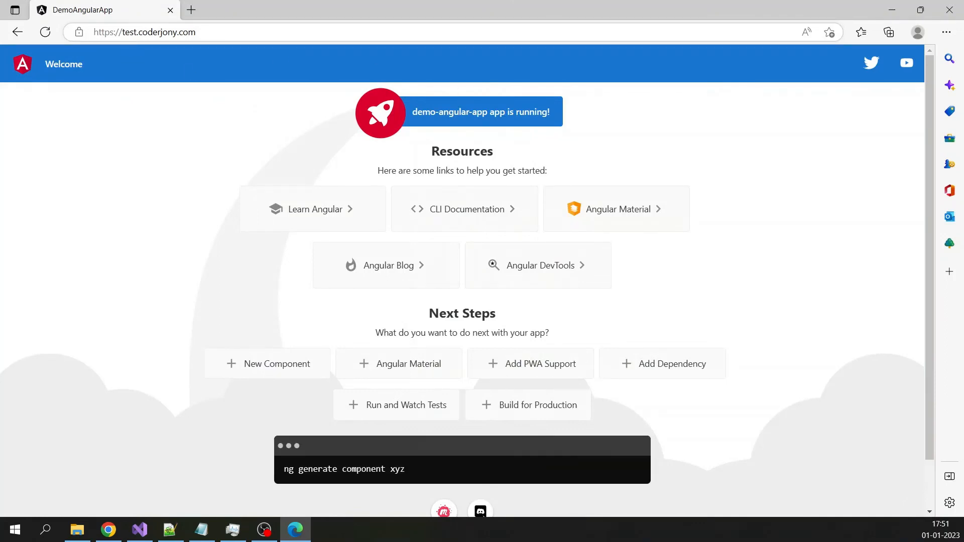
mouse_move(80, 32)
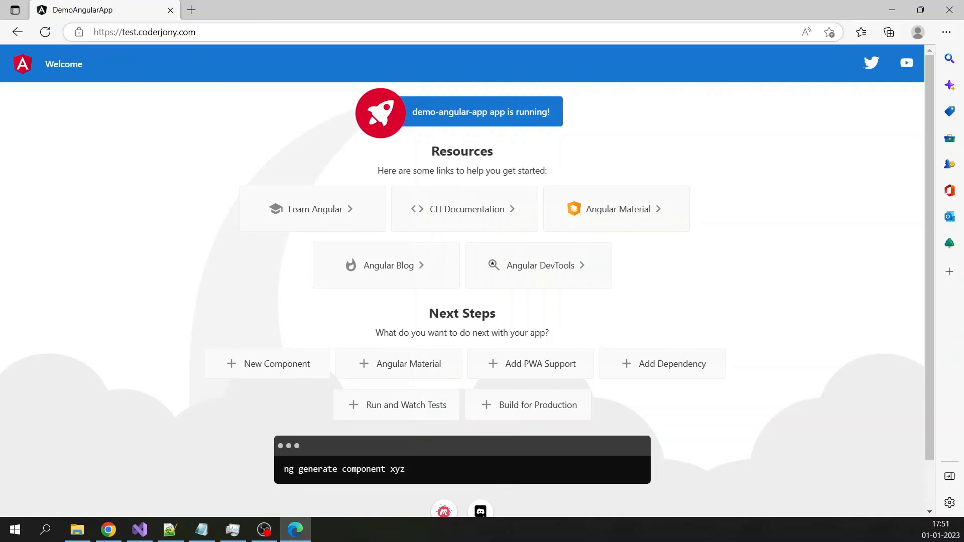
left_click(79, 32)
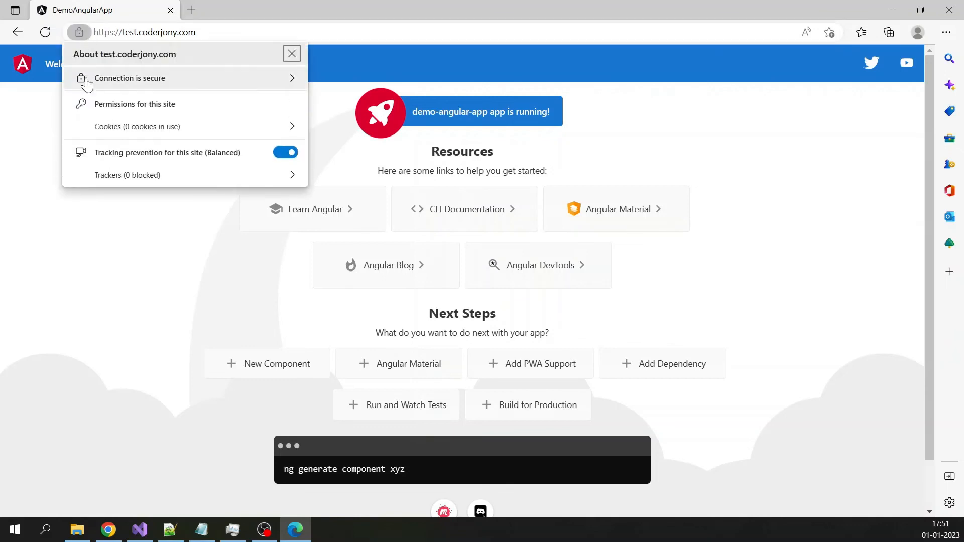
left_click(129, 78)
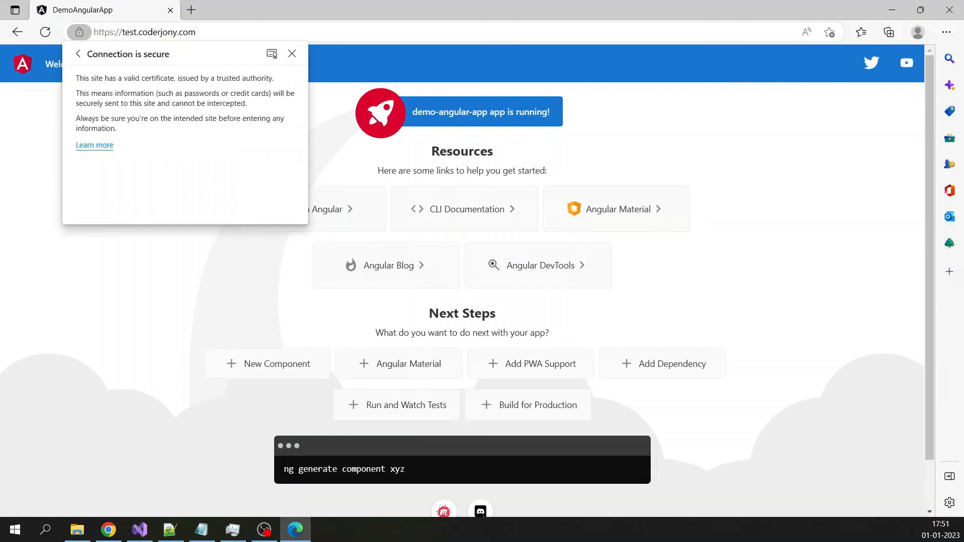
- View the site's certificate details and inspect the Amazon Root CA 1 entry in the chain
left_click(79, 55)
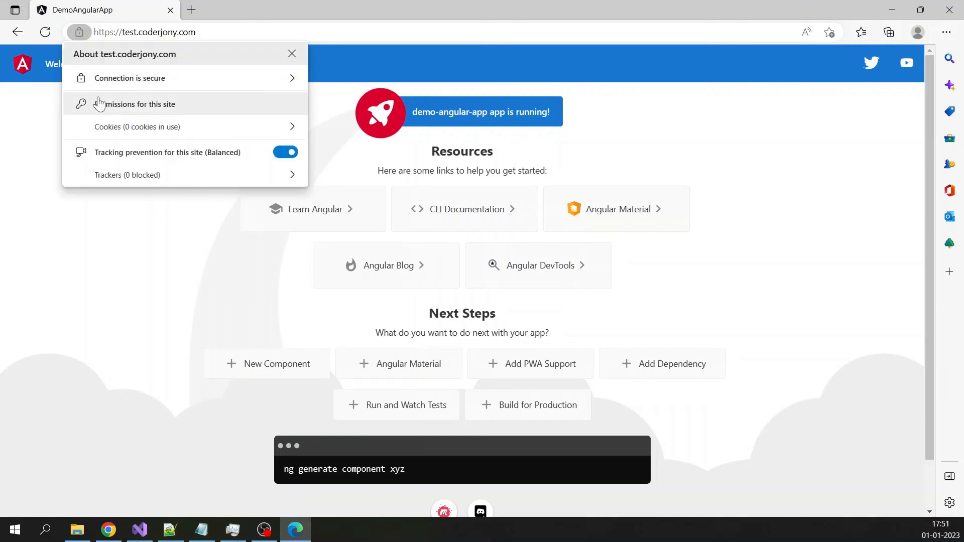
left_click(129, 78)
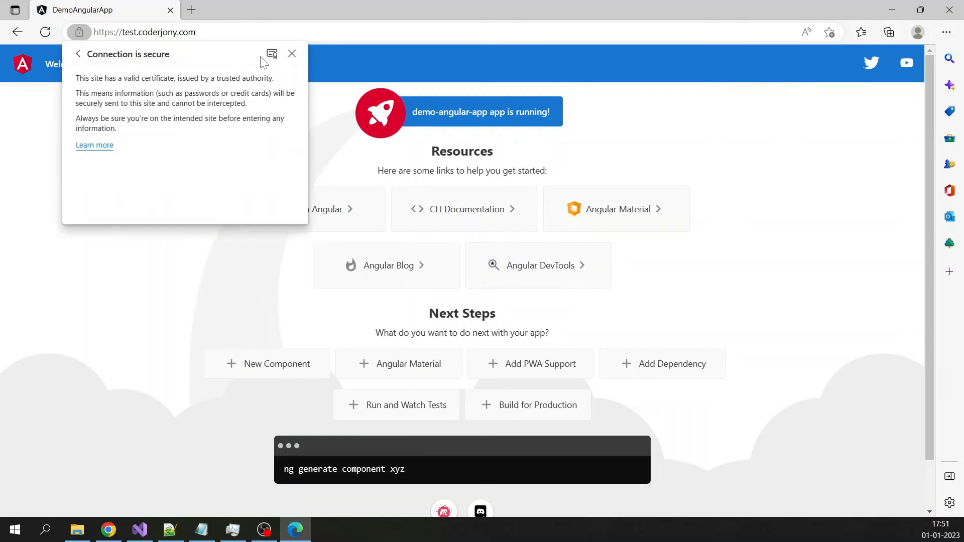
left_click(271, 54)
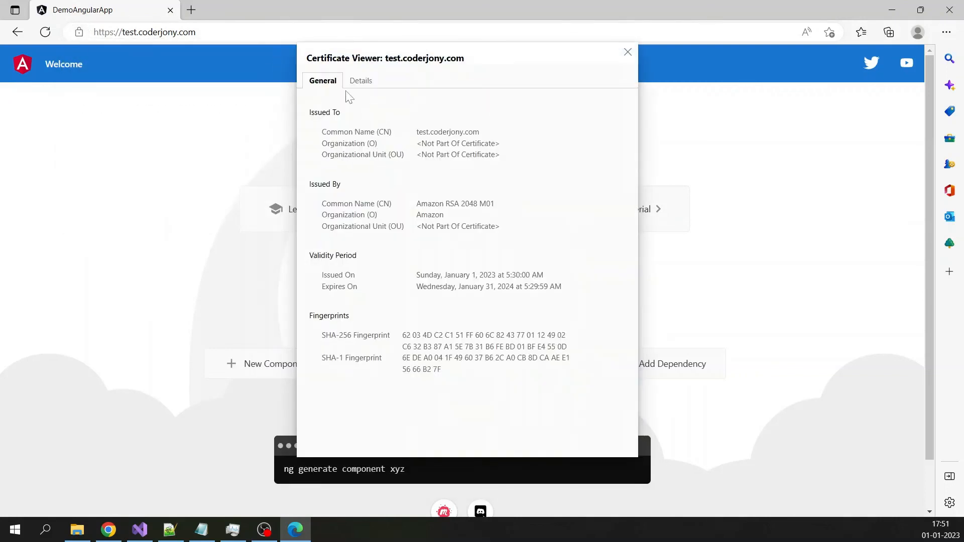
left_click(361, 80)
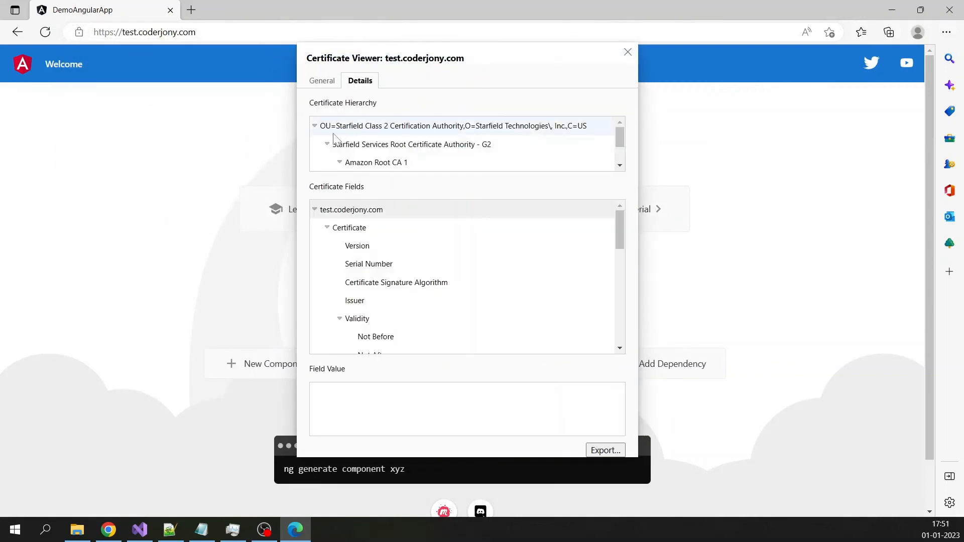
left_click(376, 162)
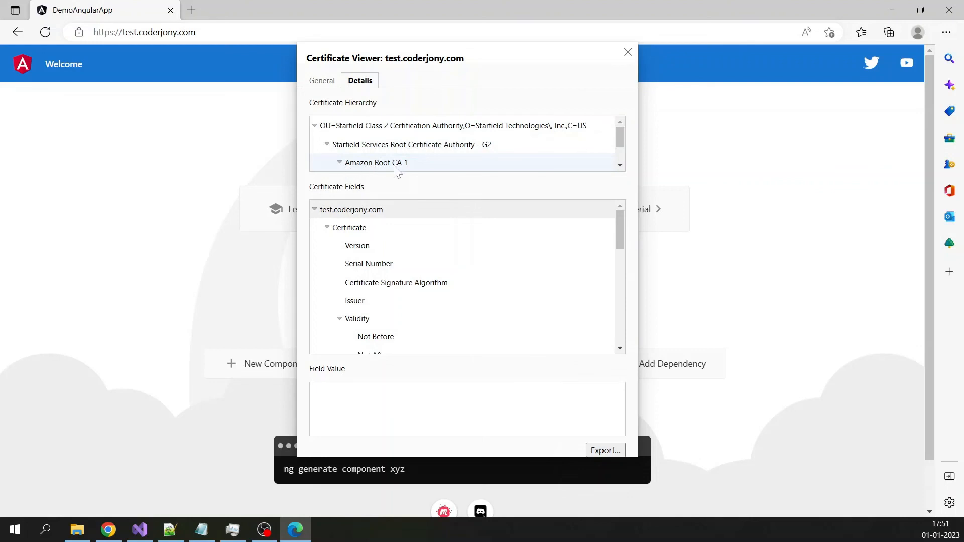
left_click(411, 144)
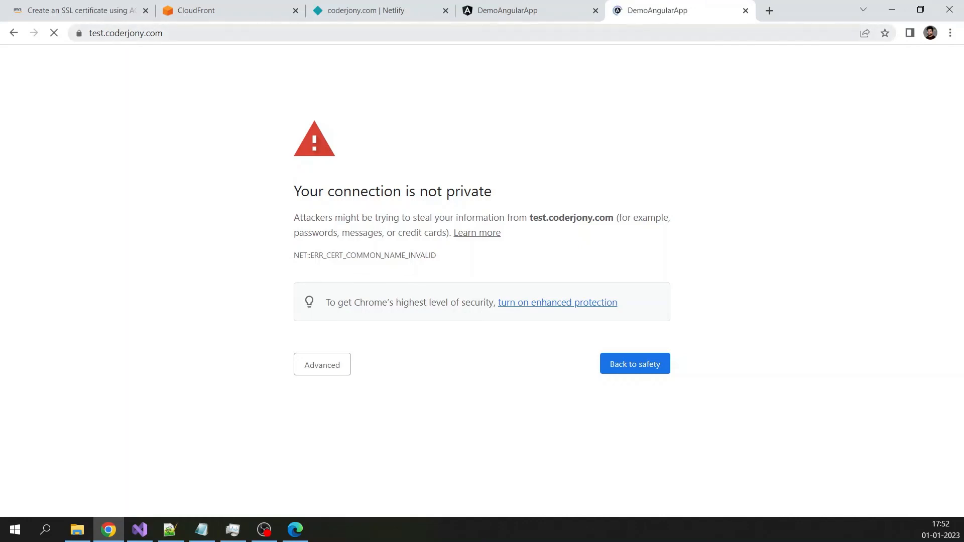
- Inspect the test.coderjony.com certificate chain in Chrome's certificate viewer, then close it
left_click(79, 33)
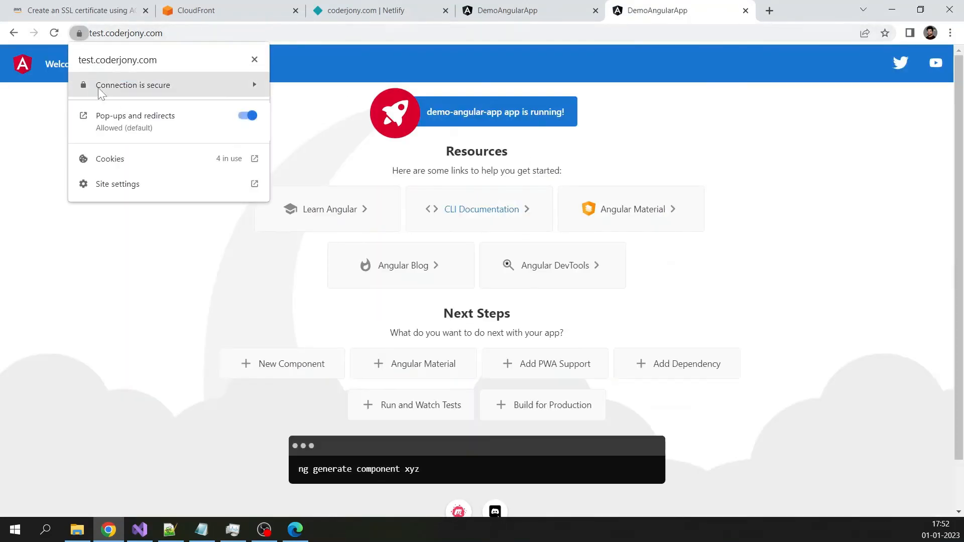
left_click(132, 85)
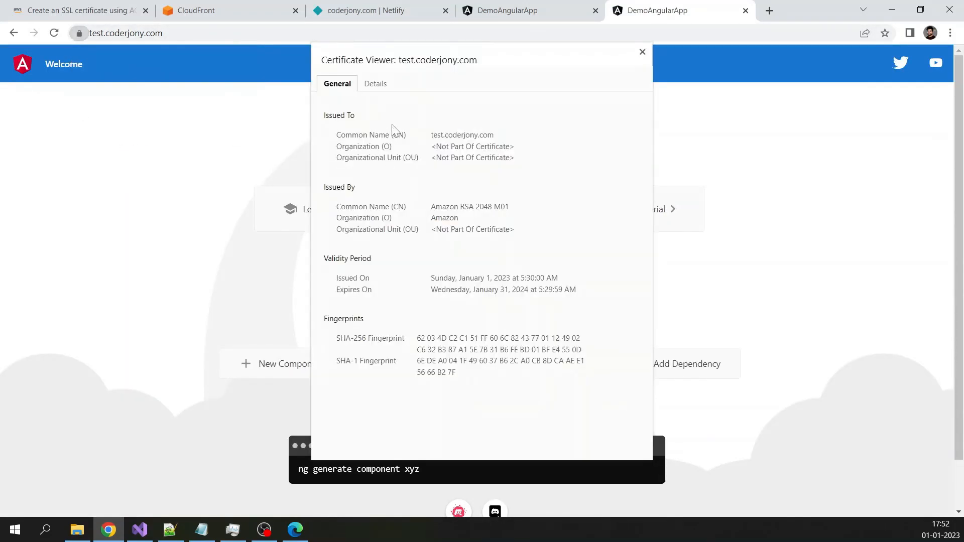
left_click(375, 82)
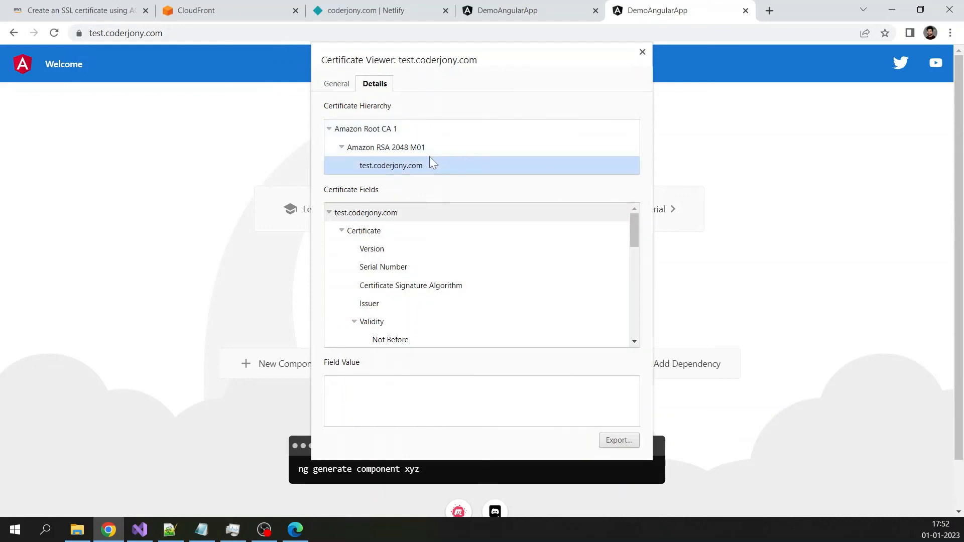
left_click(386, 147)
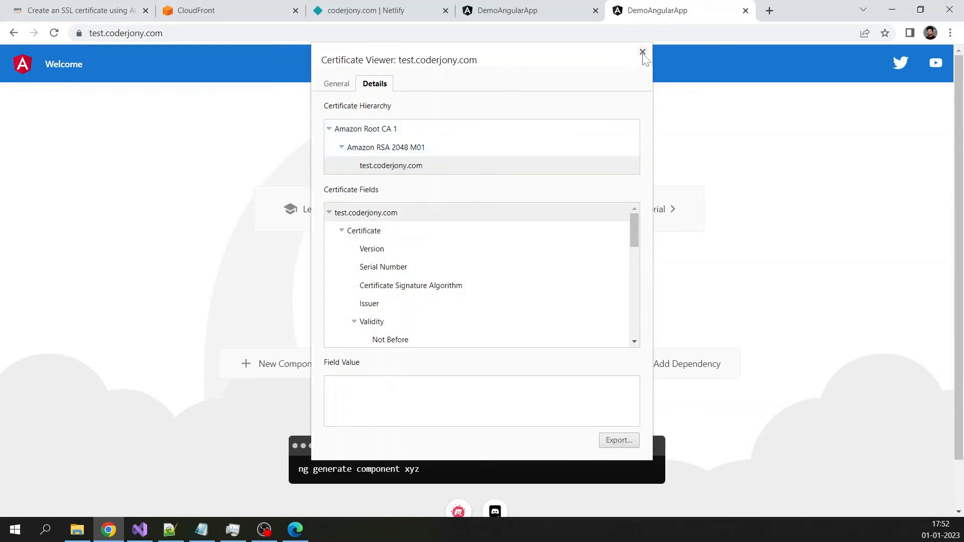
left_click(641, 52)
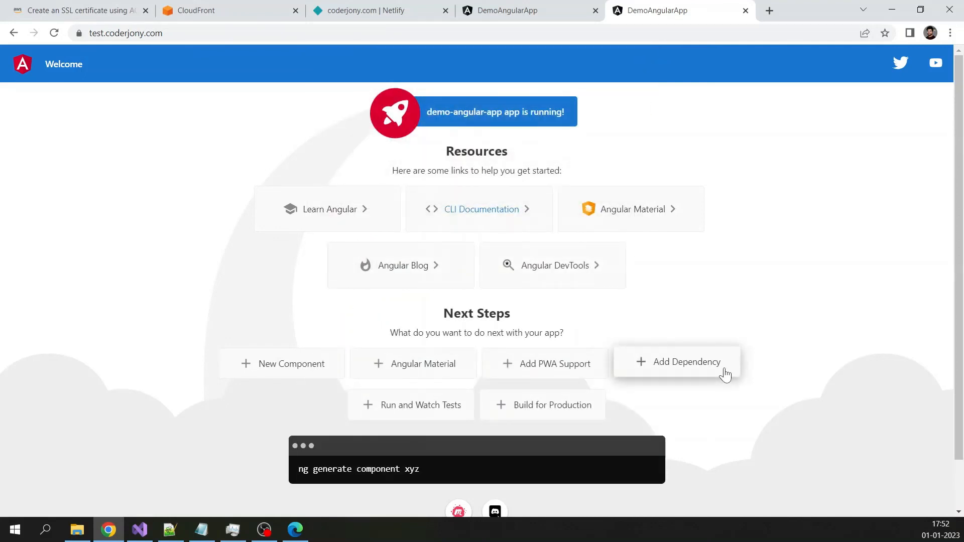
mouse_move(945, 427)
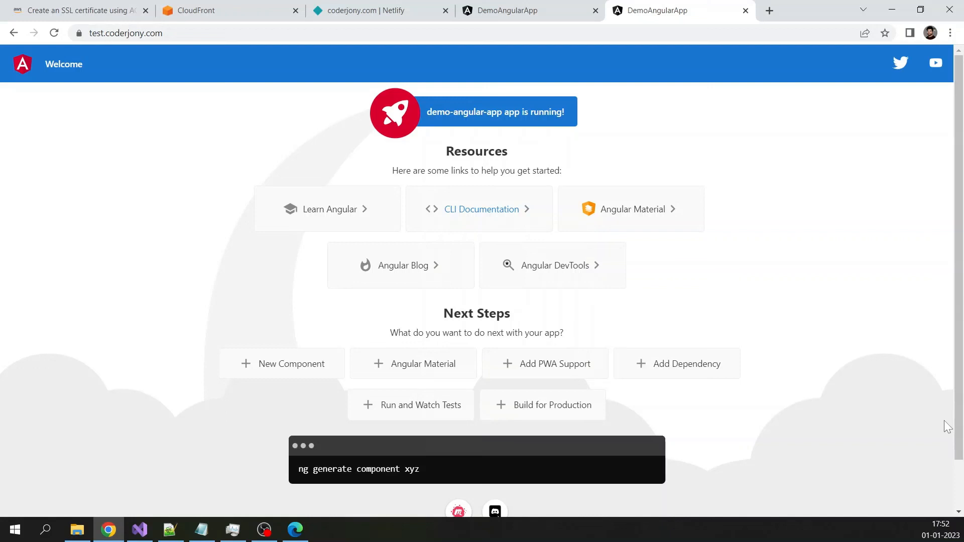
mouse_move(905, 419)
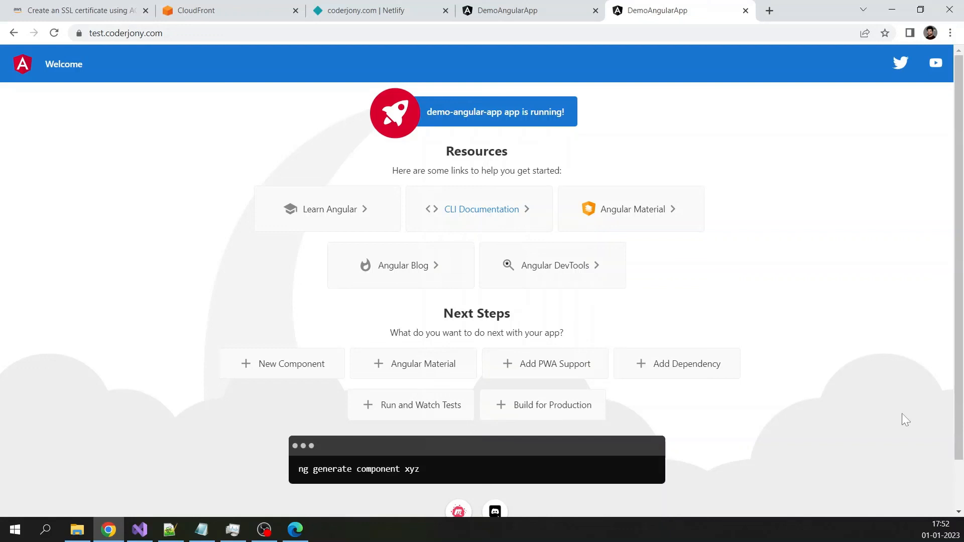